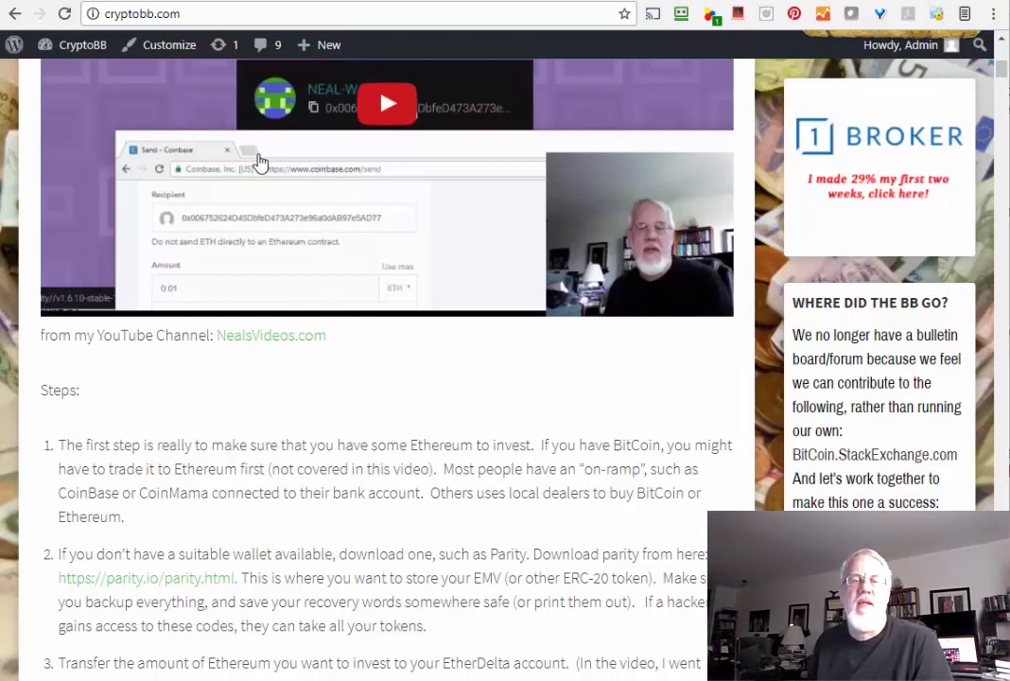
pyautogui.moveTo(350, 170)
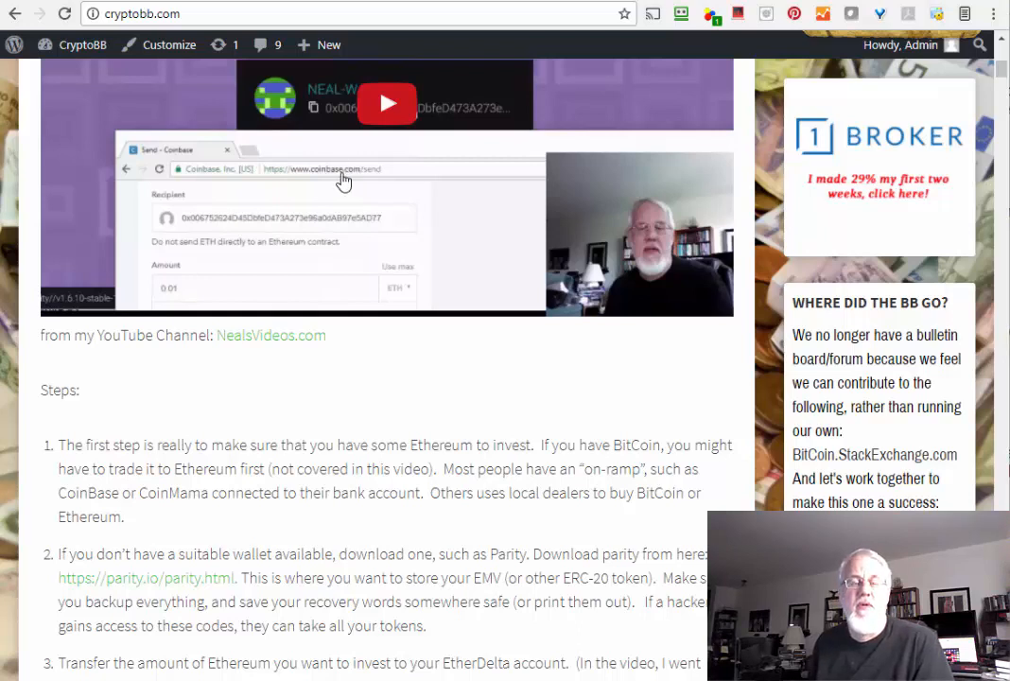
pyautogui.moveTo(317, 189)
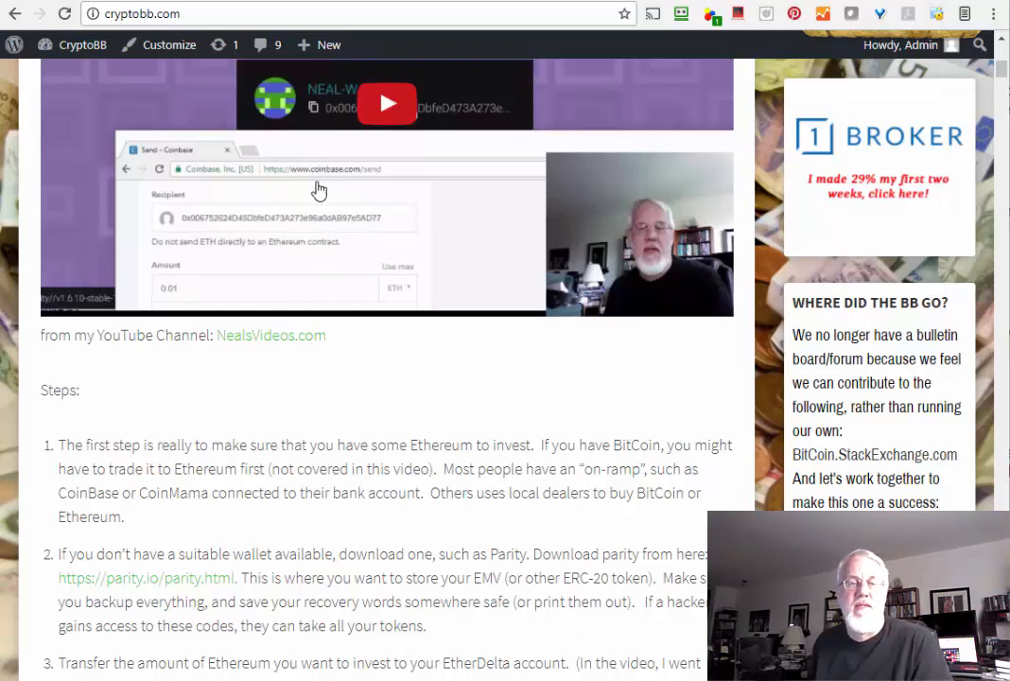
pyautogui.moveTo(457, 268)
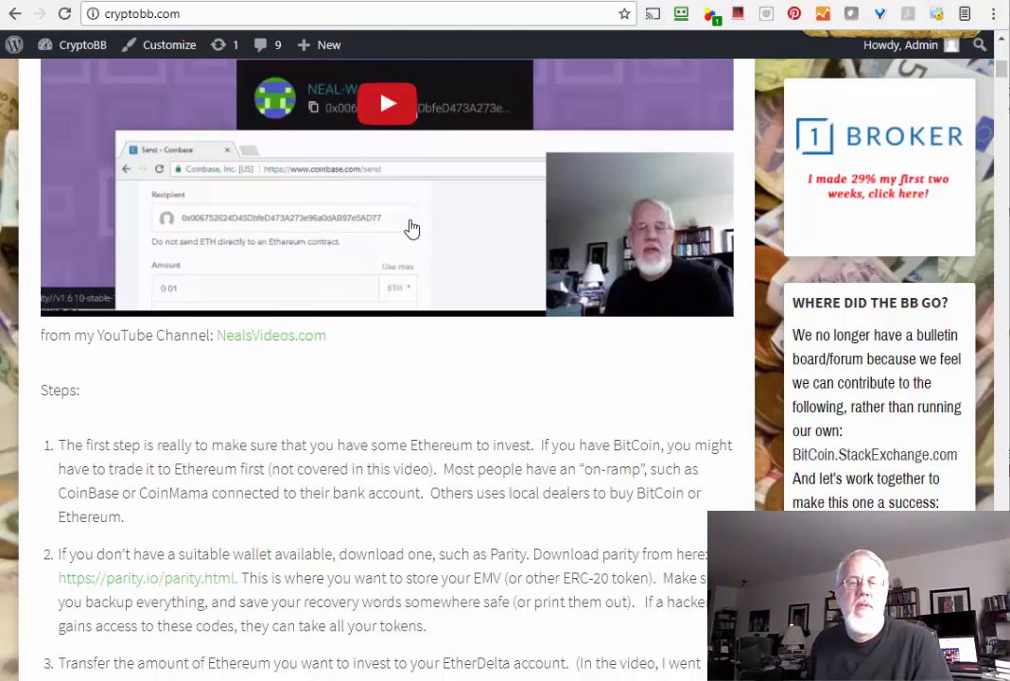
# Choose EOS from the token list so the market shows EOS/ETH instead of EMV.
pyautogui.scroll(-3)
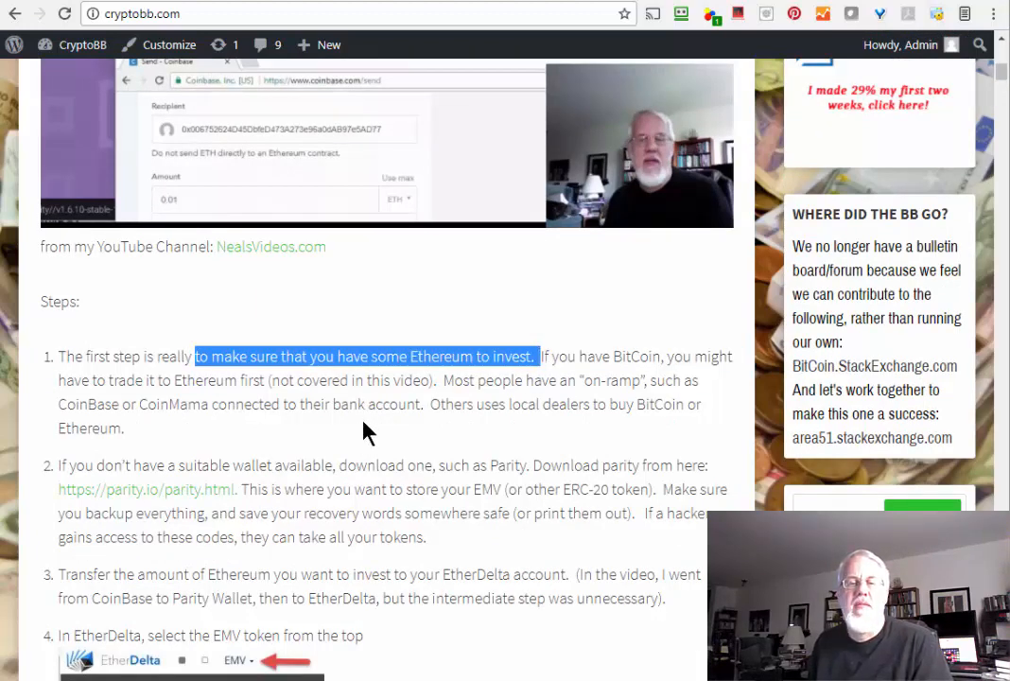
pyautogui.moveTo(382, 433)
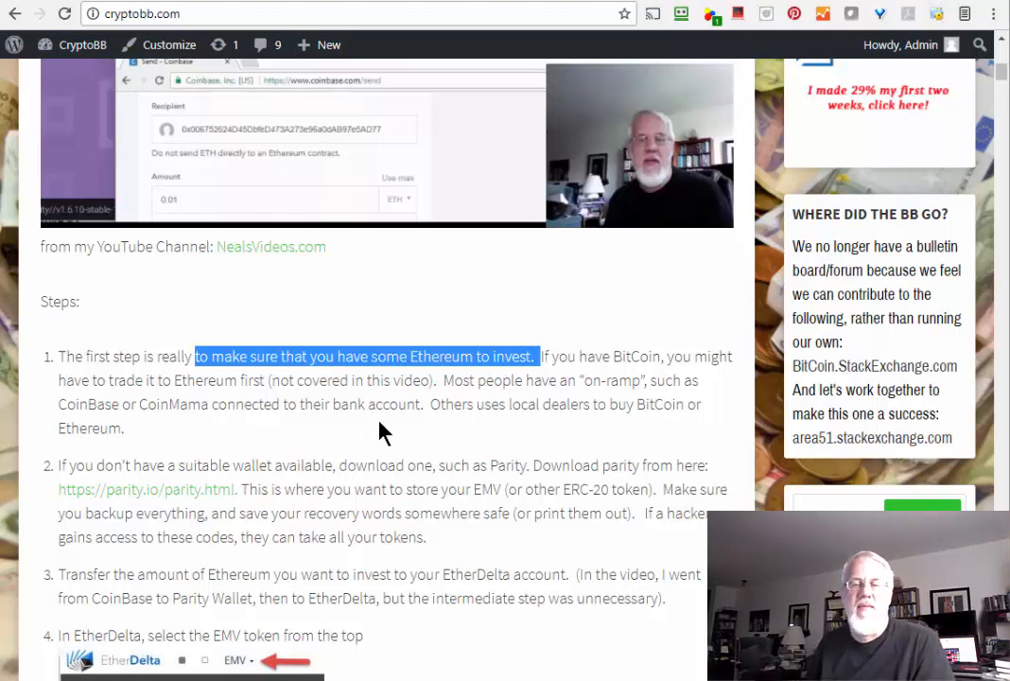
pyautogui.moveTo(534, 435)
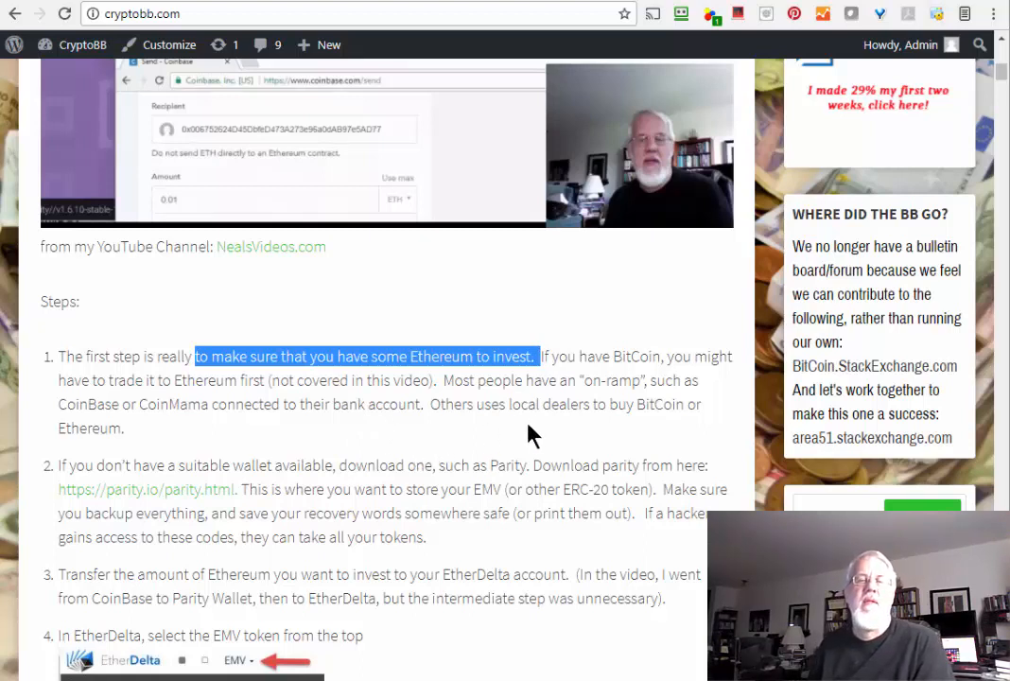
pyautogui.moveTo(528, 439)
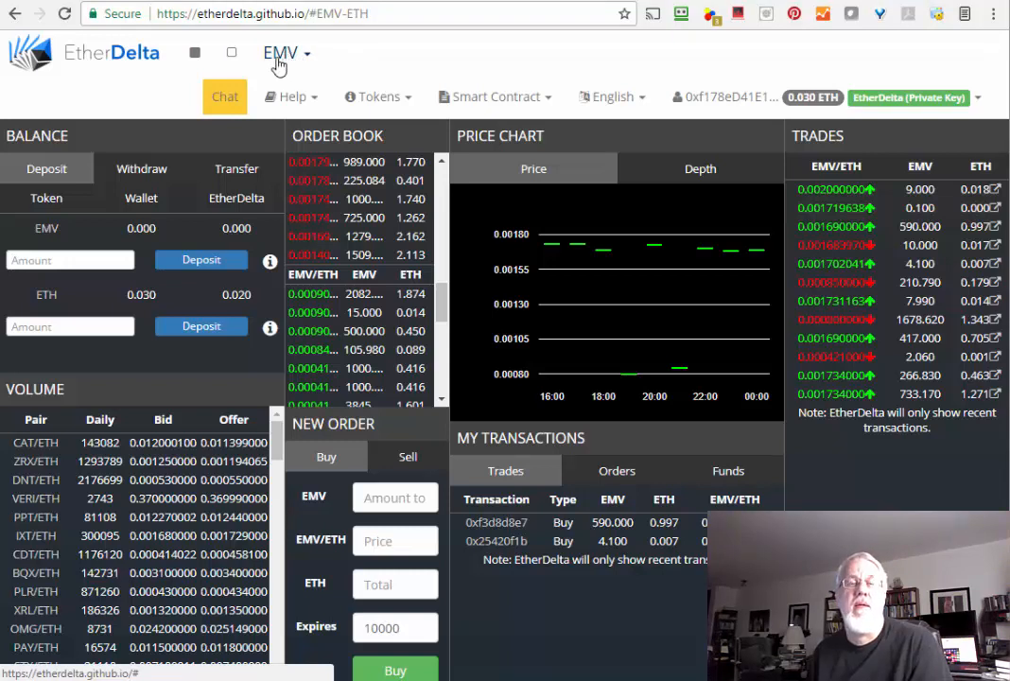
pyautogui.click(287, 53)
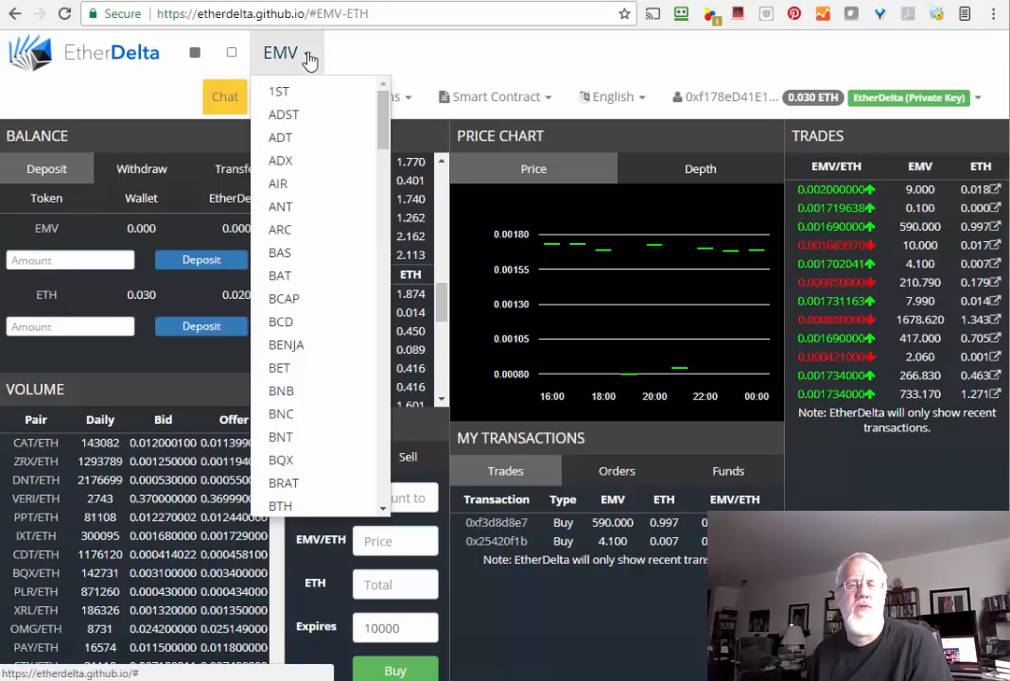
pyautogui.scroll(-3)
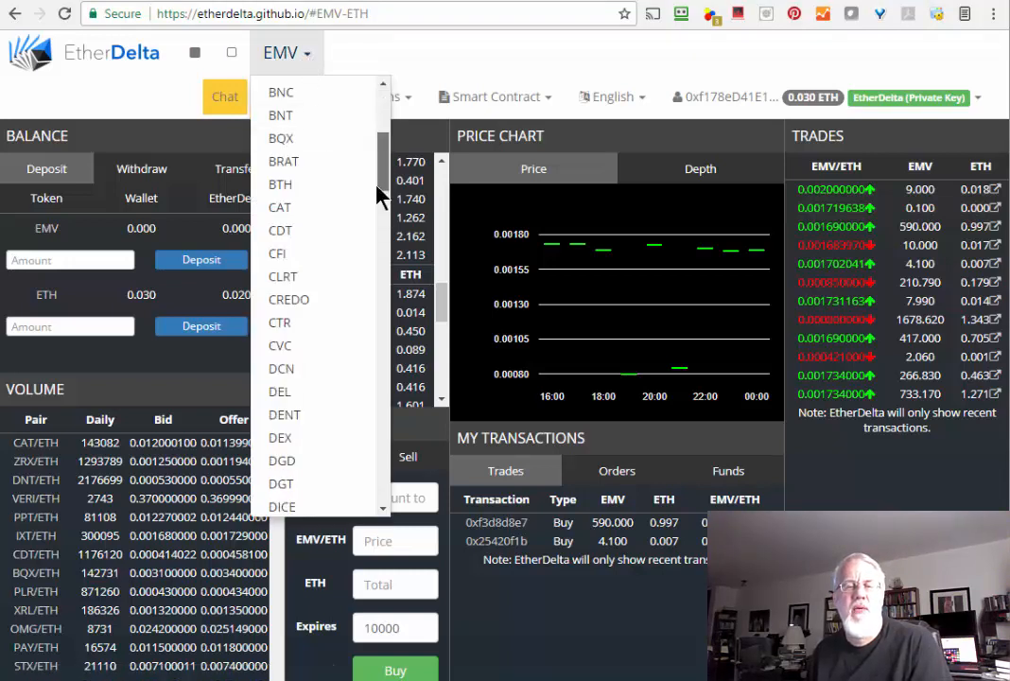
pyautogui.scroll(-3)
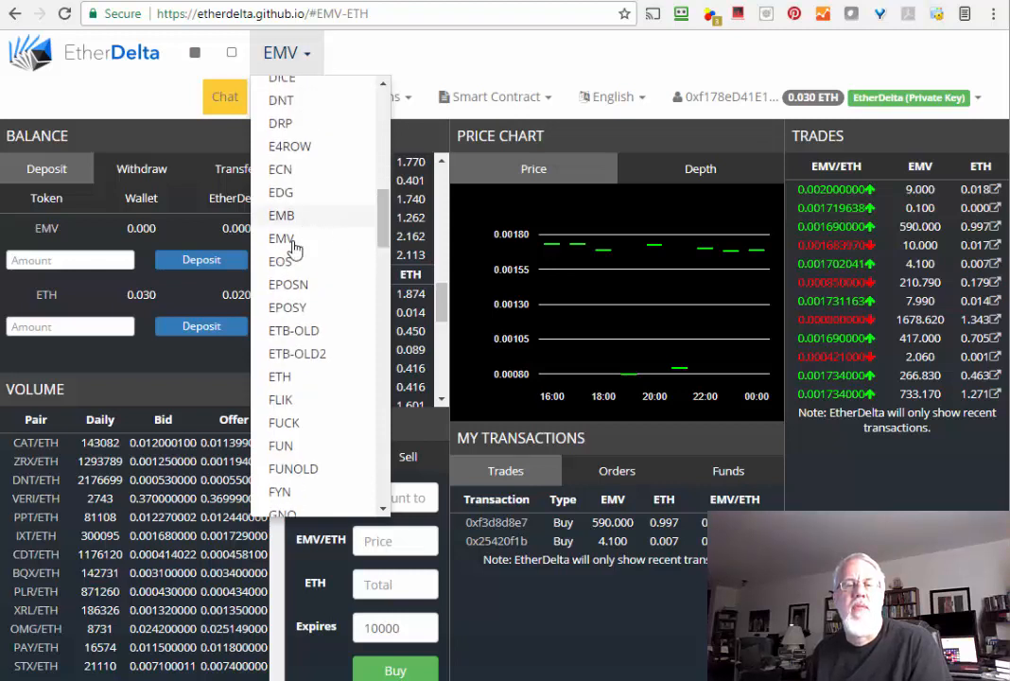
pyautogui.click(280, 261)
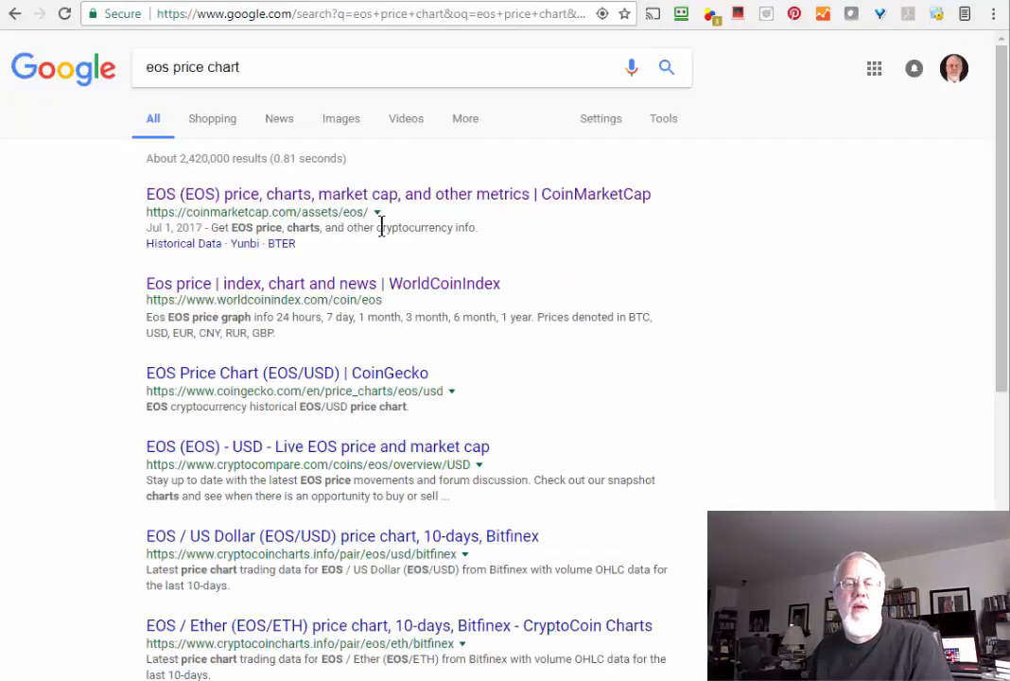
# View the CoinMarketCap EOS page and scroll down to its historical price chart.
pyautogui.click(397, 193)
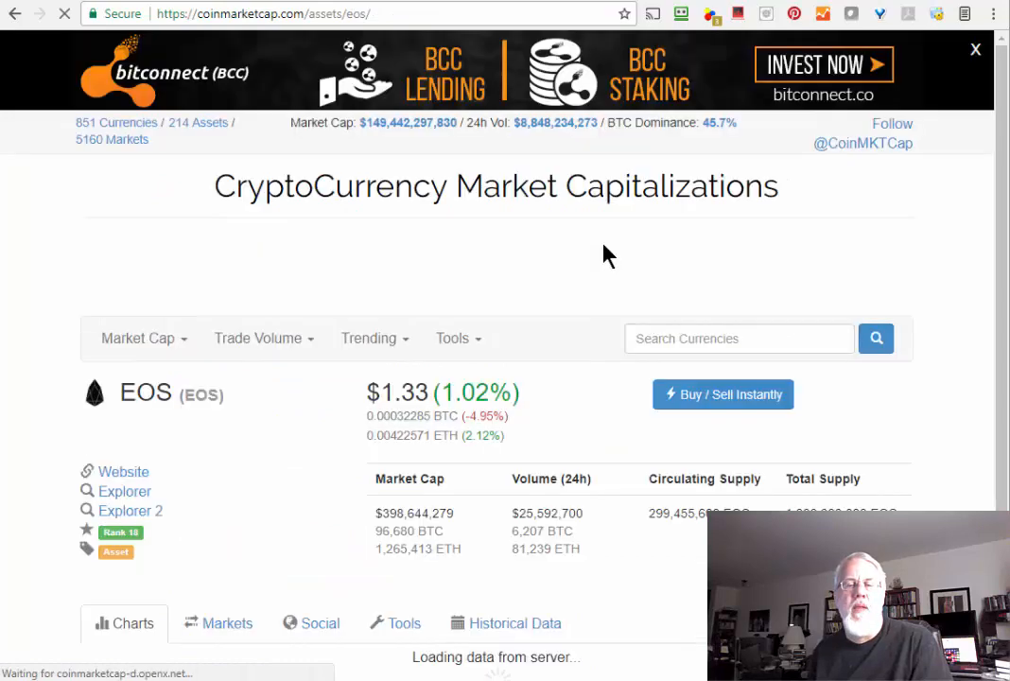
pyautogui.scroll(-3)
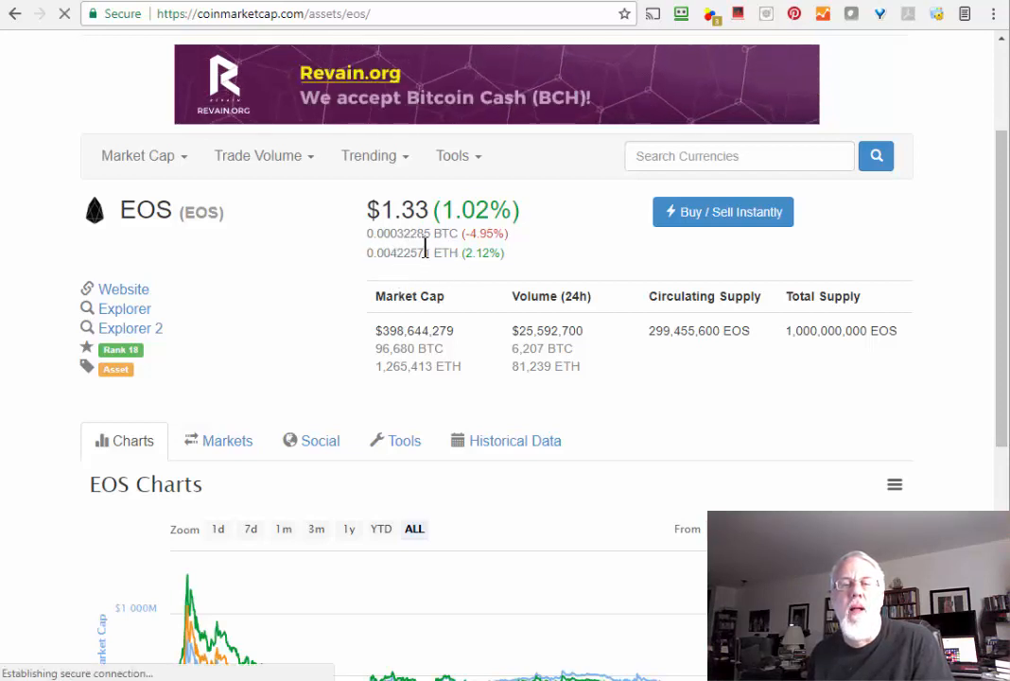
pyautogui.scroll(-3)
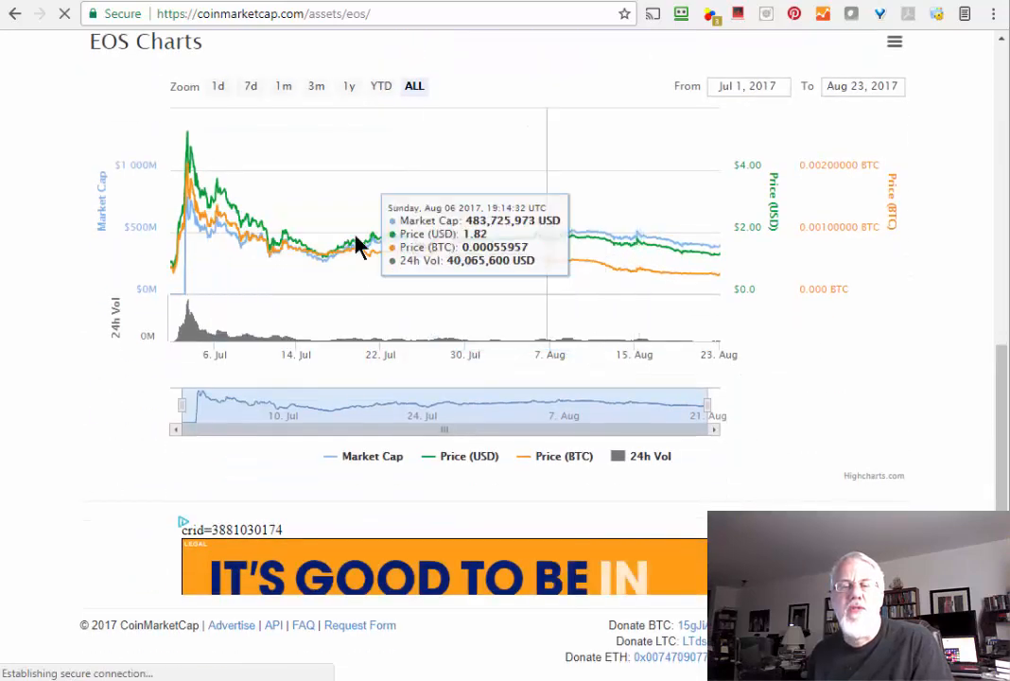
pyautogui.moveTo(501, 268)
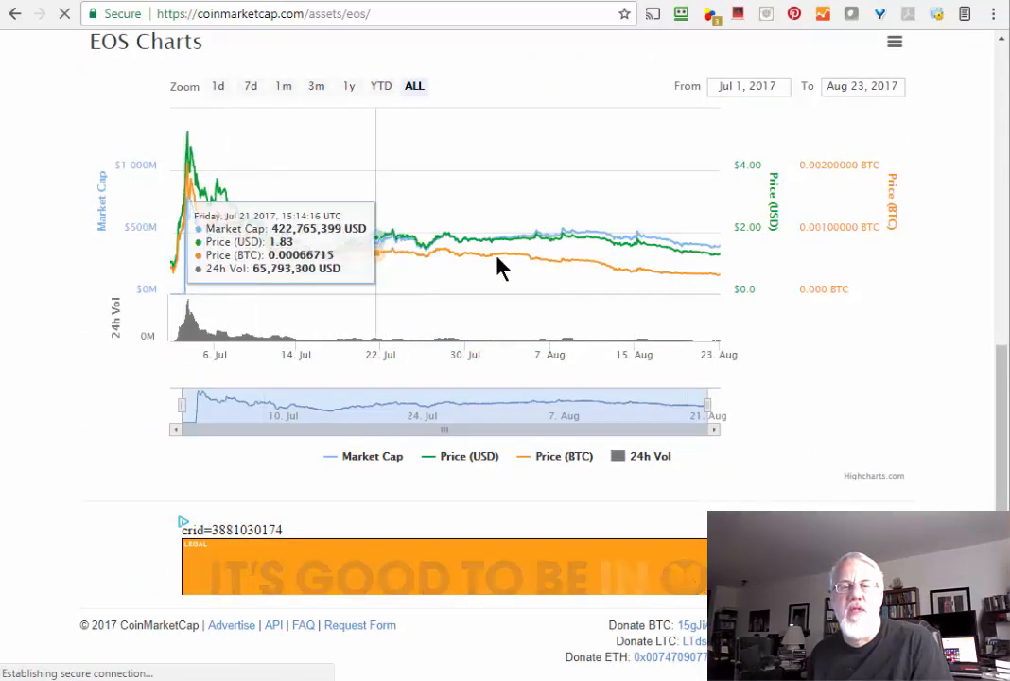
pyautogui.moveTo(518, 246)
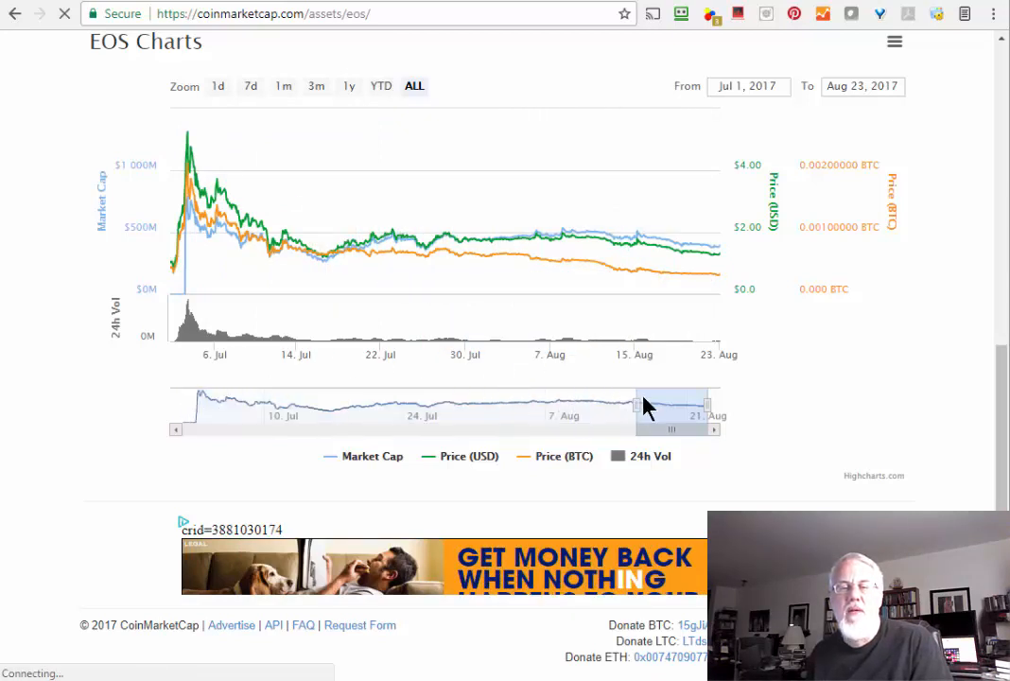
pyautogui.moveTo(650, 435)
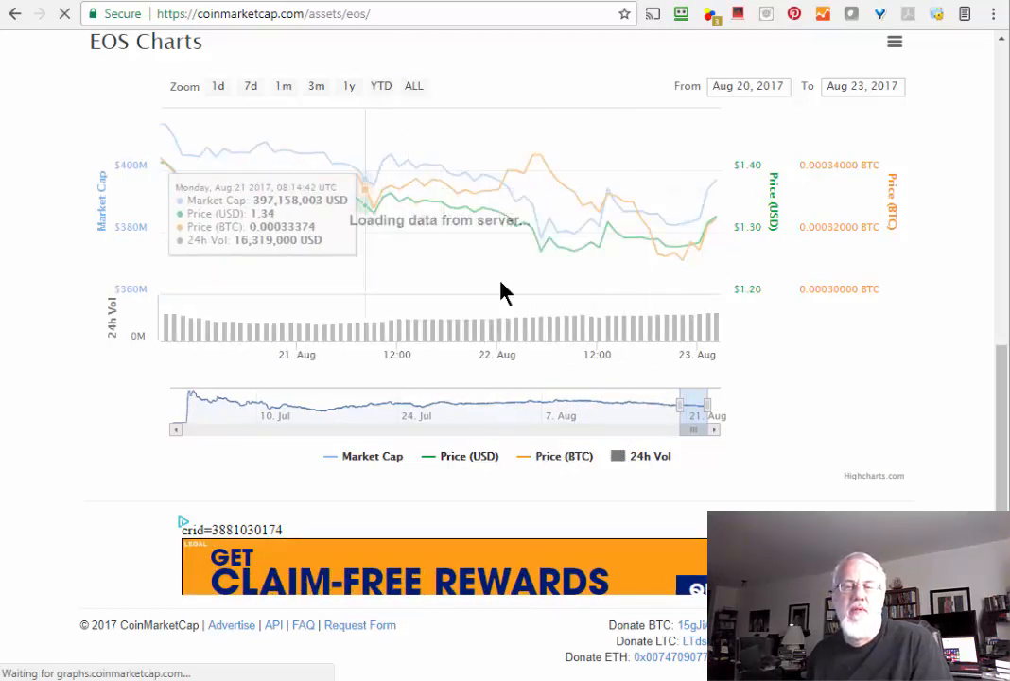
pyautogui.moveTo(520, 223)
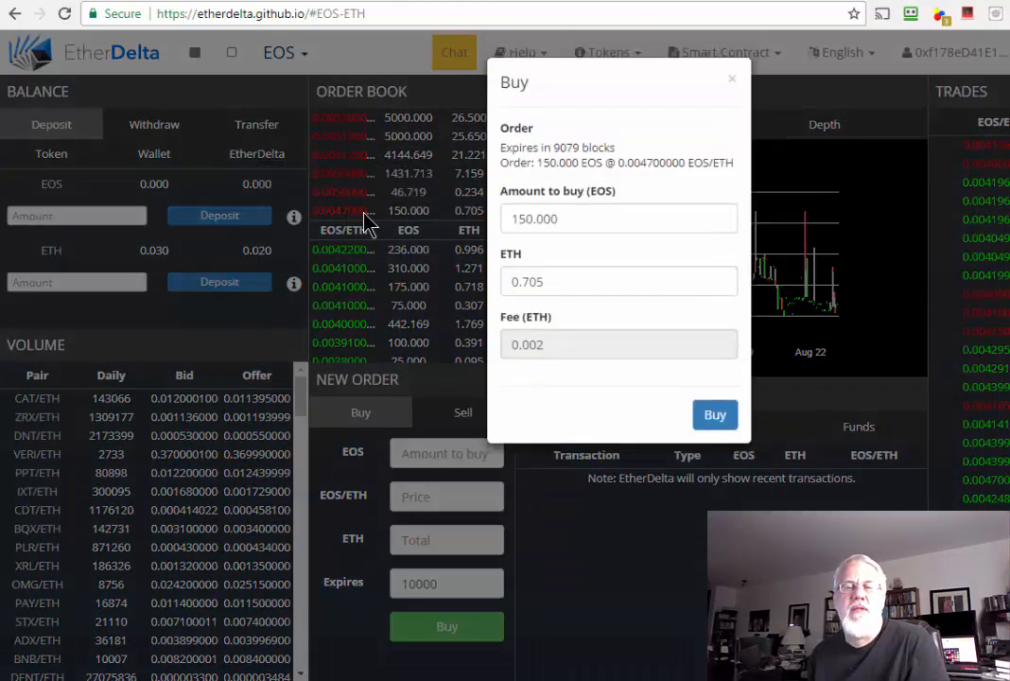
pyautogui.moveTo(514, 261)
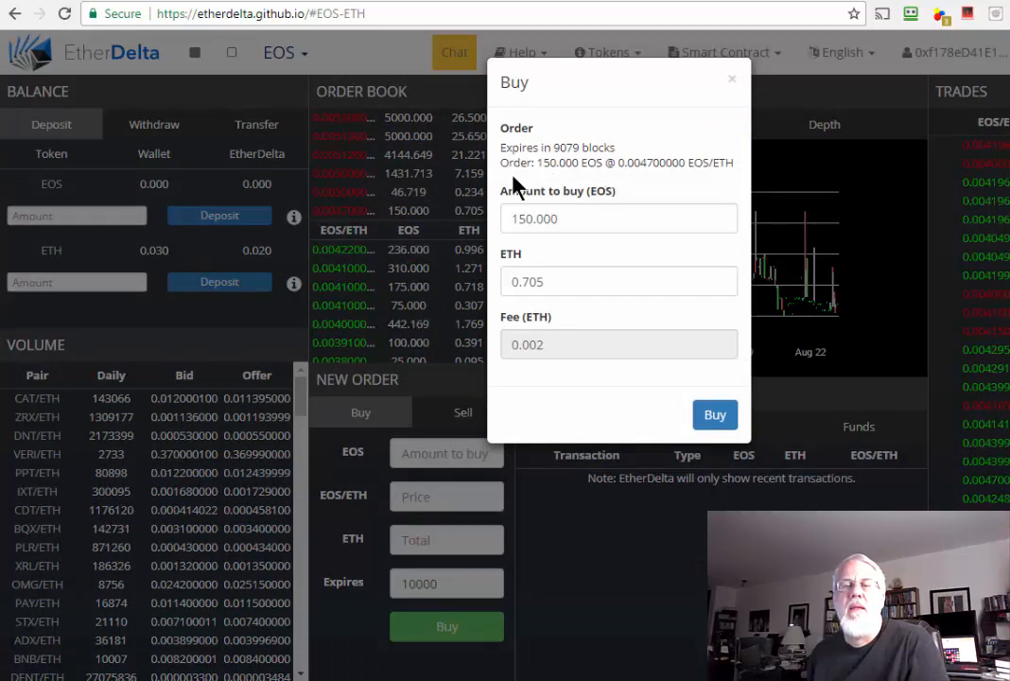
pyautogui.moveTo(643, 159)
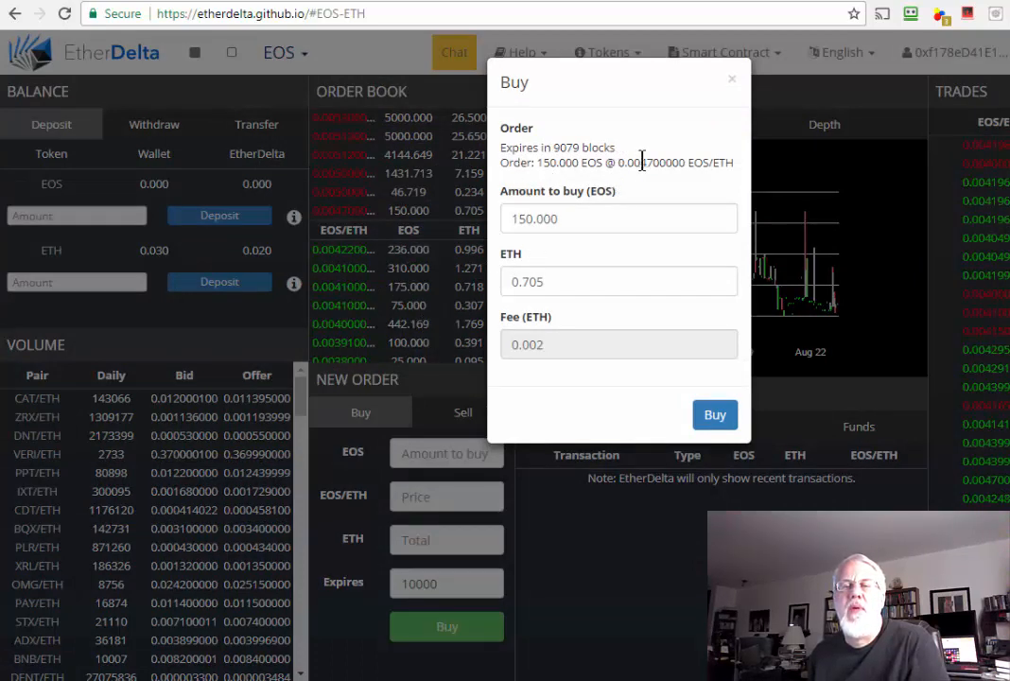
# Select the 0.0047 ETH per-EOS price in the Buy dialog for copying.
pyautogui.doubleClick(651, 163)
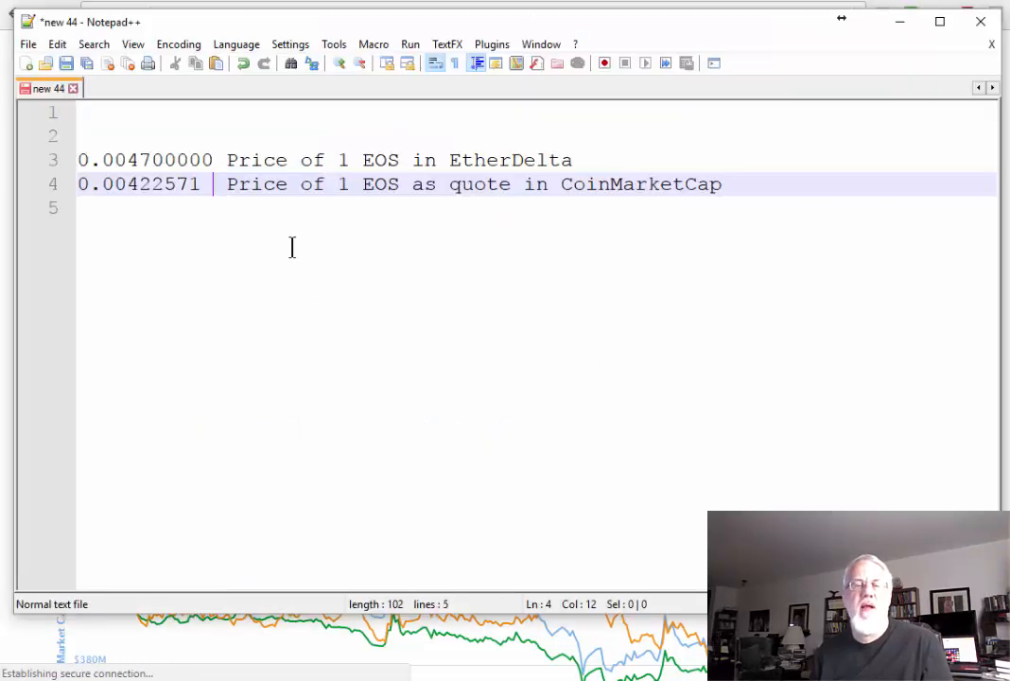
pyautogui.moveTo(186, 231)
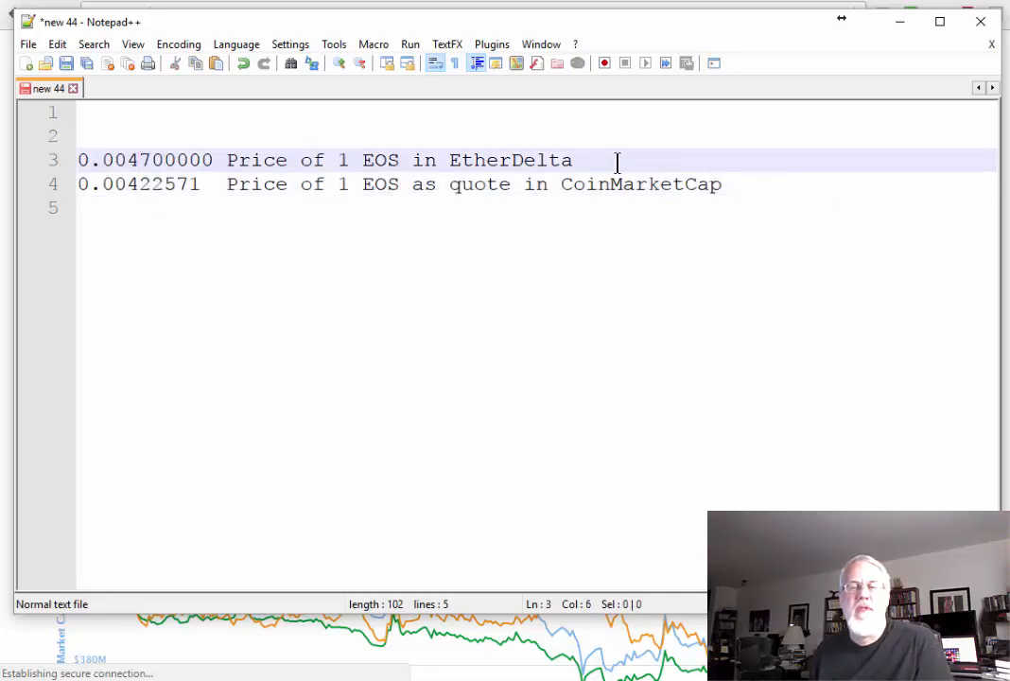
# Select the digits of the EtherDelta 0.0047 price on its Notepad++ line.
pyautogui.click(147, 159)
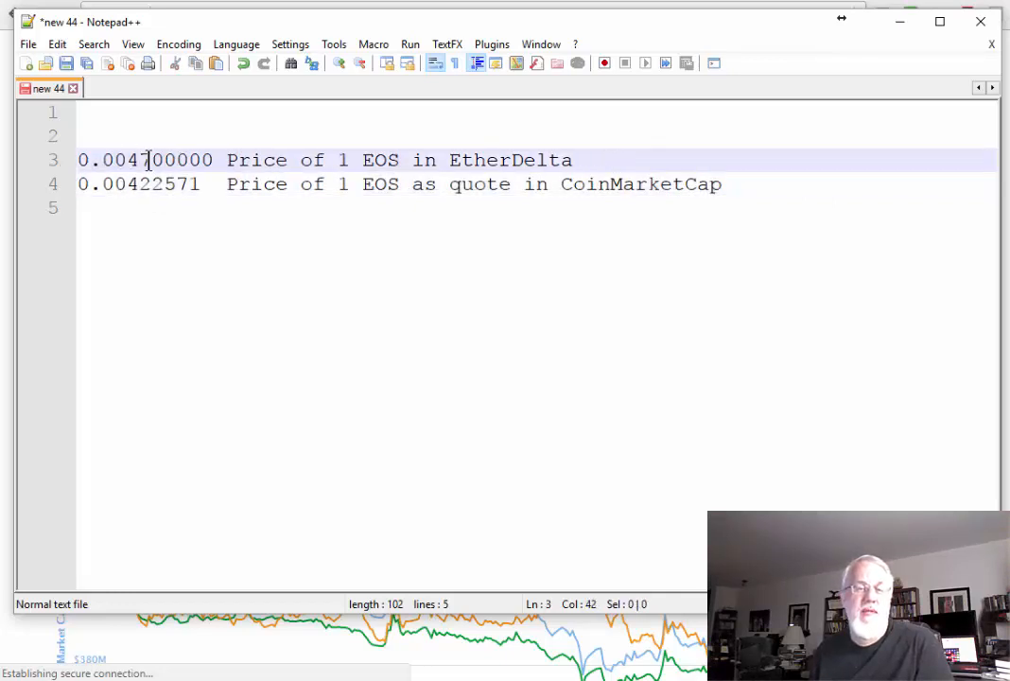
pyautogui.doubleClick(159, 159)
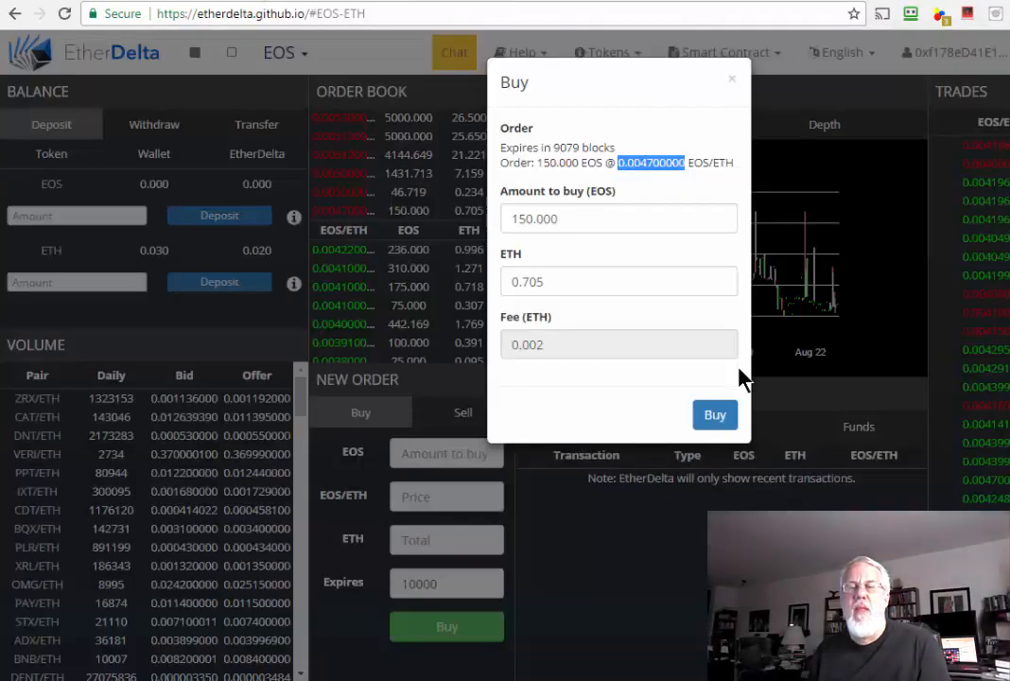
# Dismiss the 150 EOS buy order and show the order book depth chart.
pyautogui.click(731, 80)
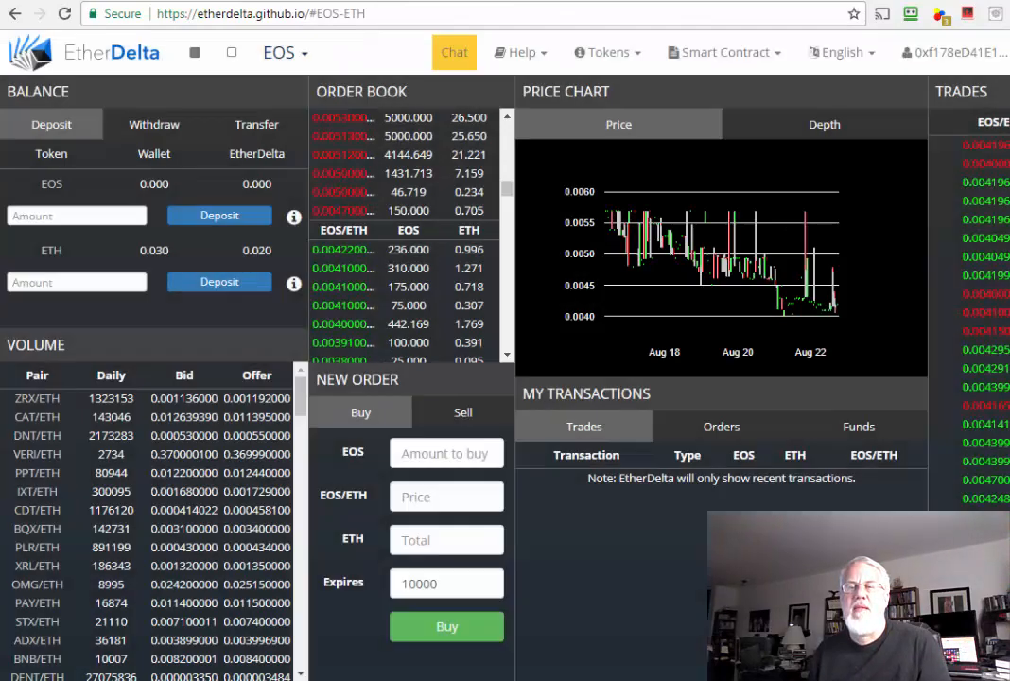
pyautogui.click(955, 53)
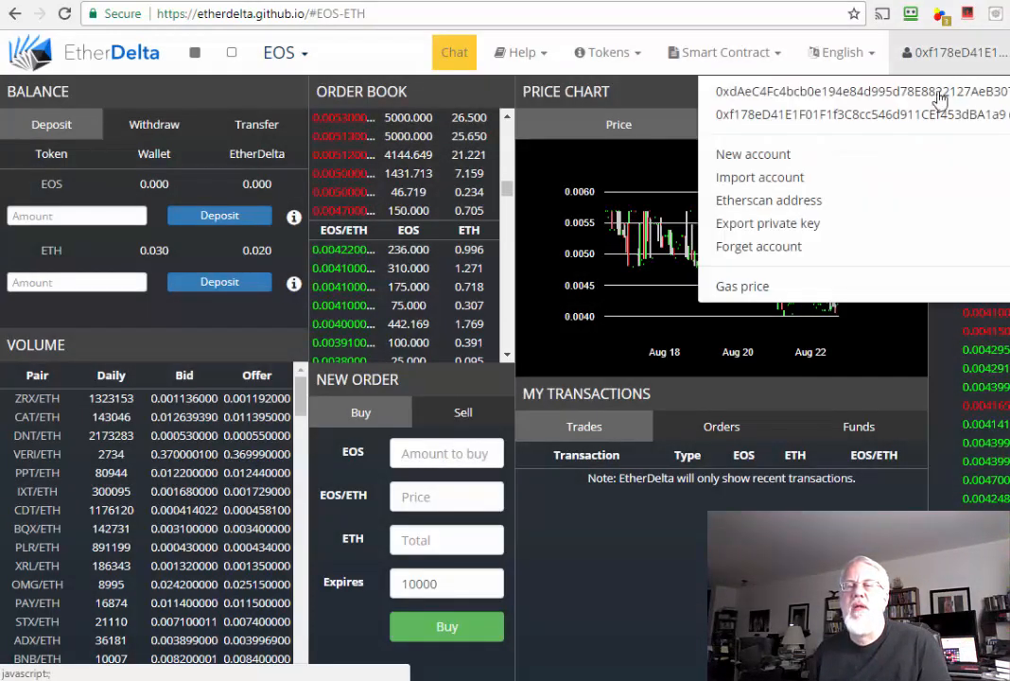
pyautogui.moveTo(728, 92)
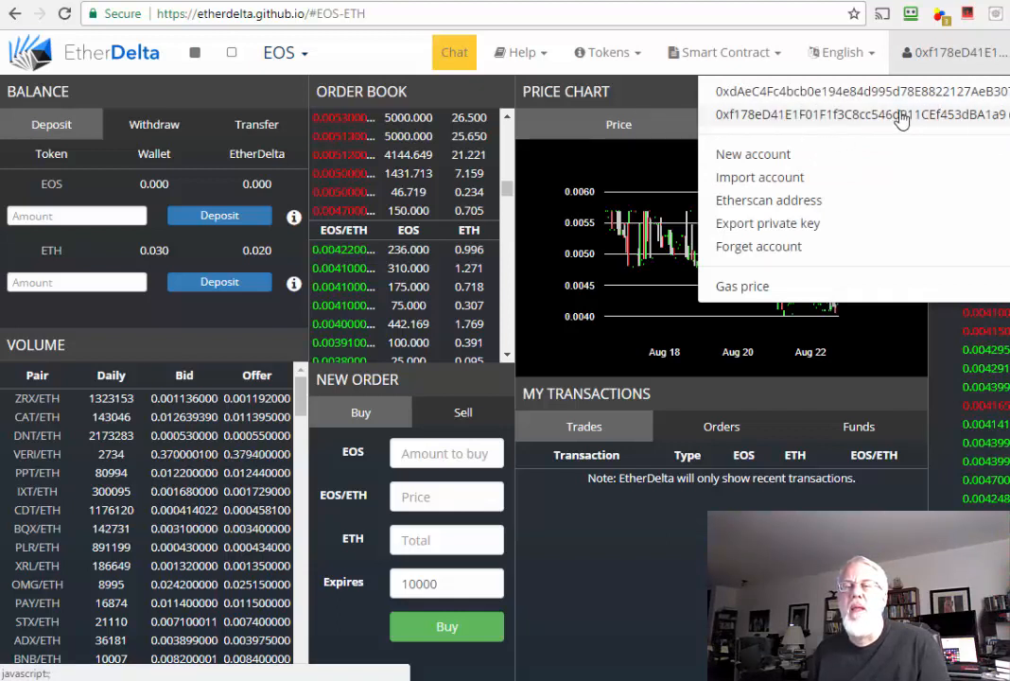
pyautogui.click(824, 125)
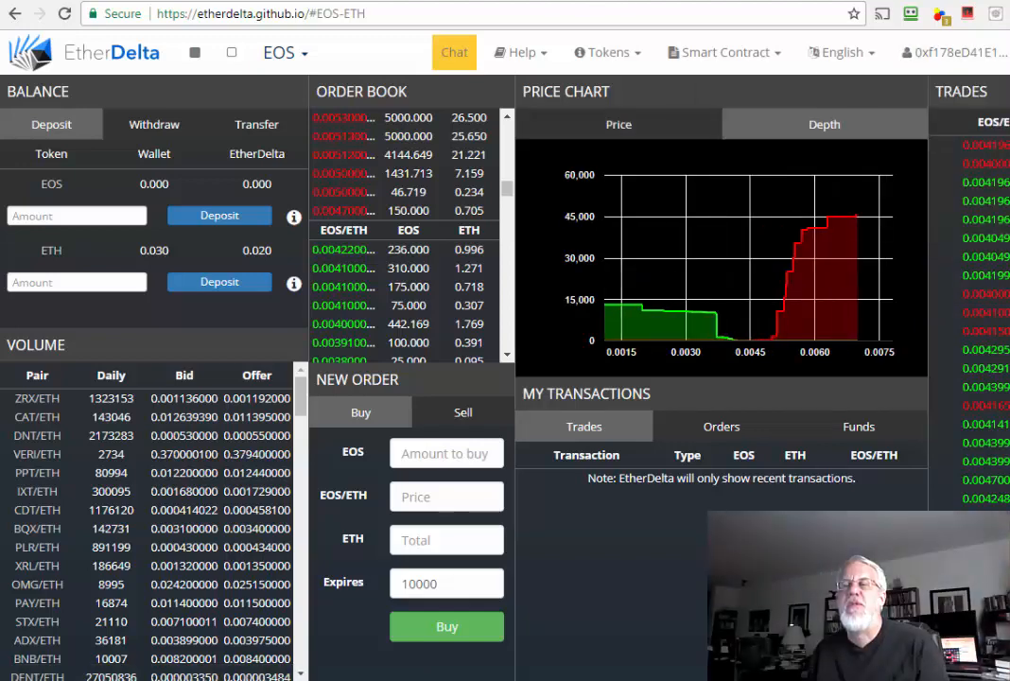
pyautogui.click(949, 53)
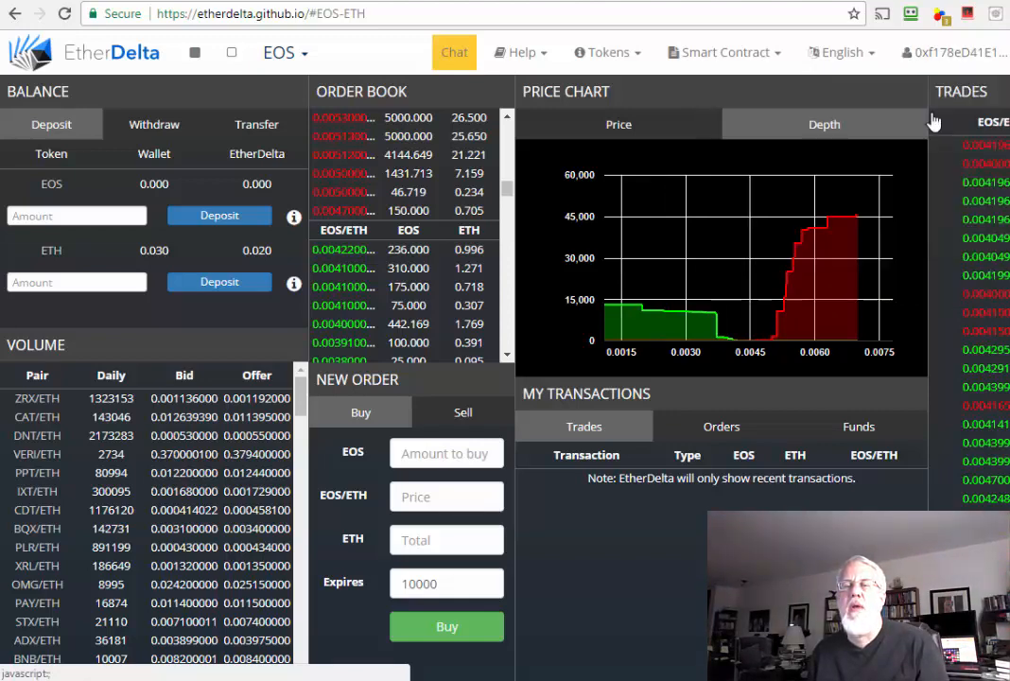
# View the current EtherDelta account's address on Etherscan from the account menu.
pyautogui.click(955, 53)
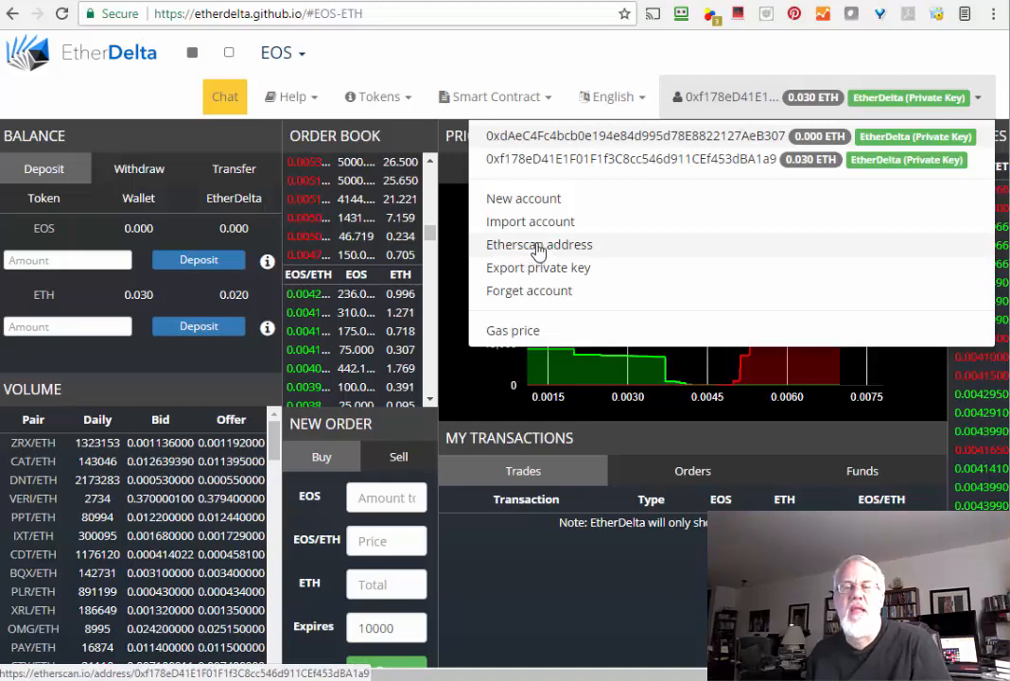
pyautogui.click(539, 244)
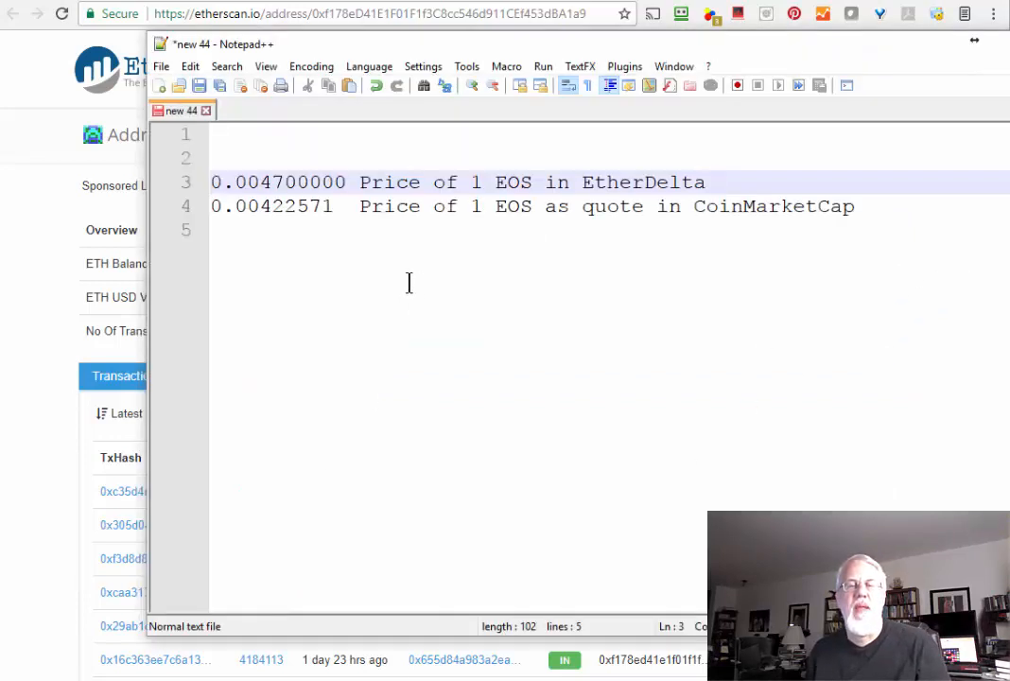
pyautogui.write('Eh')
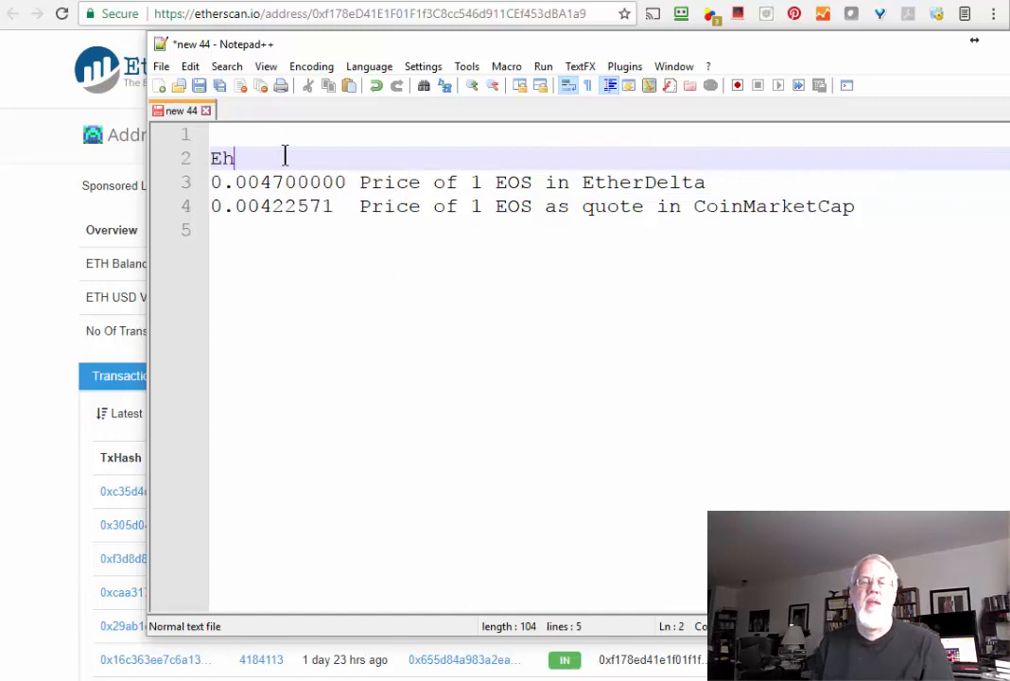
pyautogui.write('EtherDelta')
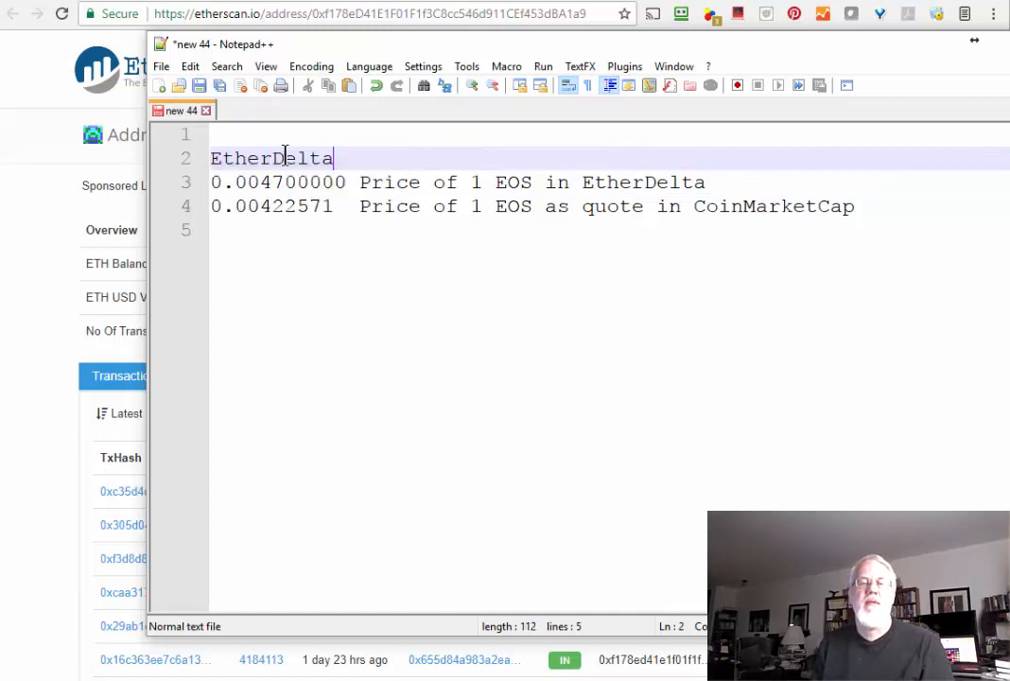
pyautogui.write('Wallet - 0xf178eD41E1F01F1f3C8cc546d911CEf453dBA1a9')
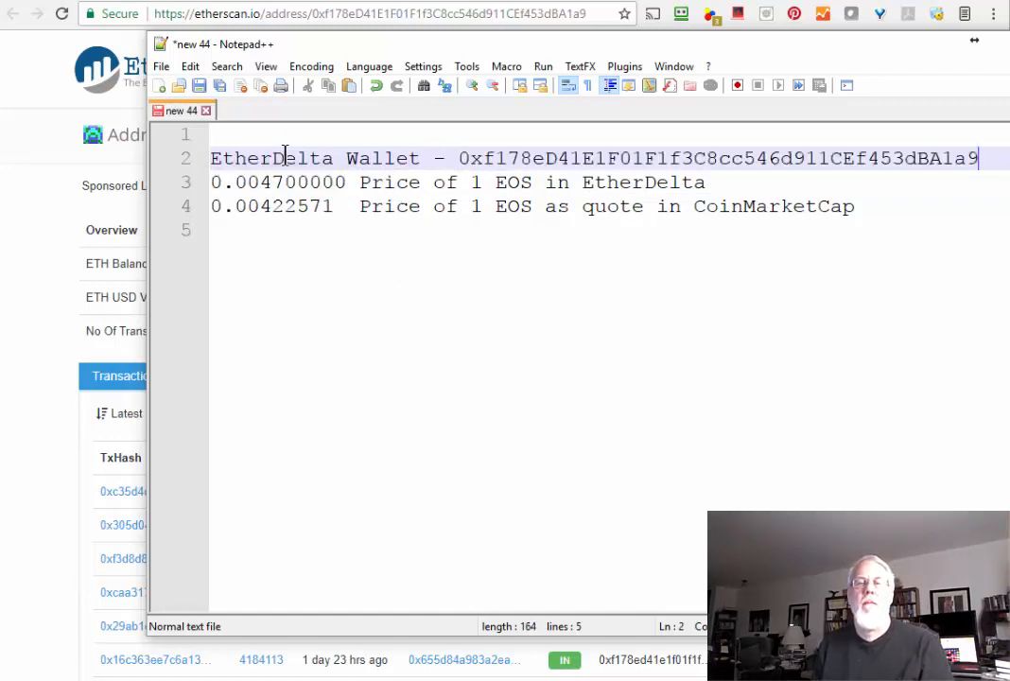
pyautogui.press('Enter')
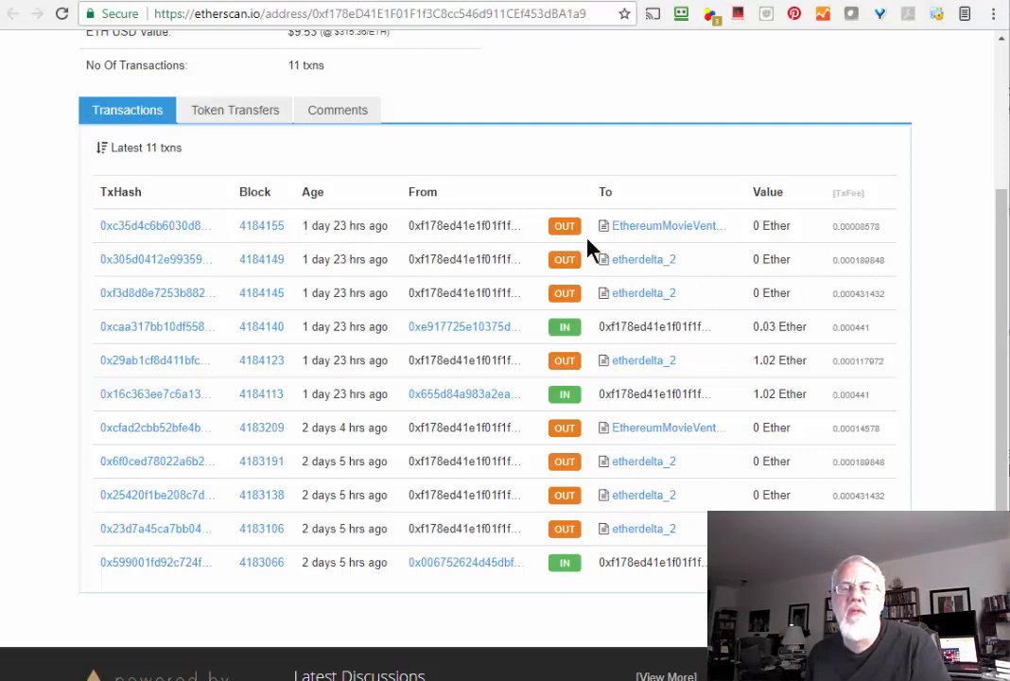
pyautogui.moveTo(665, 225)
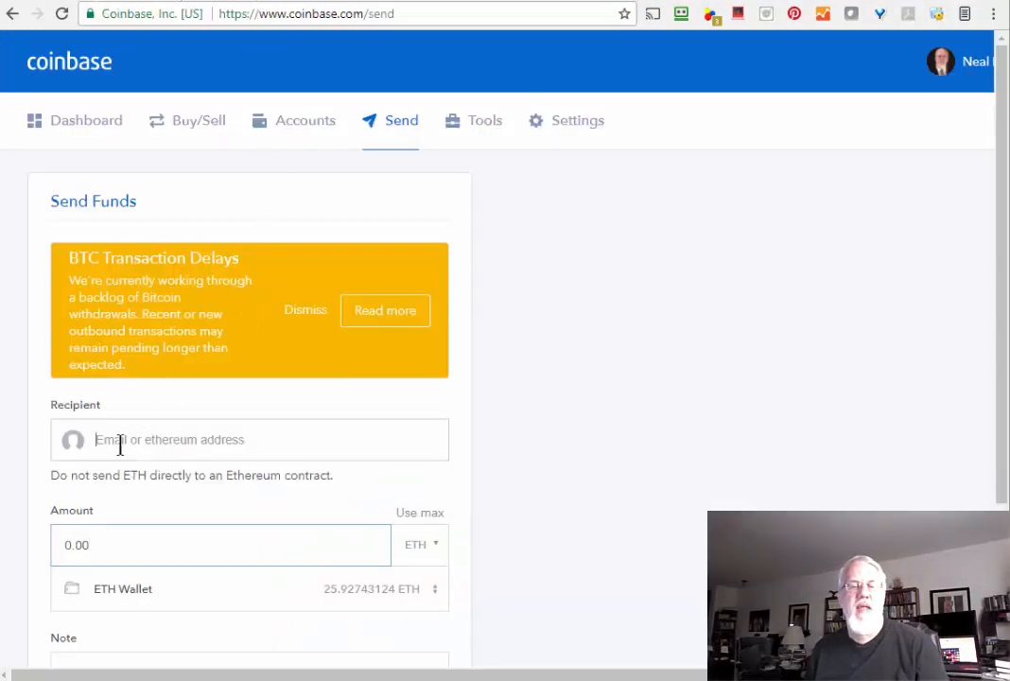
pyautogui.write('0xf178eD41E1F01F1f3C8cc546d911CEf453dBA1a9')
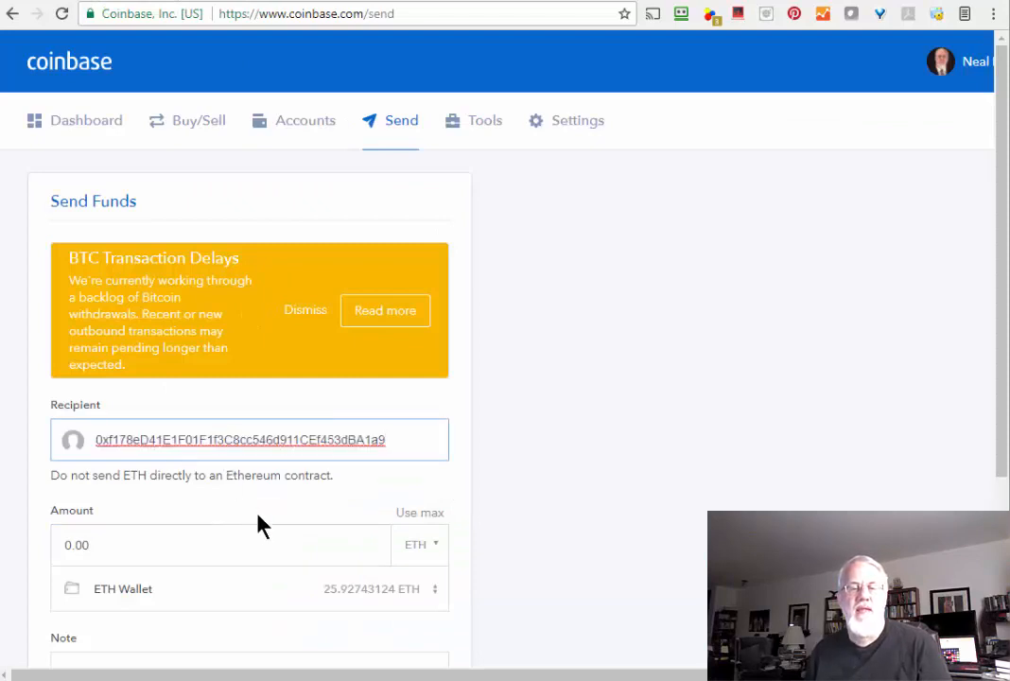
pyautogui.click(242, 438)
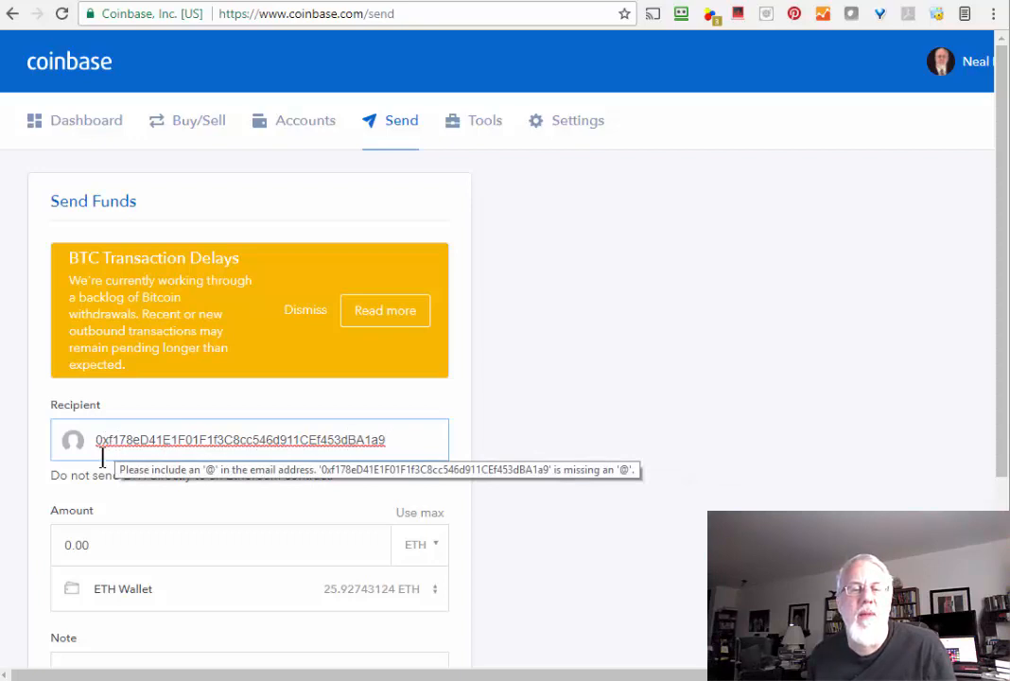
pyautogui.moveTo(393, 515)
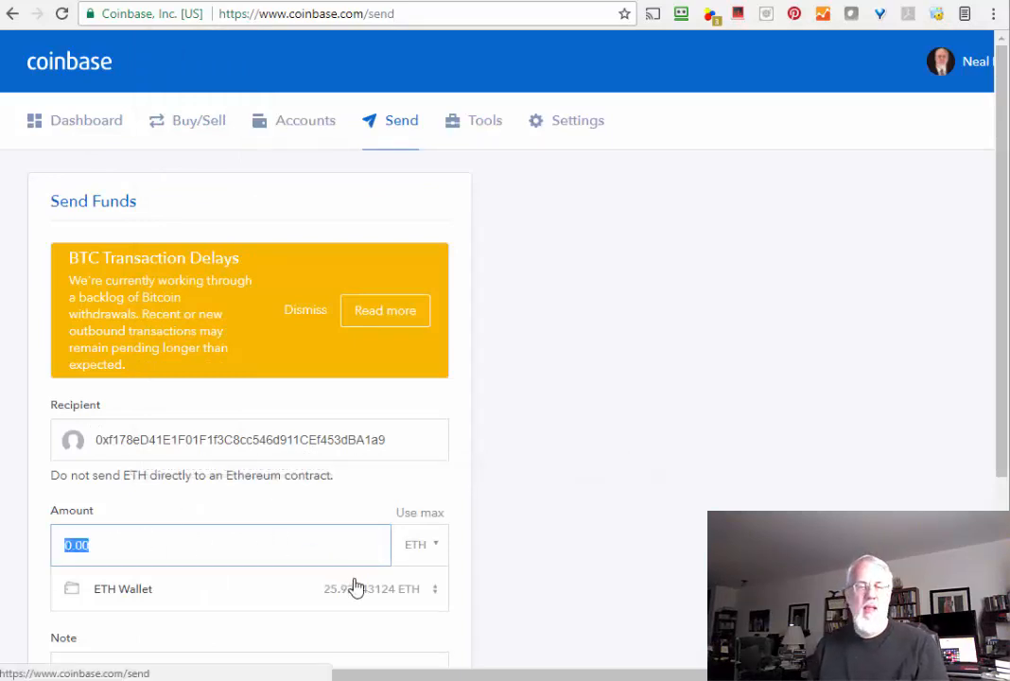
pyautogui.write('3')
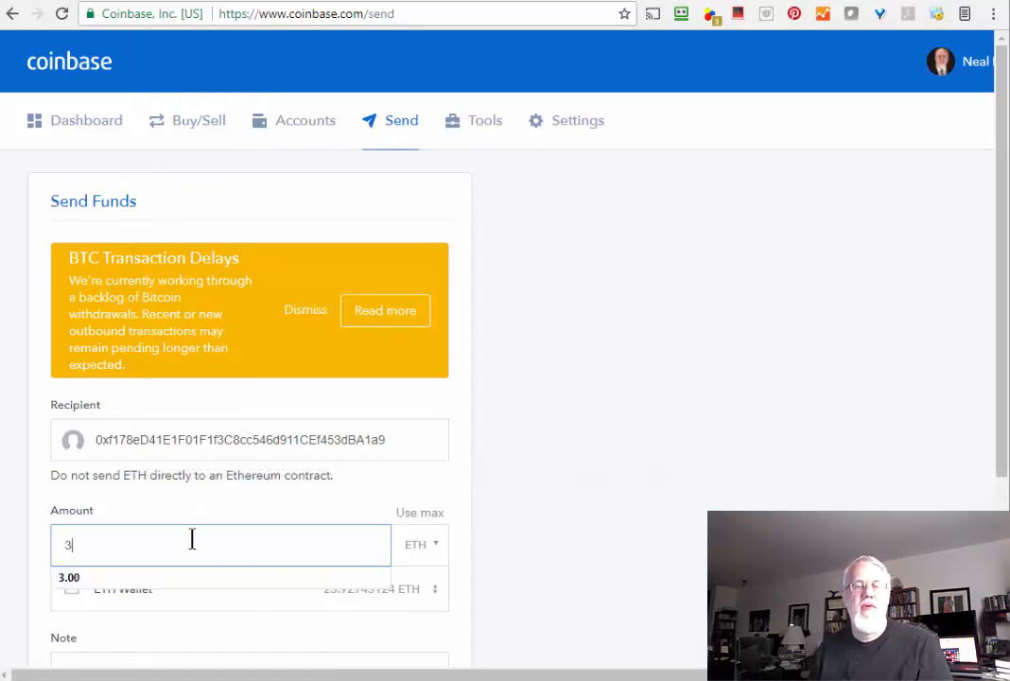
pyautogui.write('.01')
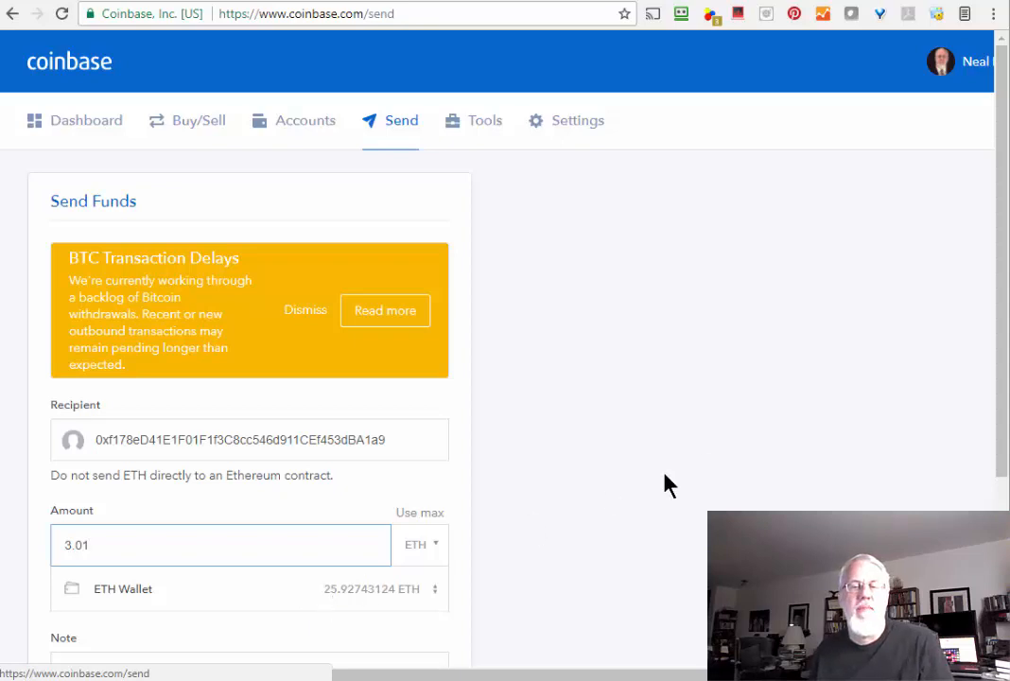
# Add the note 'To EtherDelta for EOS Purchase' and review the 3.01042 ETH total.
pyautogui.scroll(-3)
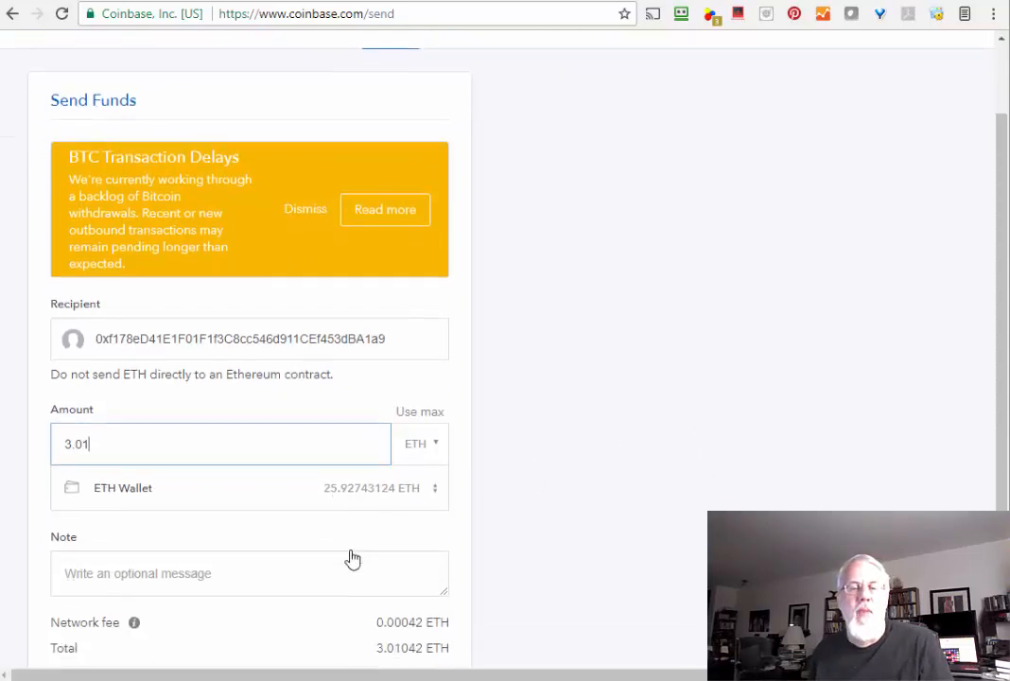
pyautogui.scroll(-3)
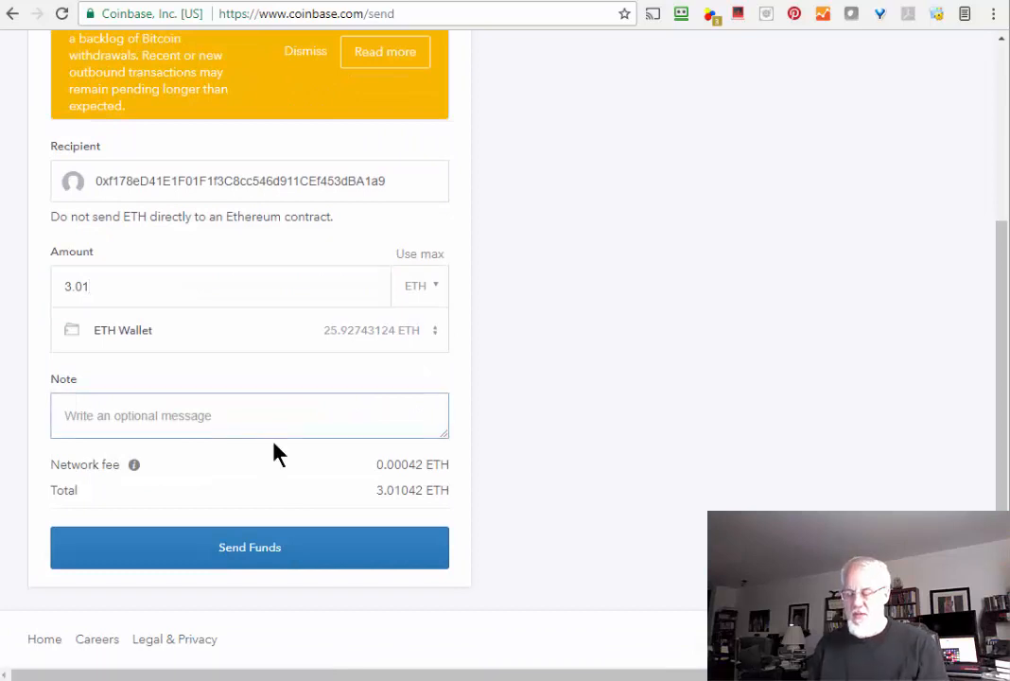
pyautogui.write('To EtherDelta for EOS Pur')
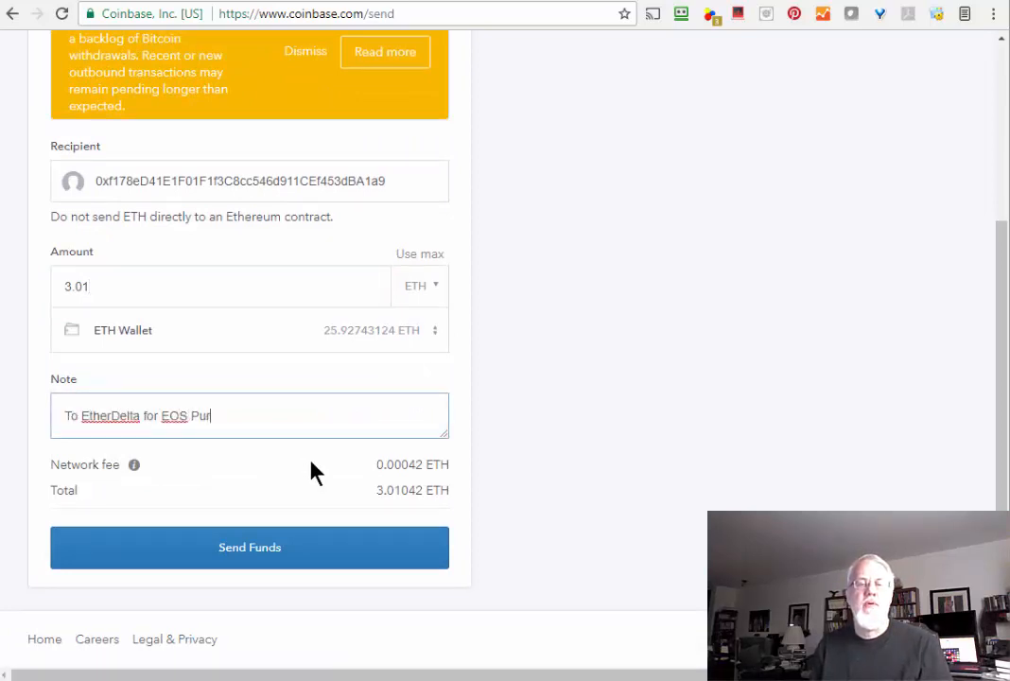
pyautogui.write('chase')
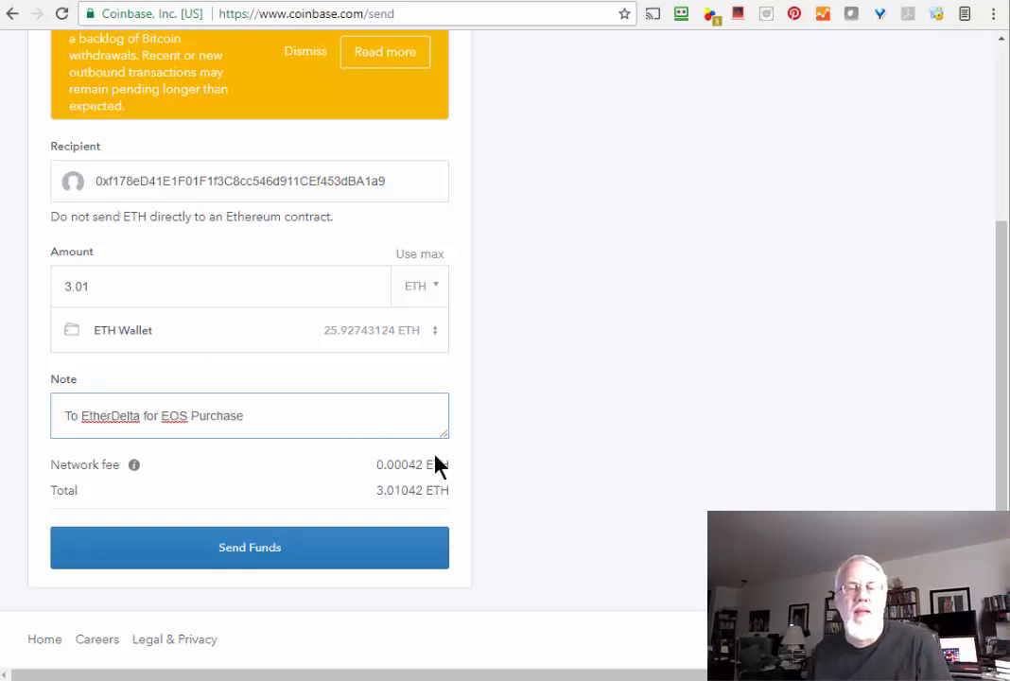
pyautogui.scroll(3)
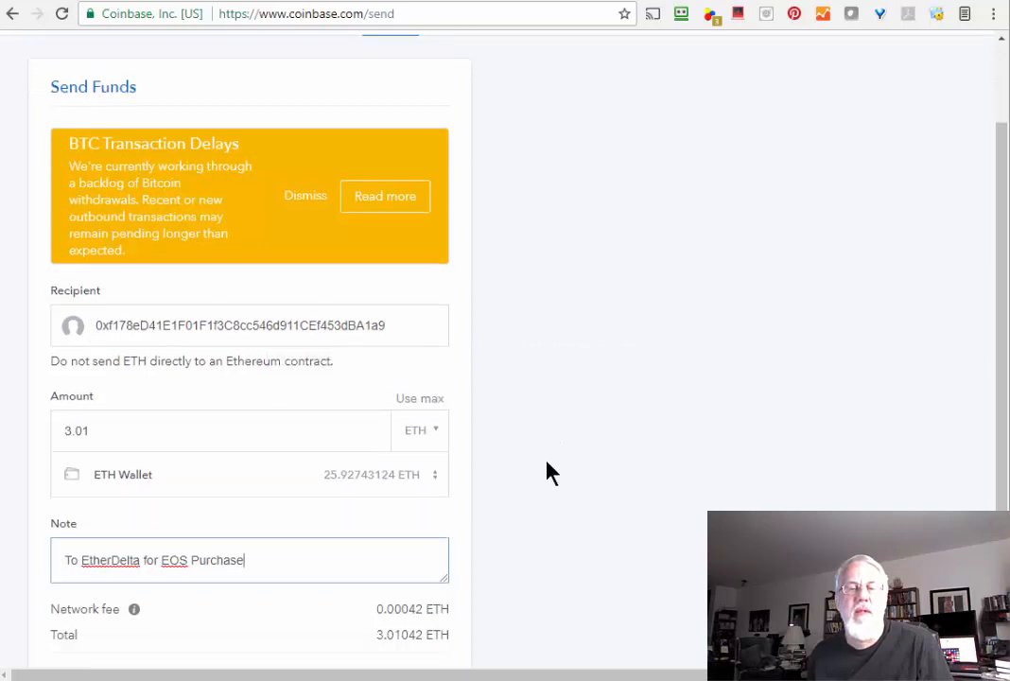
pyautogui.scroll(-3)
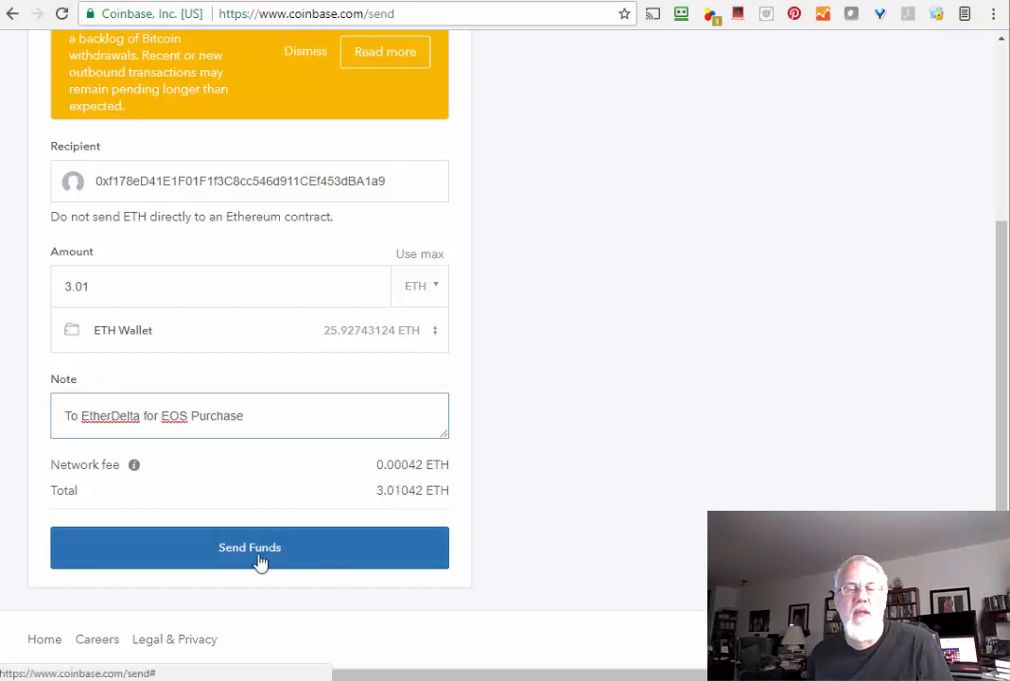
# Submit and confirm the 3.01 ETH send to the EtherDelta wallet address.
pyautogui.click(249, 547)
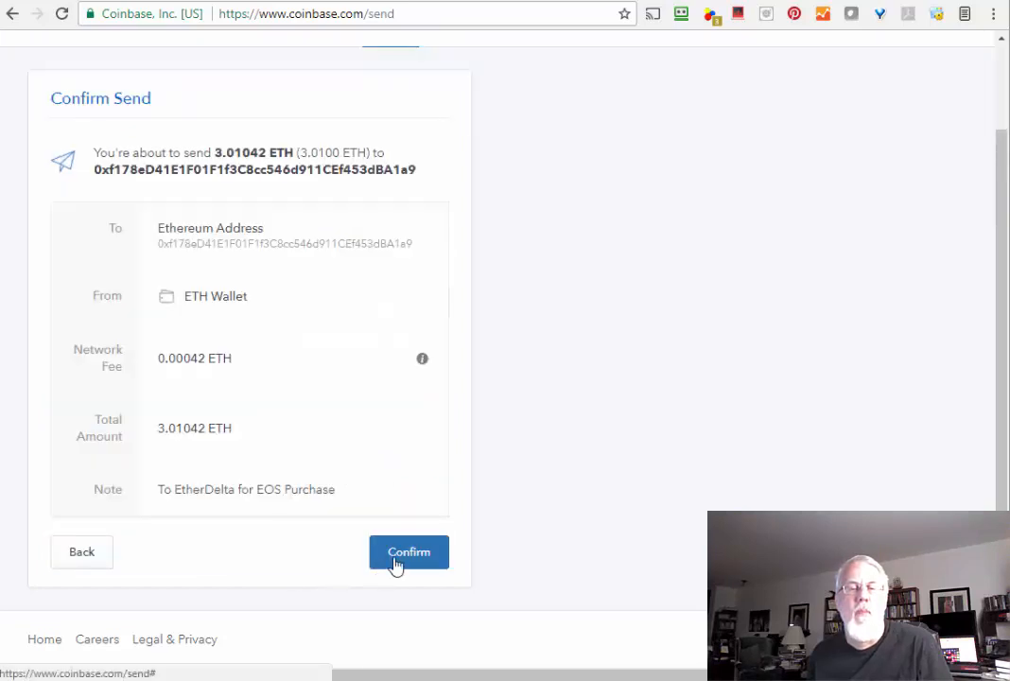
pyautogui.click(408, 552)
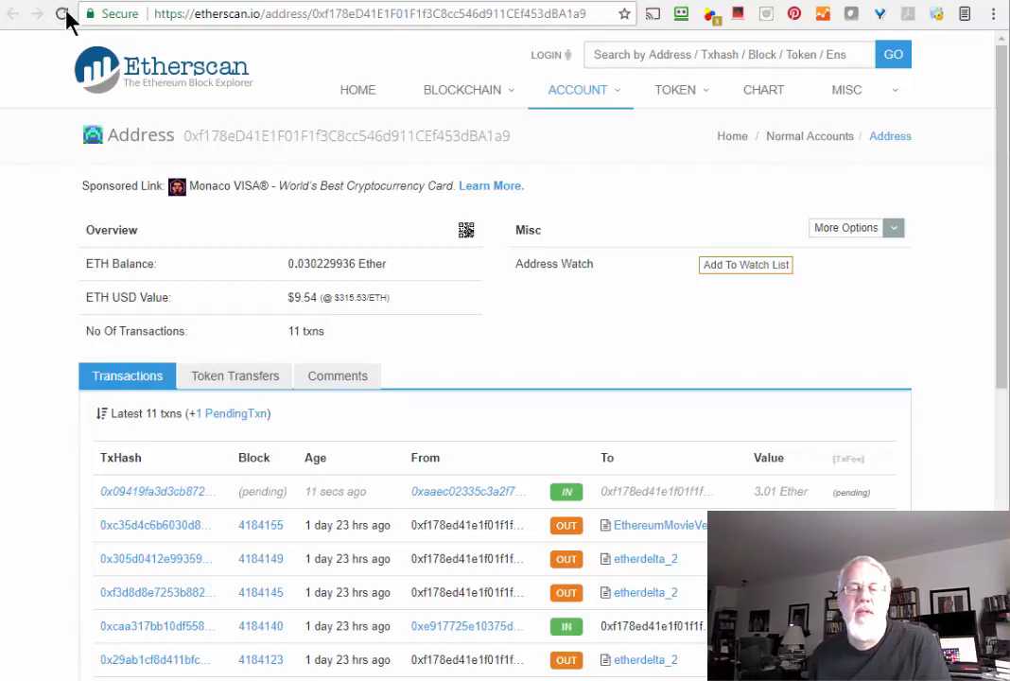
# Reload the Etherscan address page until the balance reads 3.0402 Ether.
pyautogui.click(61, 17)
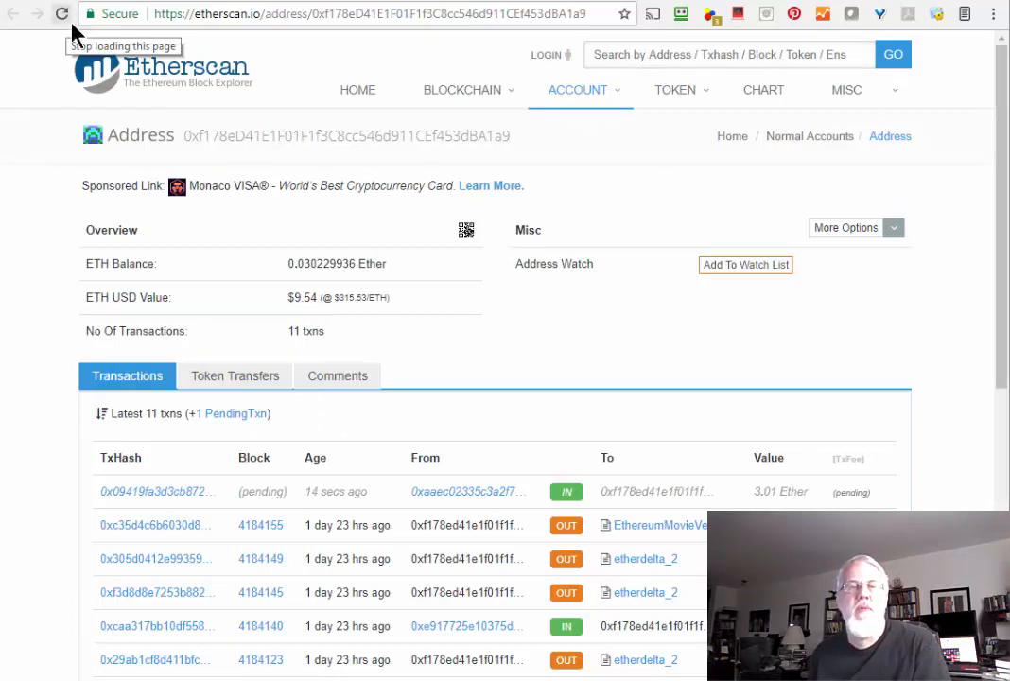
pyautogui.click(61, 13)
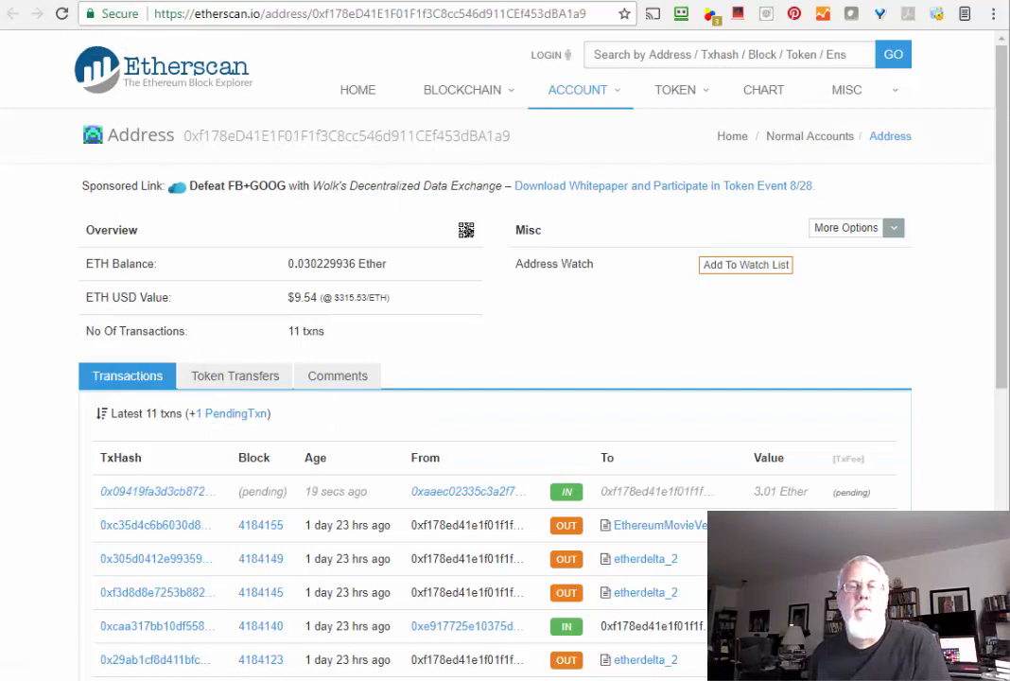
pyautogui.moveTo(62, 14)
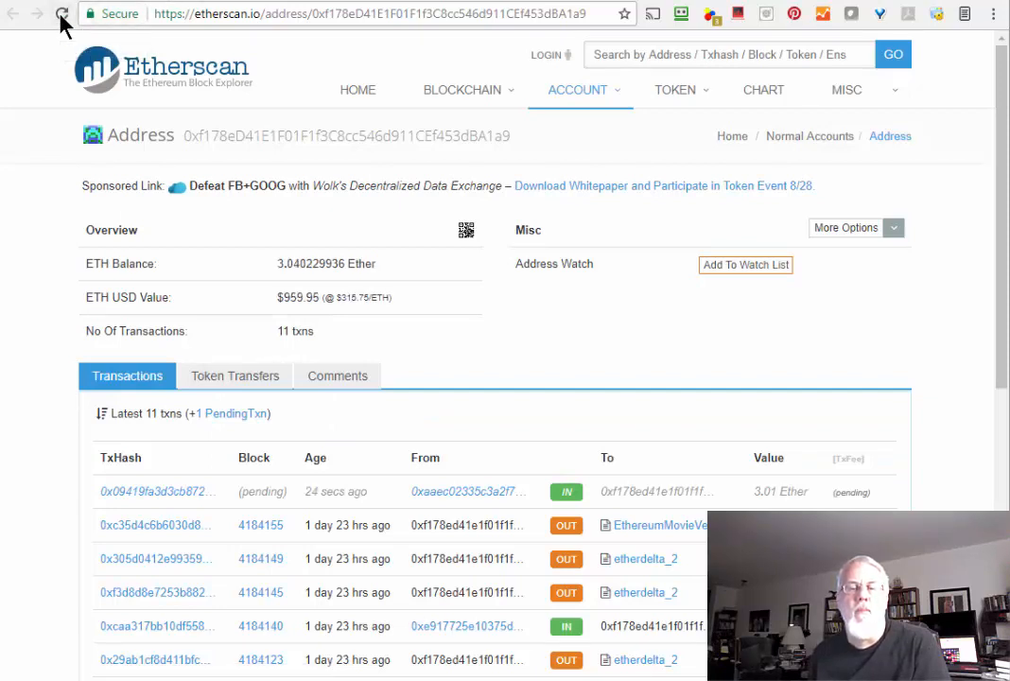
pyautogui.click(60, 13)
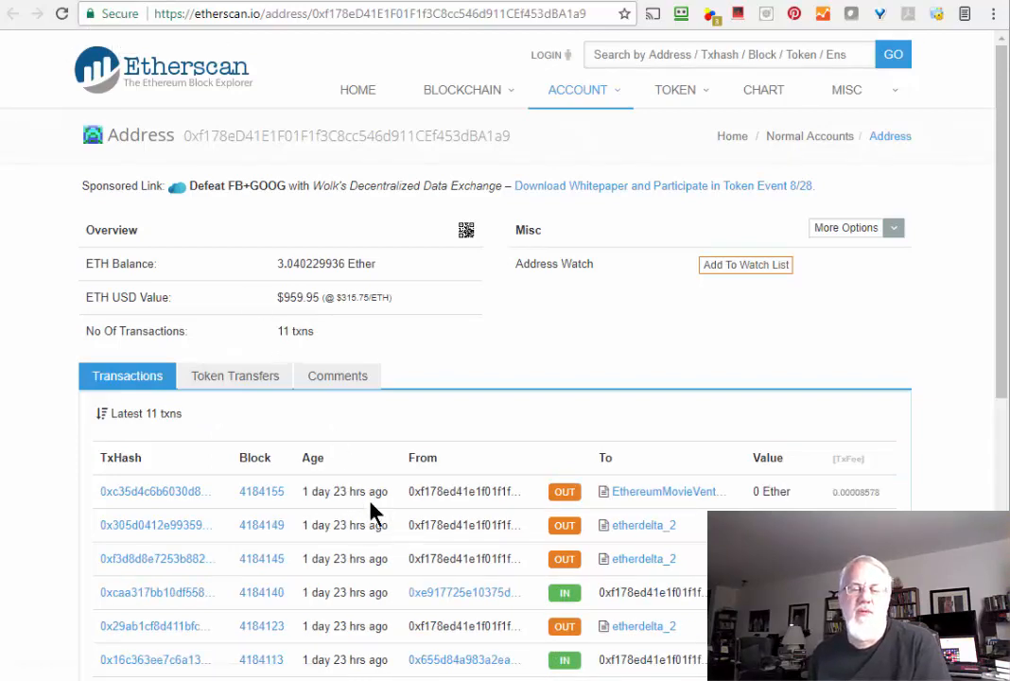
pyautogui.moveTo(344, 499)
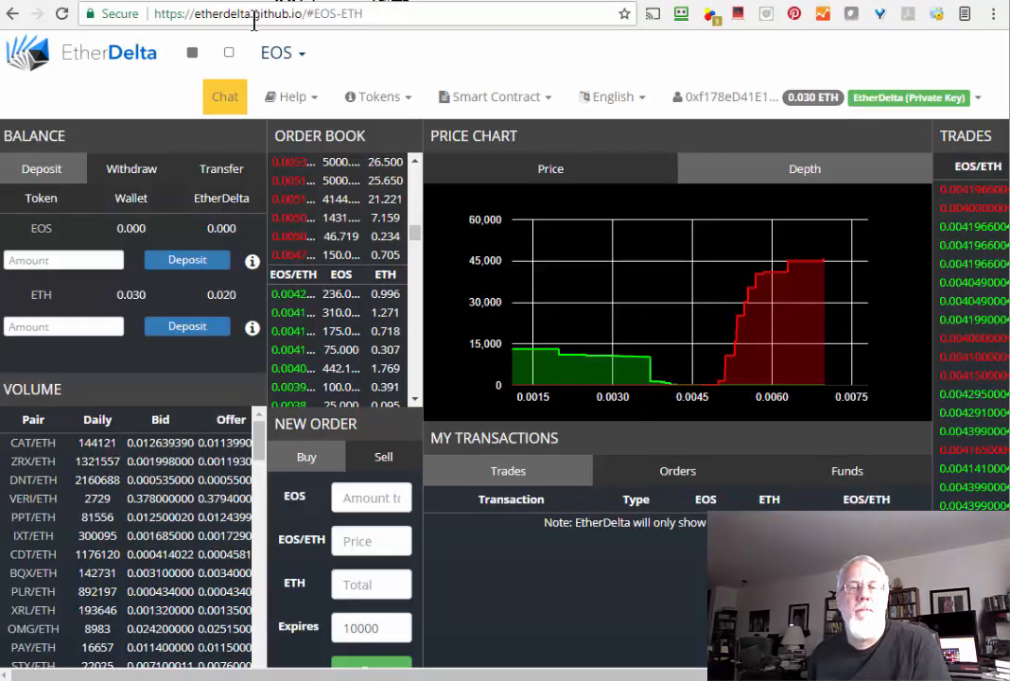
# Reload the EtherDelta page until the wallet ETH balance shows 3.040.
pyautogui.click(62, 14)
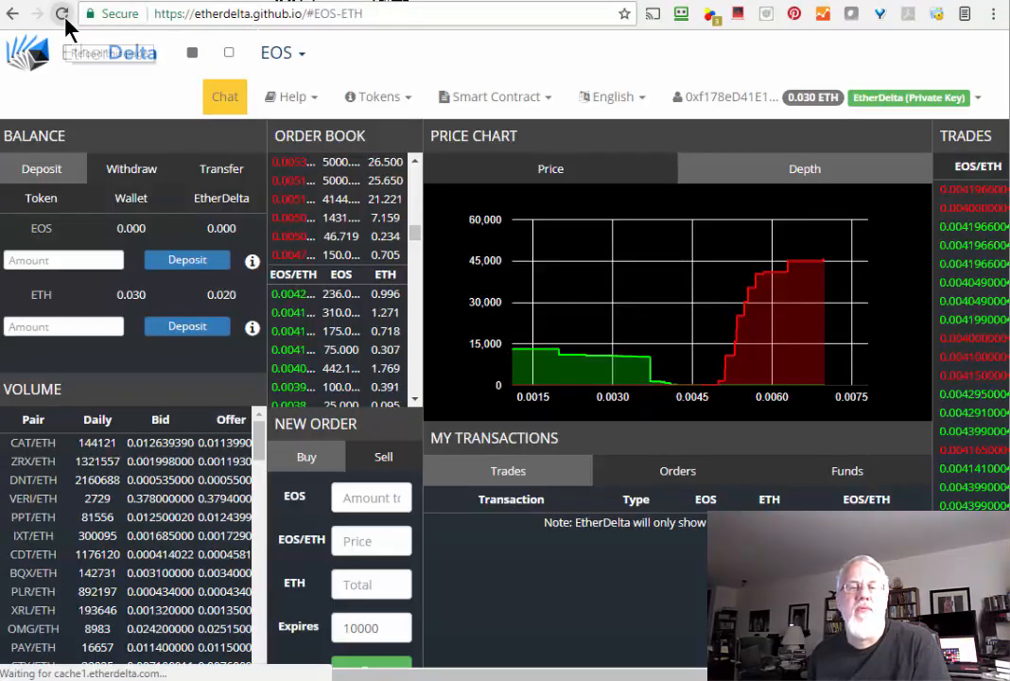
pyautogui.click(62, 14)
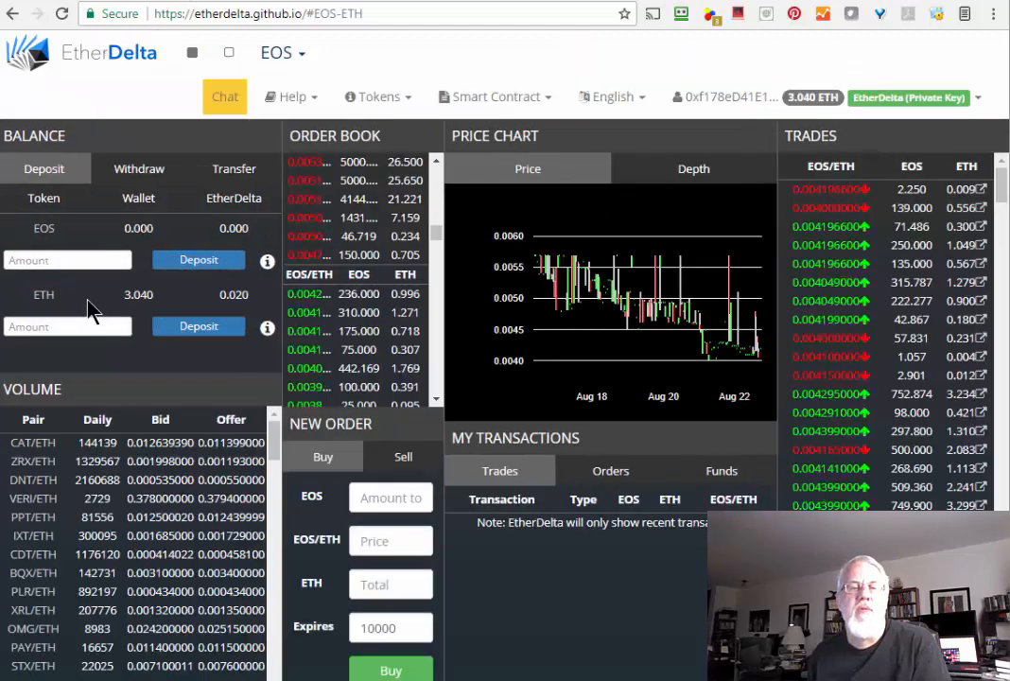
pyautogui.moveTo(140, 295)
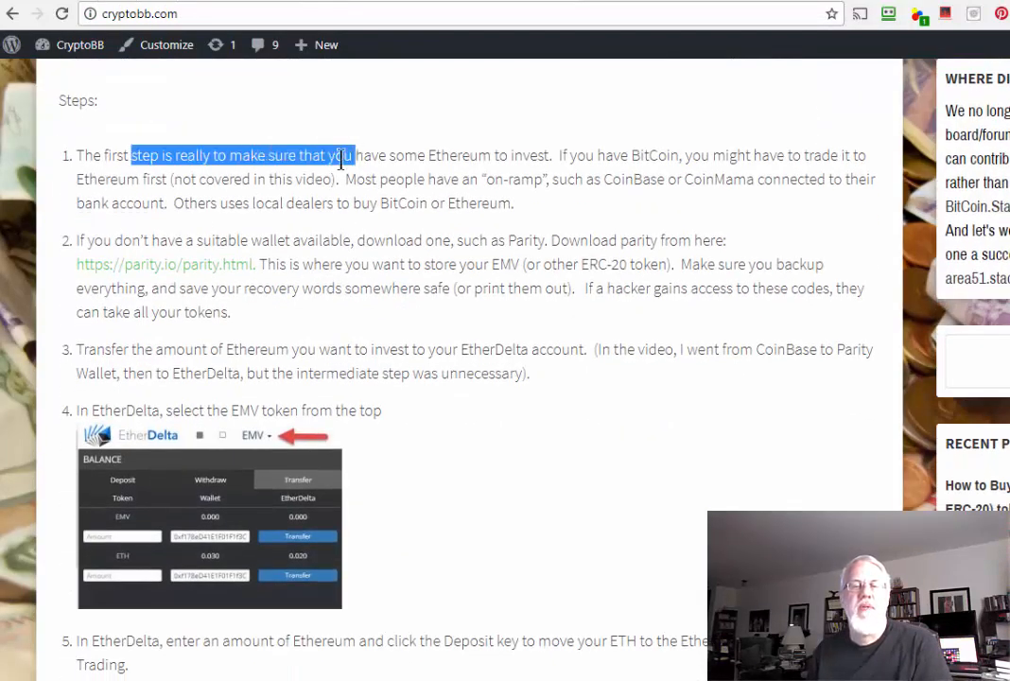
# Highlight the first step's sentence and scroll down through steps 3–5 on depositing ETH.
pyautogui.moveTo(183, 238); pyautogui.dragTo(359, 238)
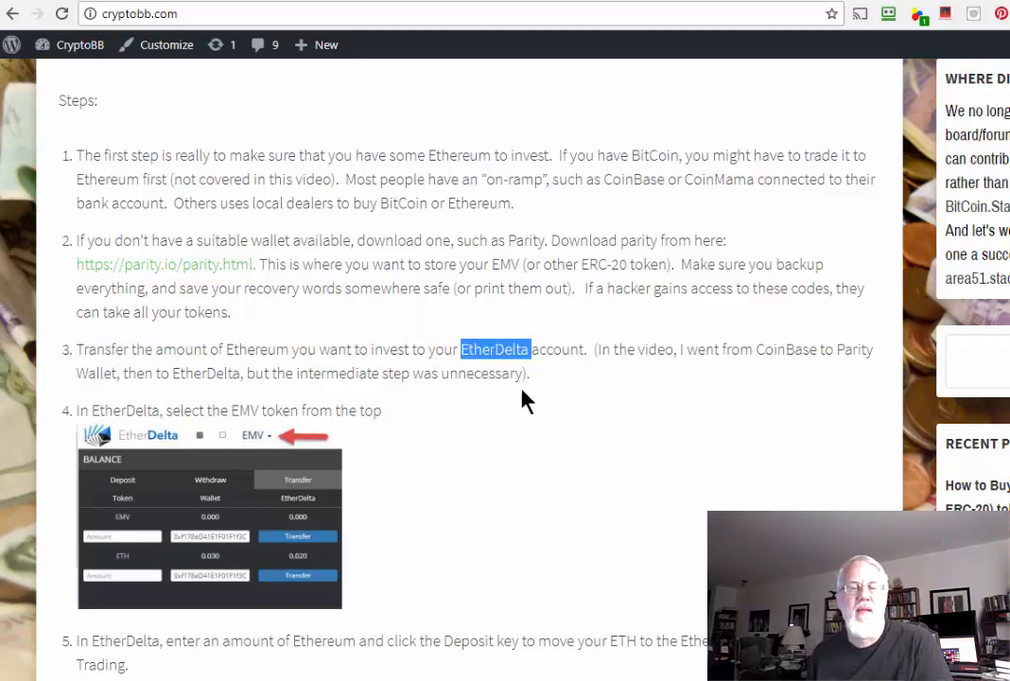
pyautogui.scroll(-3)
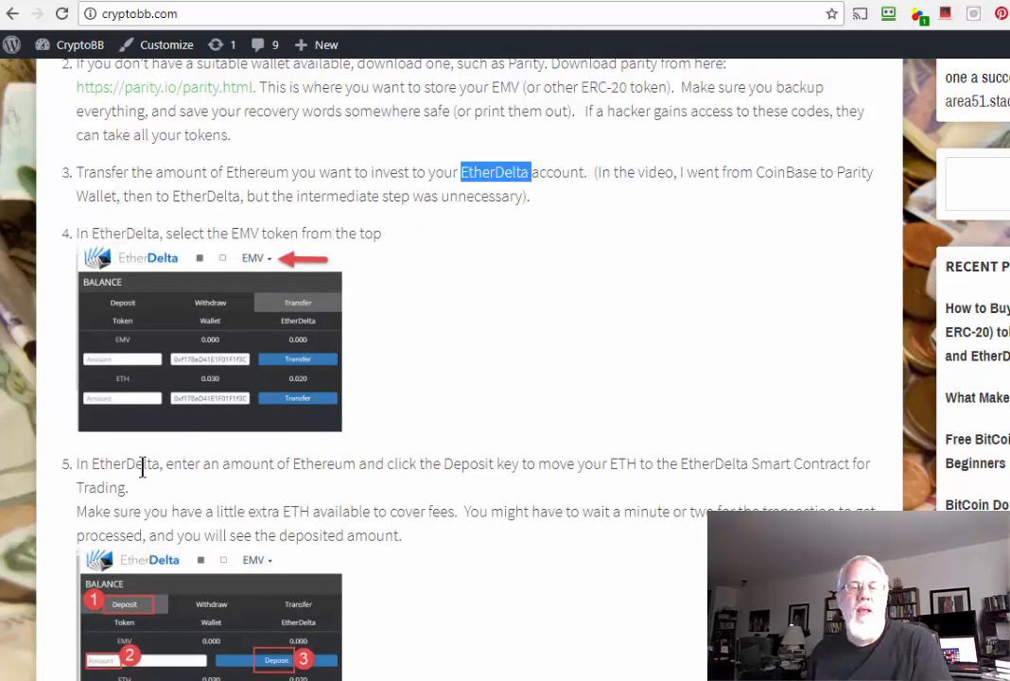
pyautogui.scroll(-3)
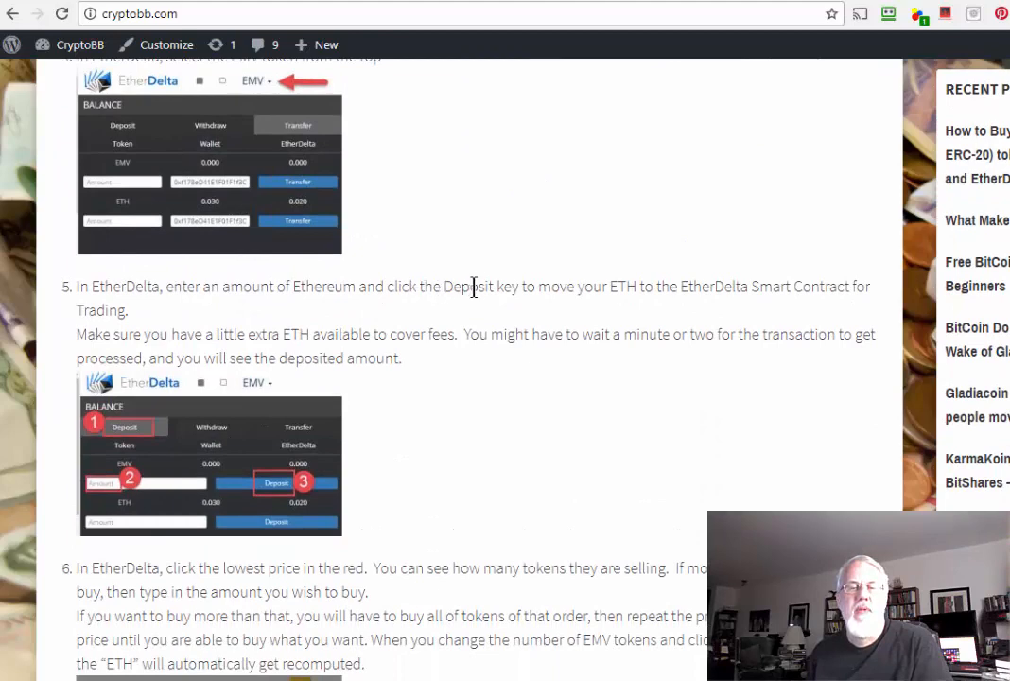
pyautogui.moveTo(658, 288)
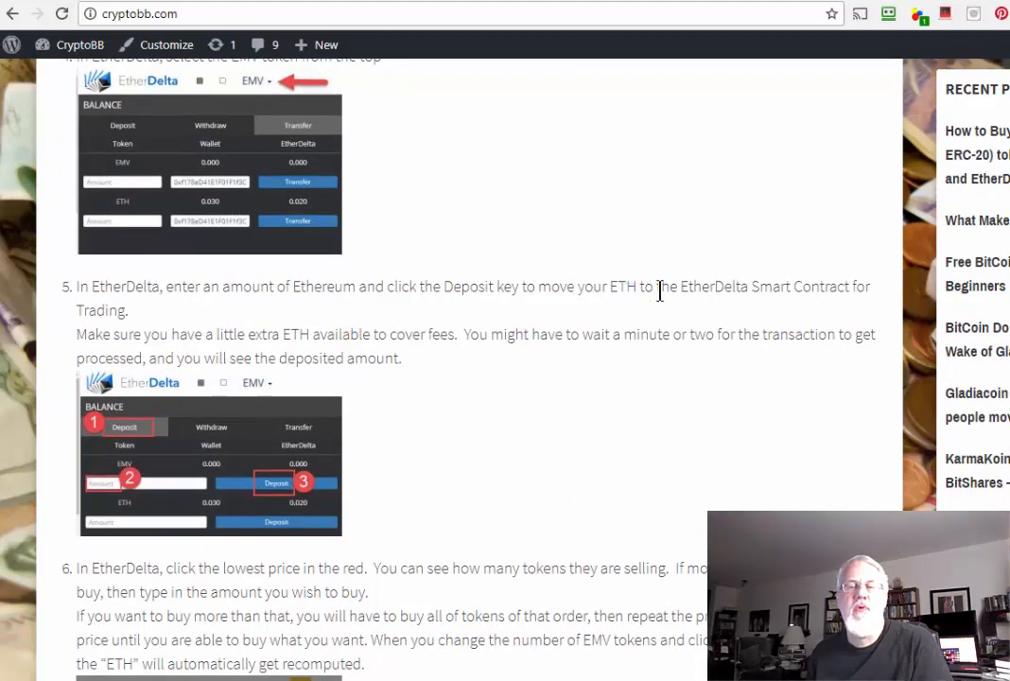
pyautogui.moveTo(238, 348)
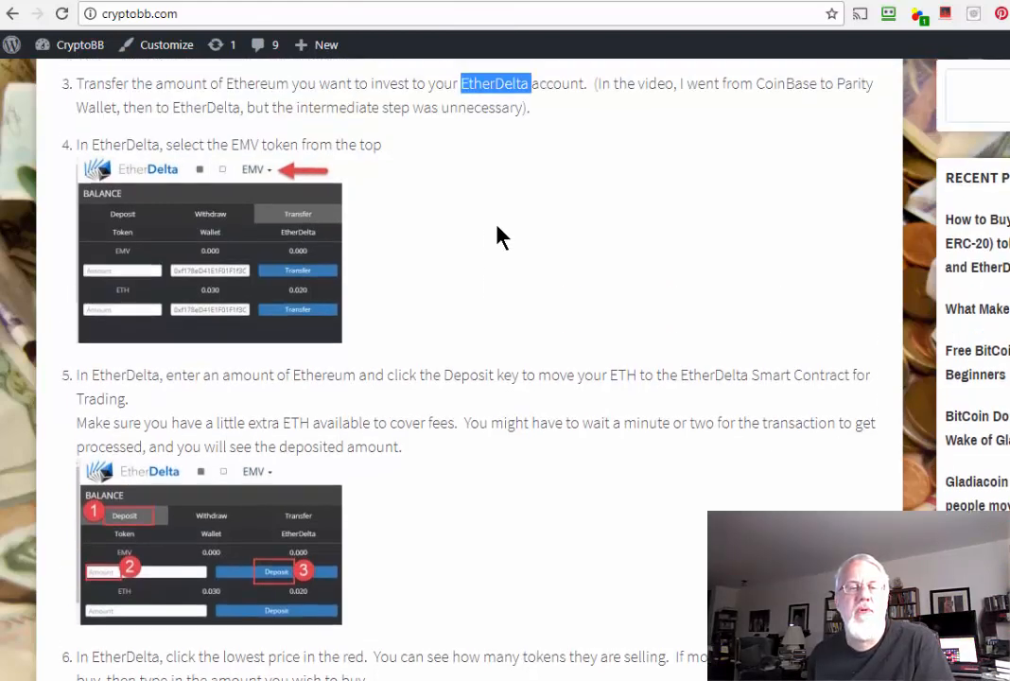
pyautogui.scroll(-3)
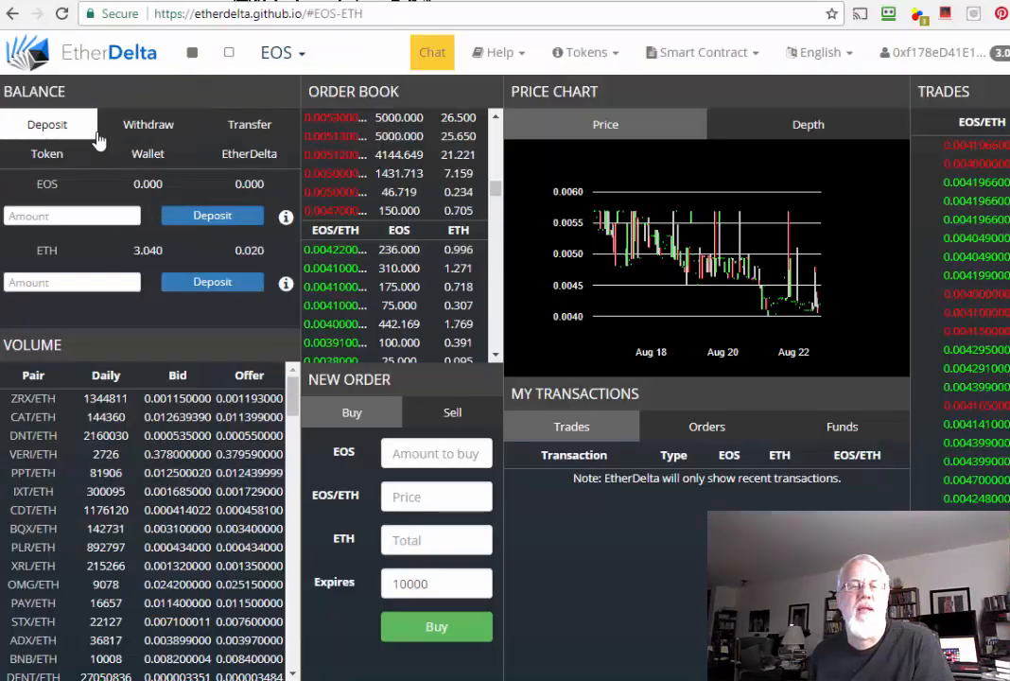
# Enter about 3 ETH in the Deposit form's ETH field to fund the exchange contract.
pyautogui.click(148, 125)
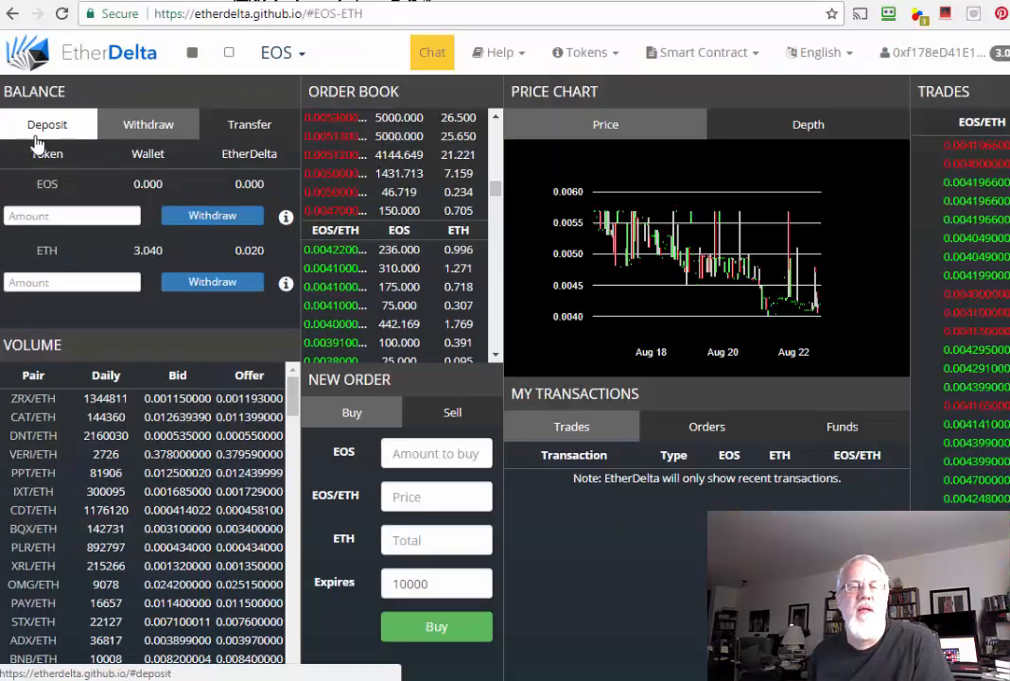
pyautogui.click(48, 125)
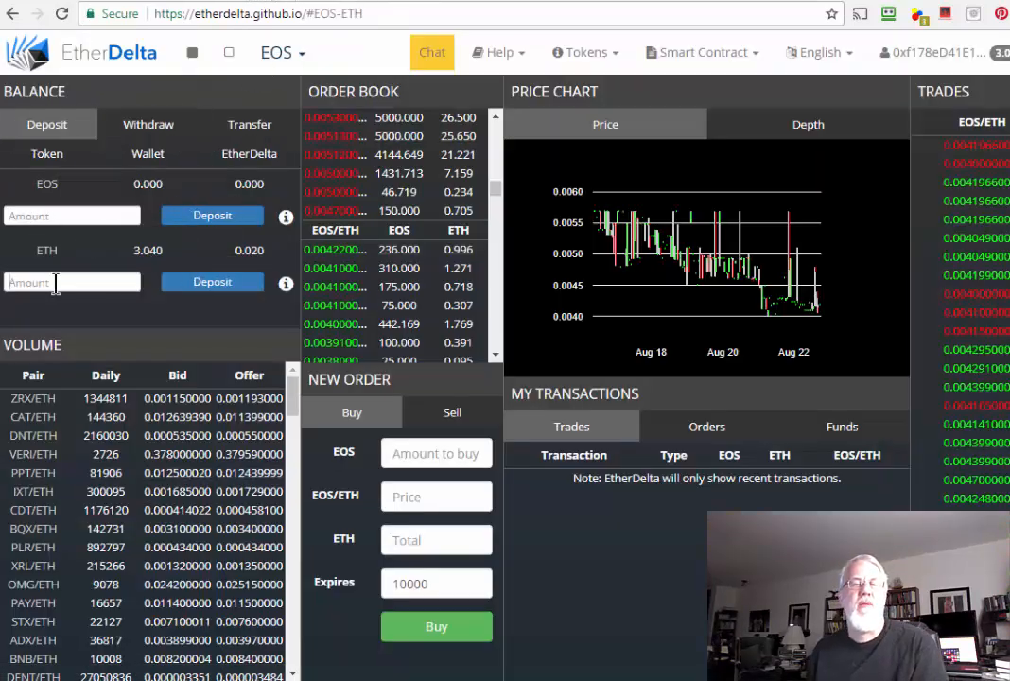
pyautogui.write('3.')
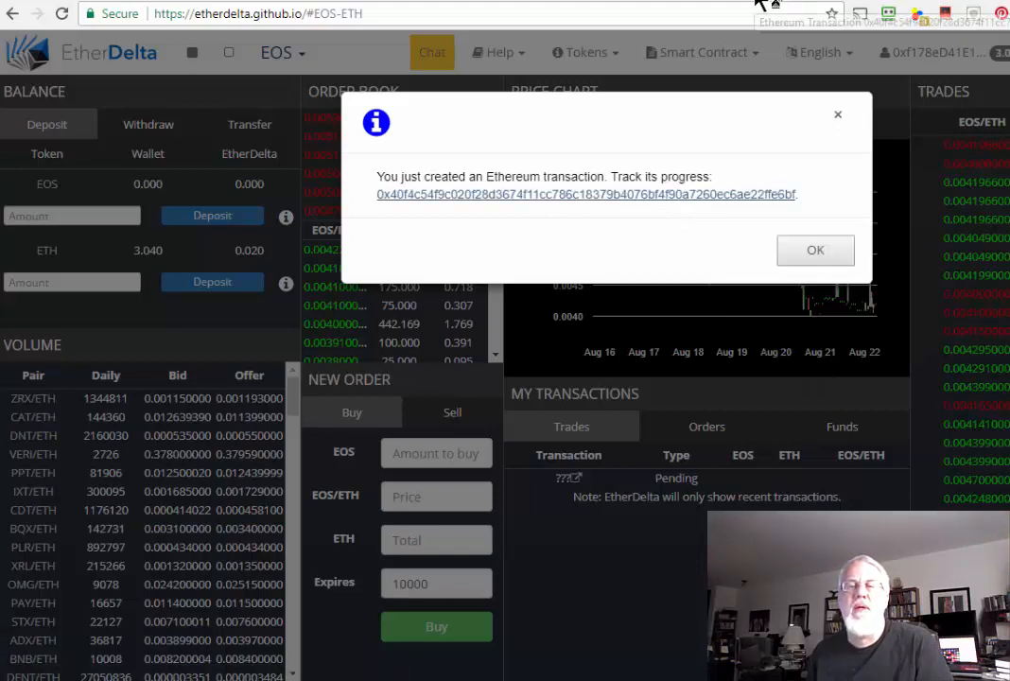
# View the deposit transaction on Etherscan, then dismiss the notice once 3.040 ETH shows.
pyautogui.click(586, 193)
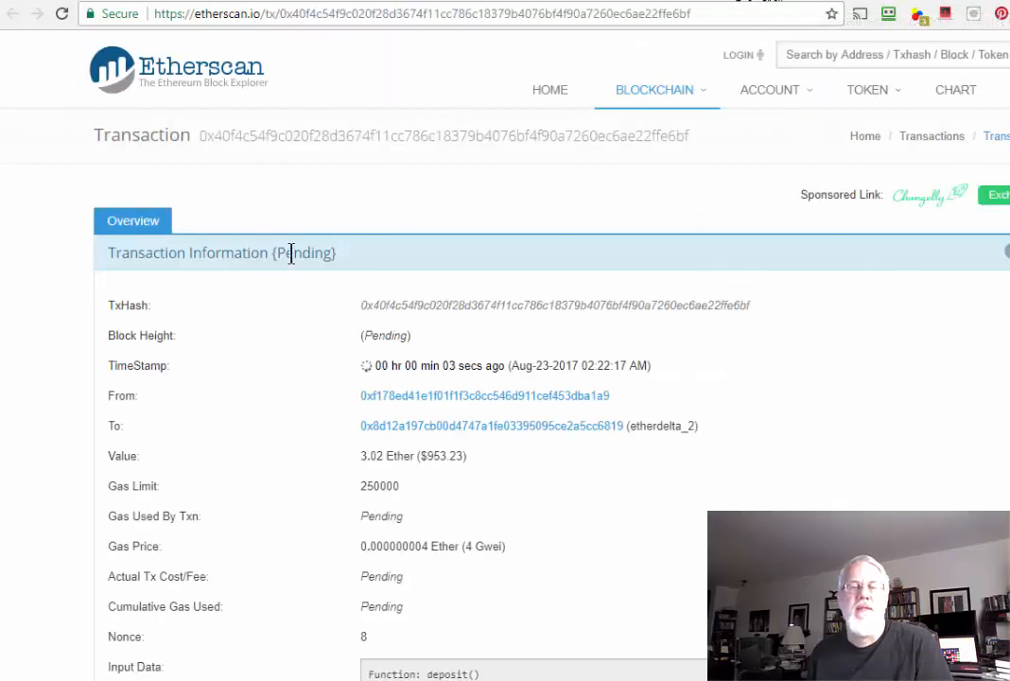
pyautogui.click(62, 14)
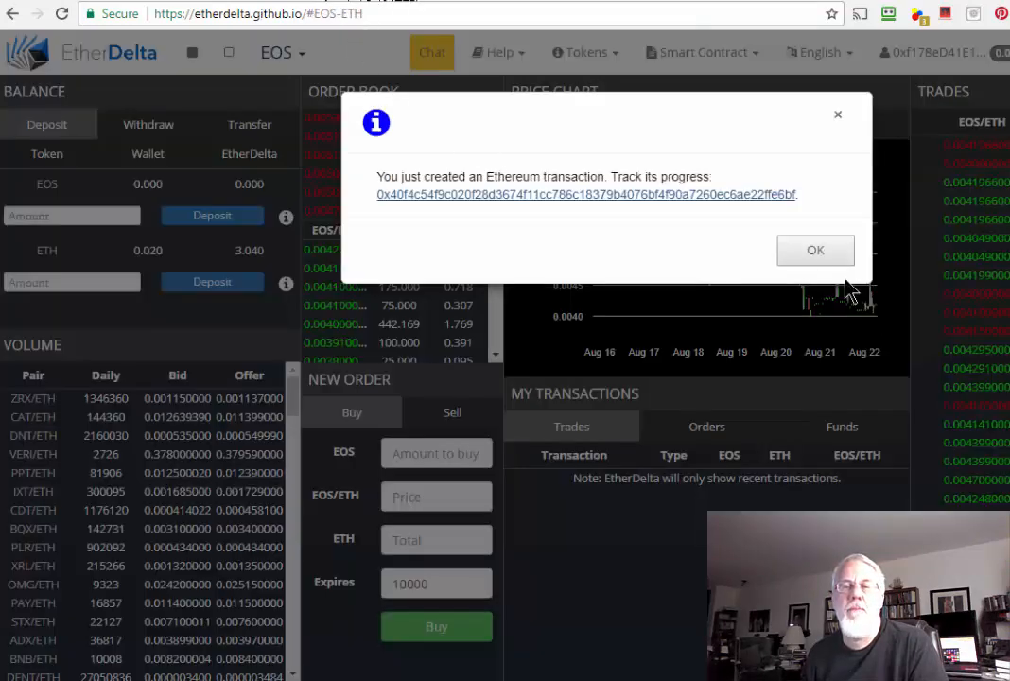
pyautogui.click(813, 250)
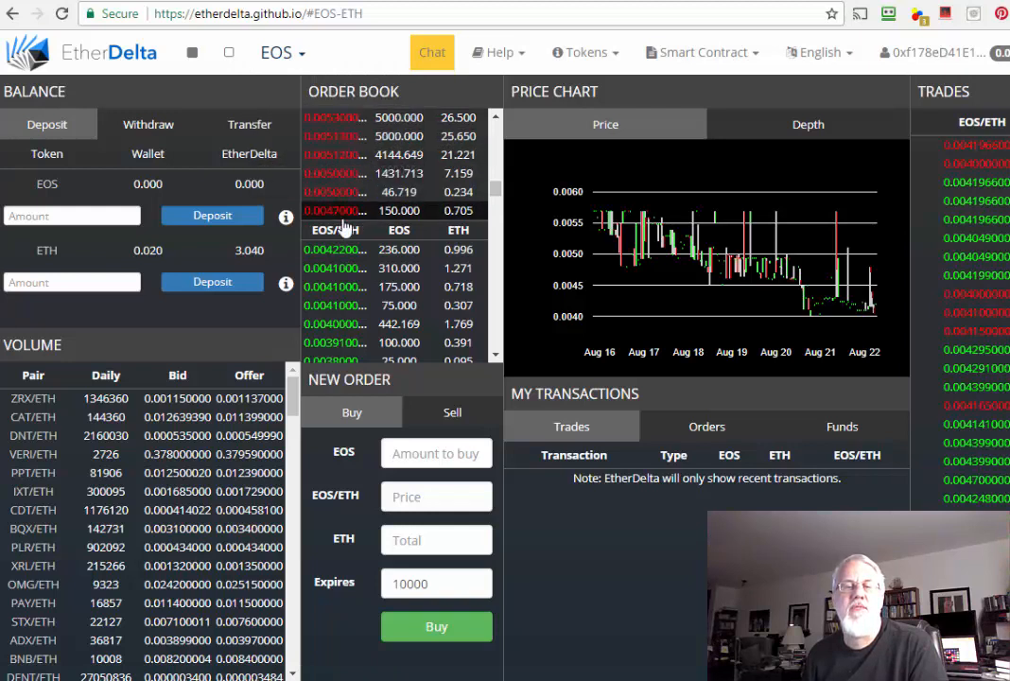
pyautogui.moveTo(336, 210)
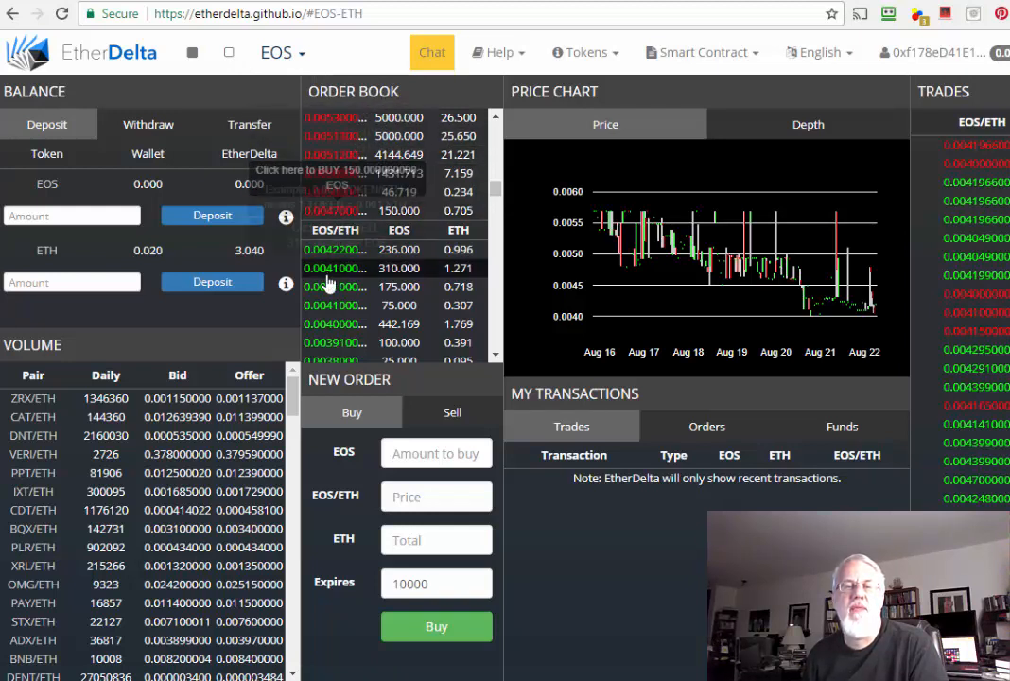
pyautogui.moveTo(336, 210)
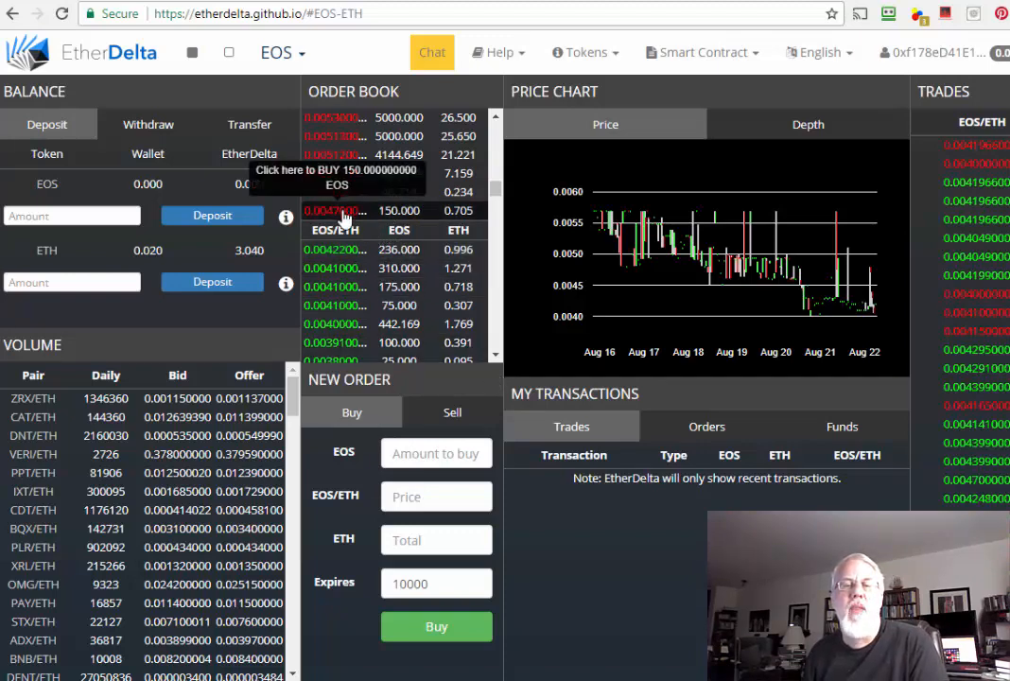
# Select the red 150.000 EOS sell order at 0.0047 ETH to bring up its Buy dialog.
pyautogui.click(337, 210)
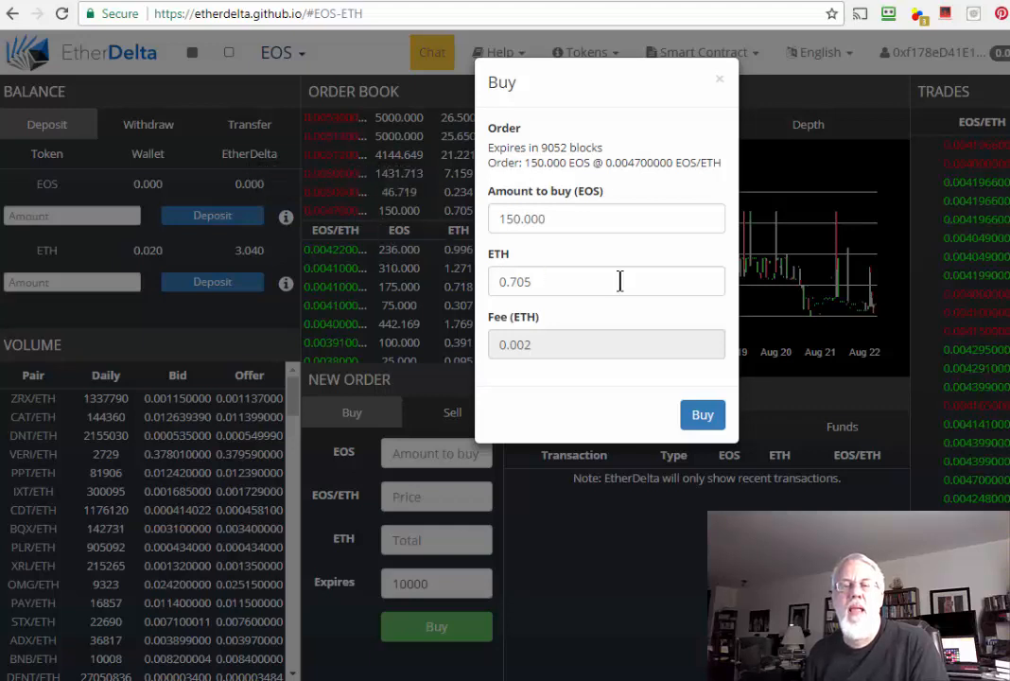
pyautogui.moveTo(412, 238)
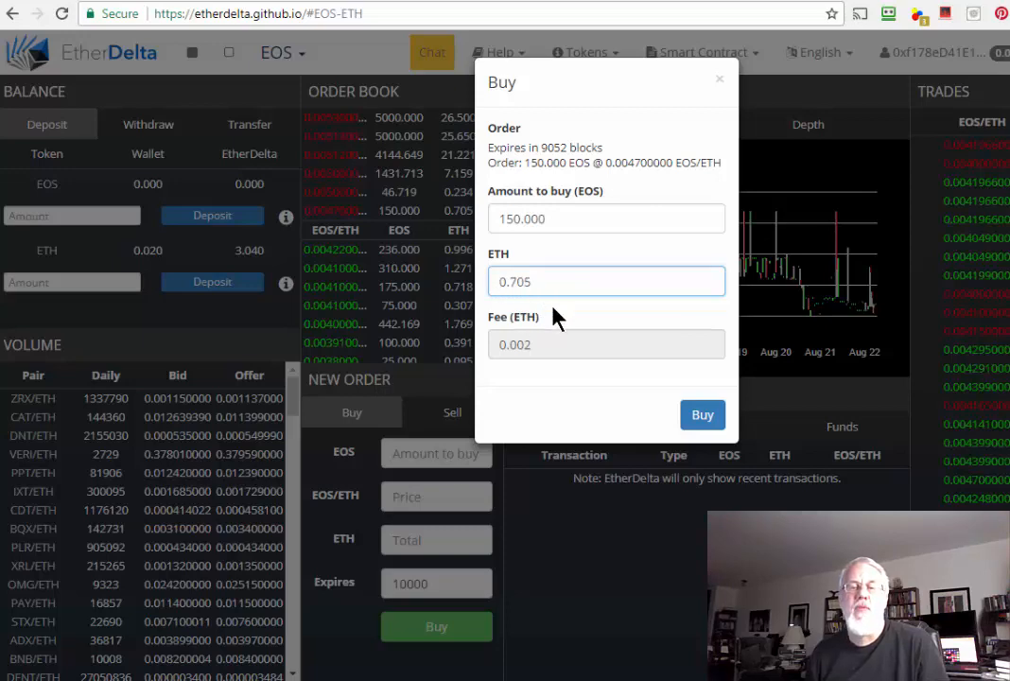
# Dismiss the 150 EOS Buy dialog by clicking outside it, leaving the order unplaced.
pyautogui.click(719, 80)
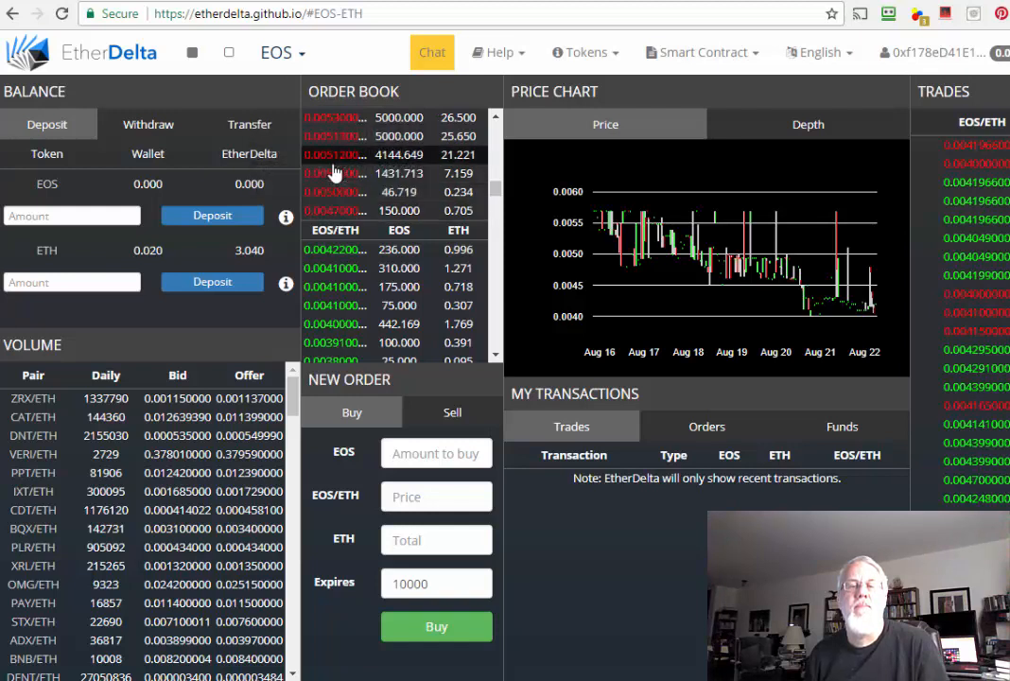
pyautogui.moveTo(337, 210)
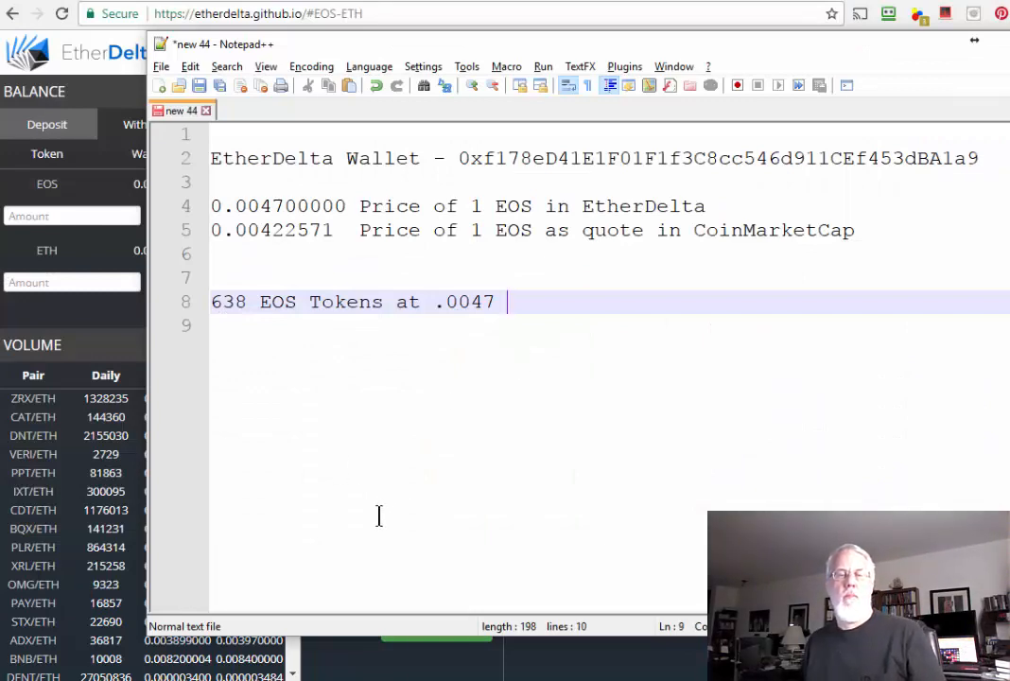
# End the '638 EOS Tokens at .0047' note line and return to the EtherDelta tab.
pyautogui.press('Enter')
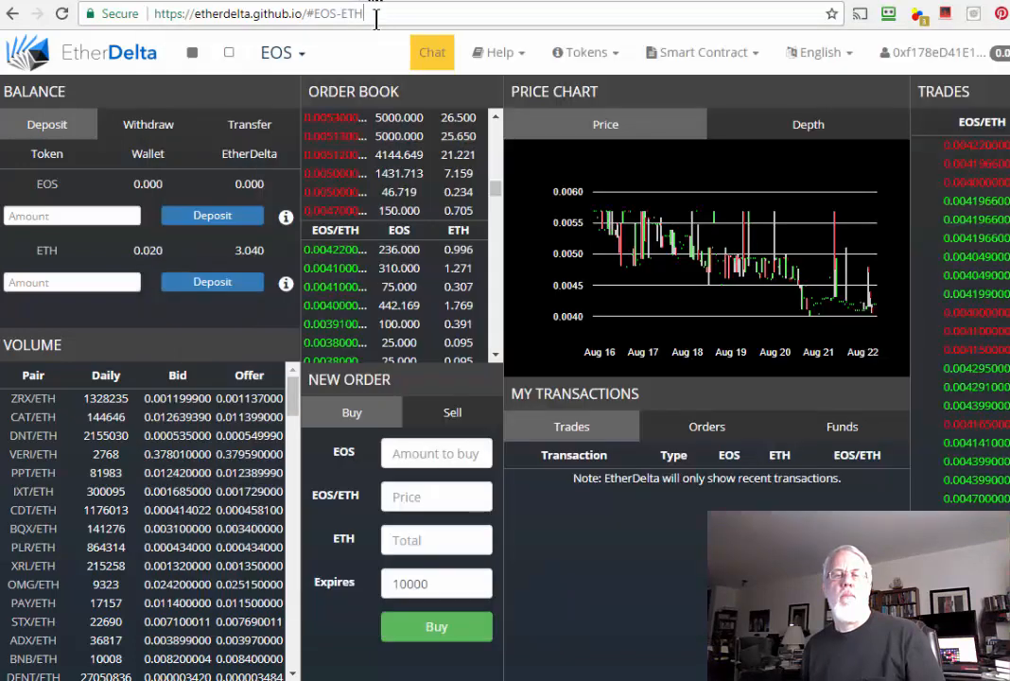
pyautogui.moveTo(406, 210)
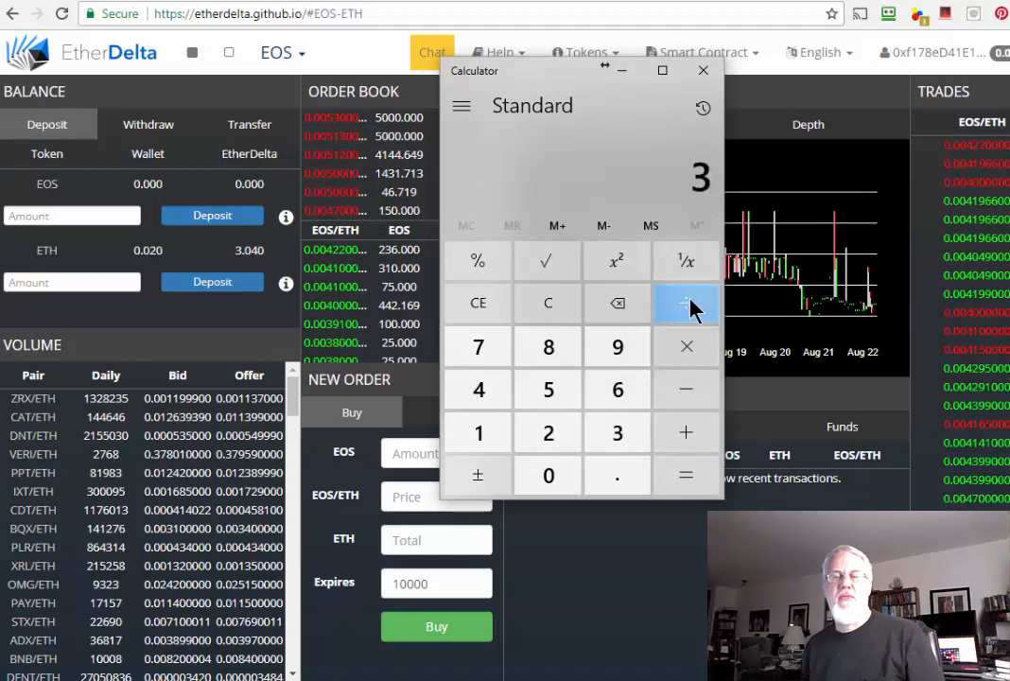
# Enter 3 ÷ 0.005 in Calculator to find how many tokens 3 ETH buys.
pyautogui.click(684, 303)
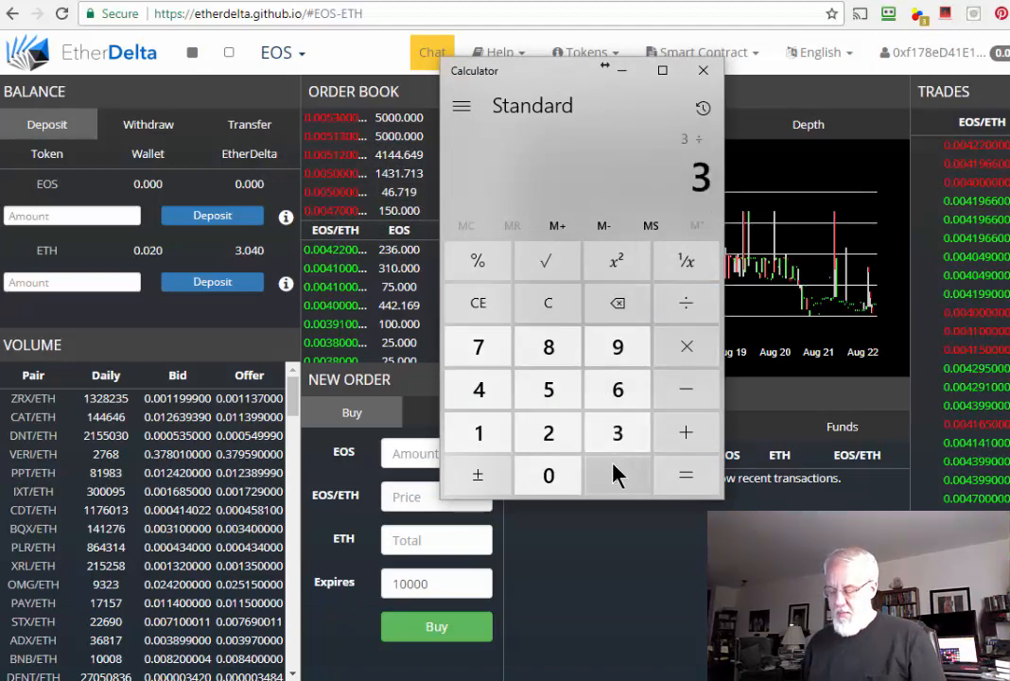
pyautogui.click(616, 475)
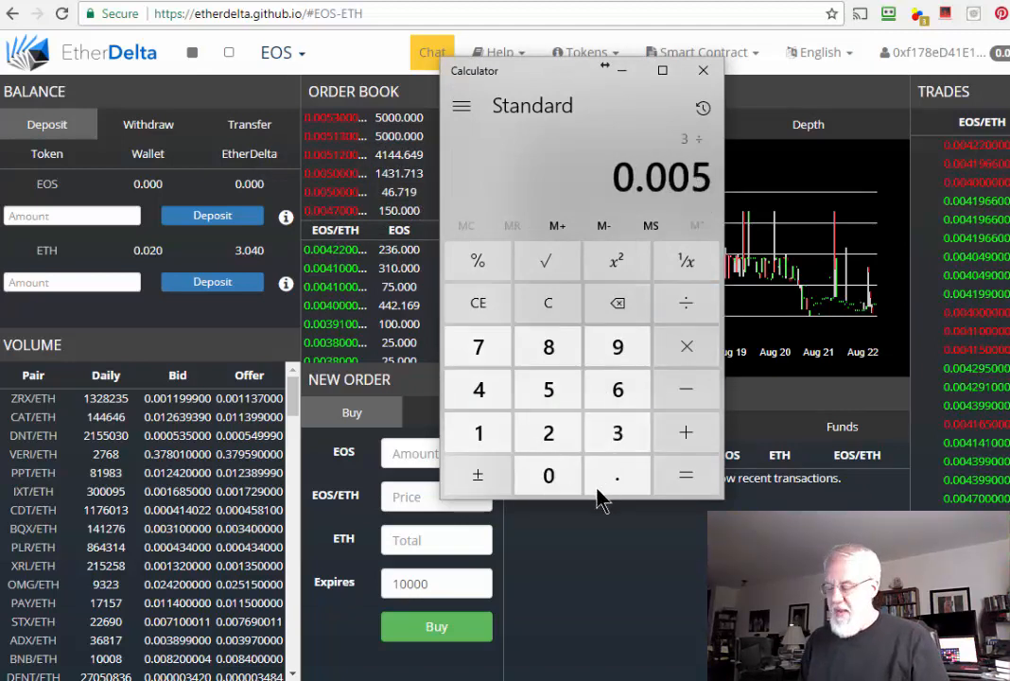
pyautogui.click(703, 70)
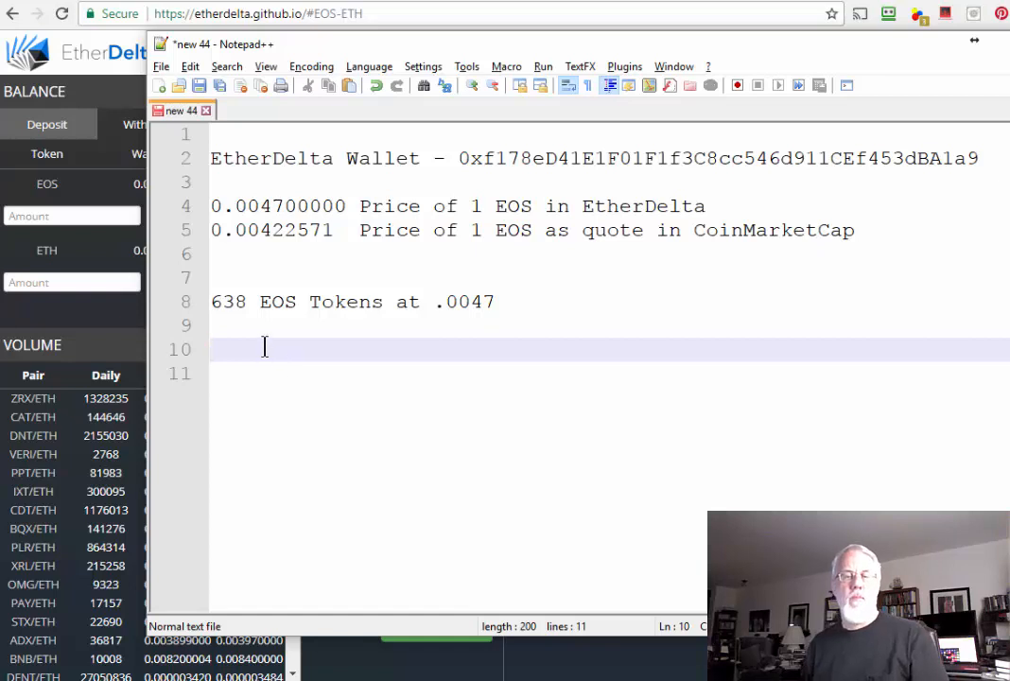
# Write '600 EOS Tokens at .0050 price' and below it '38 * $1.32 =' in the notes.
pyautogui.write('600 EOS Toekn')
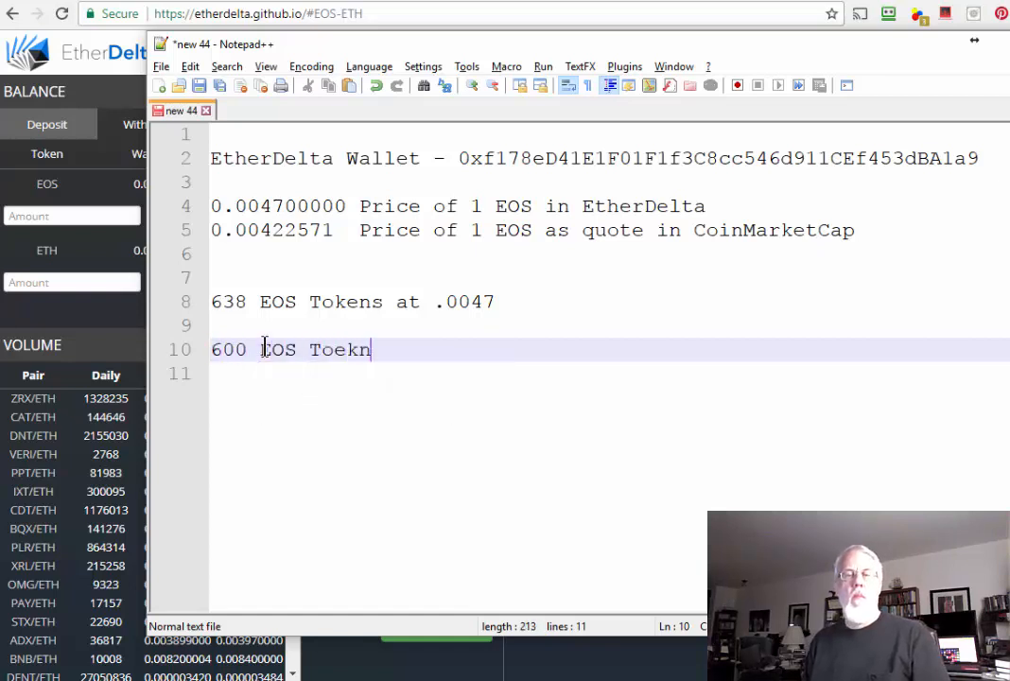
pyautogui.write('okens at')
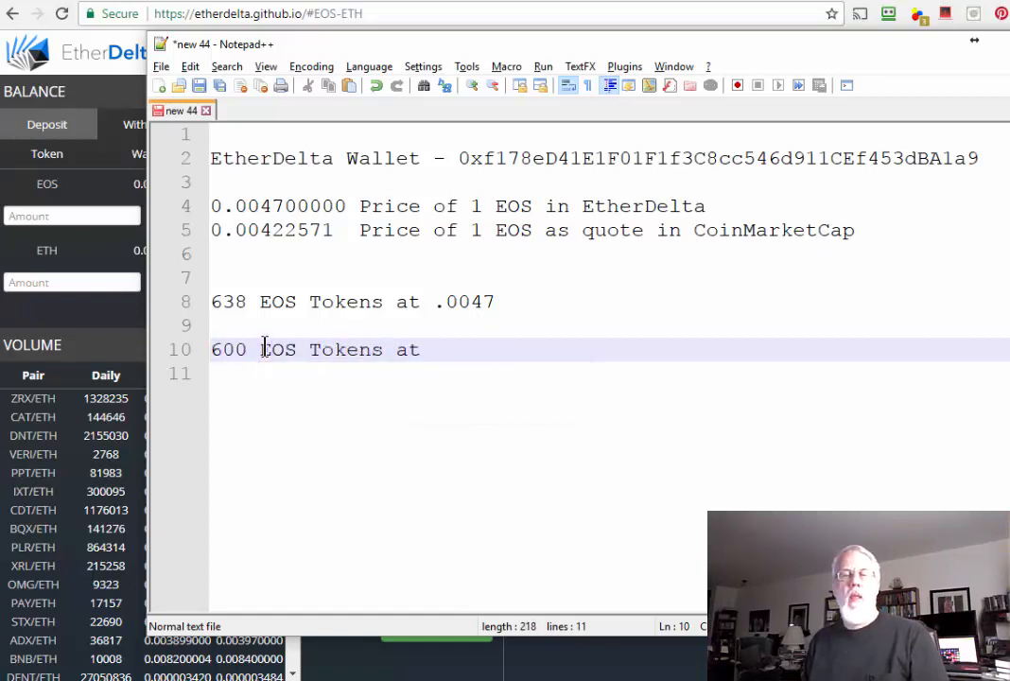
pyautogui.write('.0050')
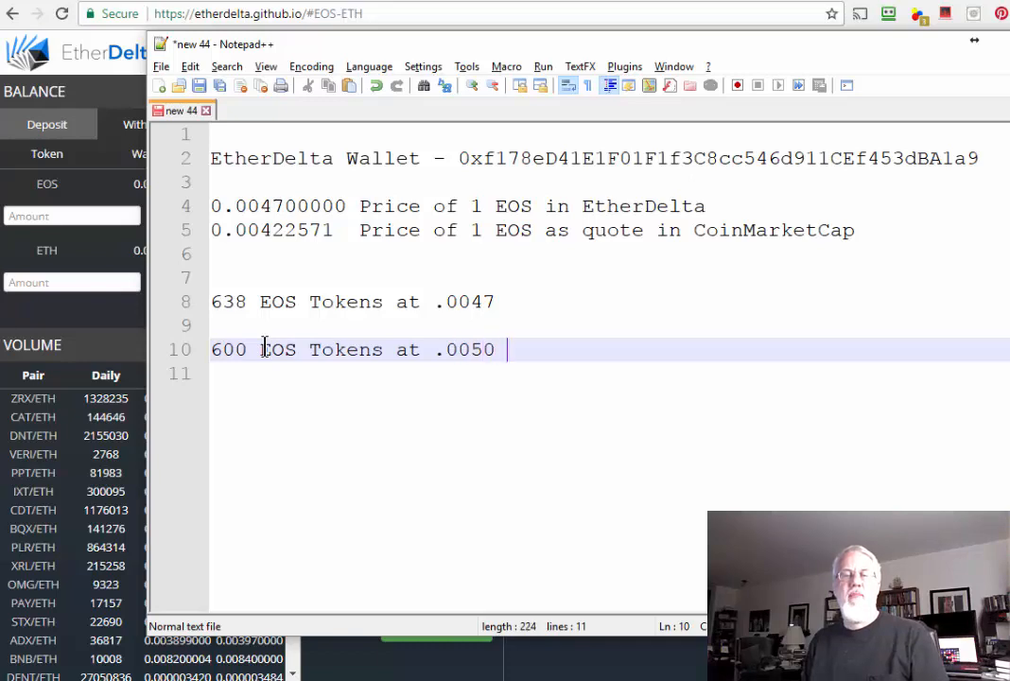
pyautogui.write('price')
pyautogui.write('38 * $1.3')
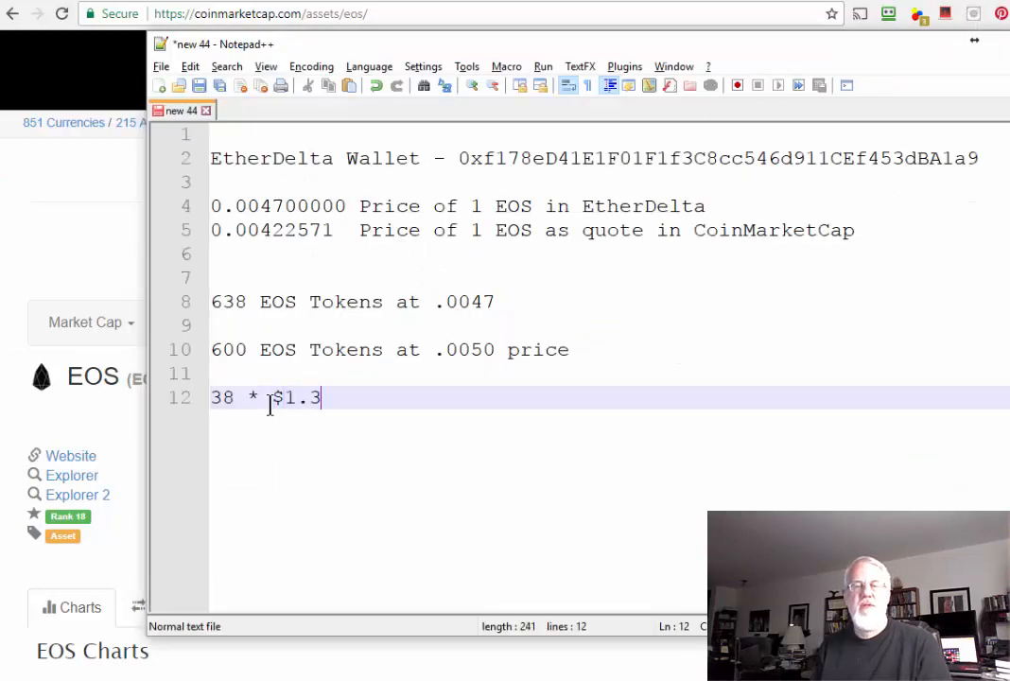
pyautogui.write('2 =')
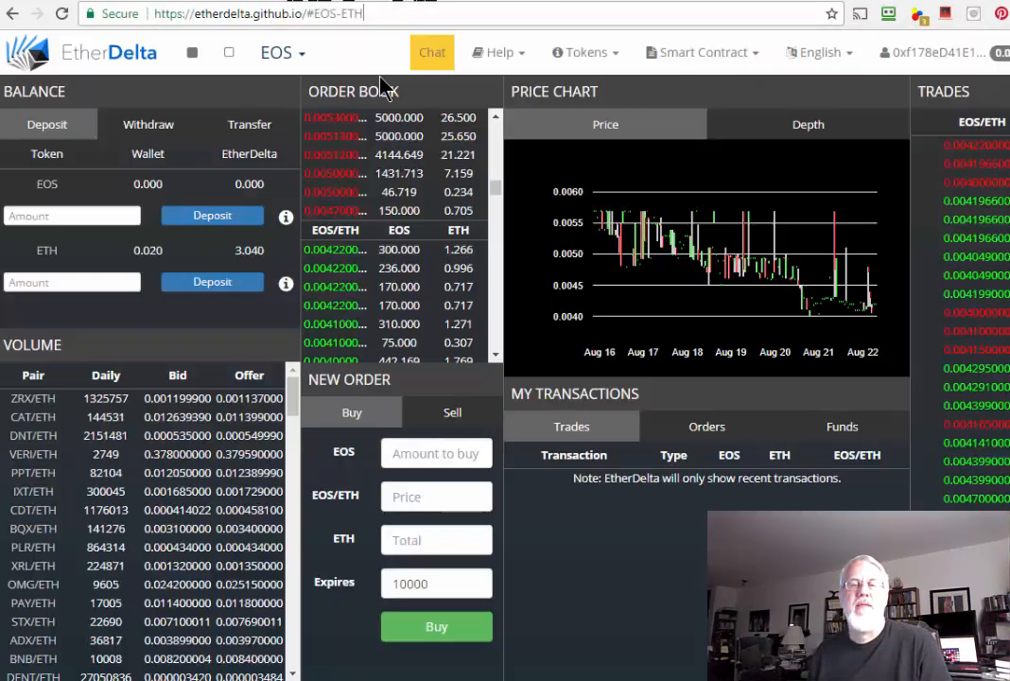
pyautogui.moveTo(336, 210)
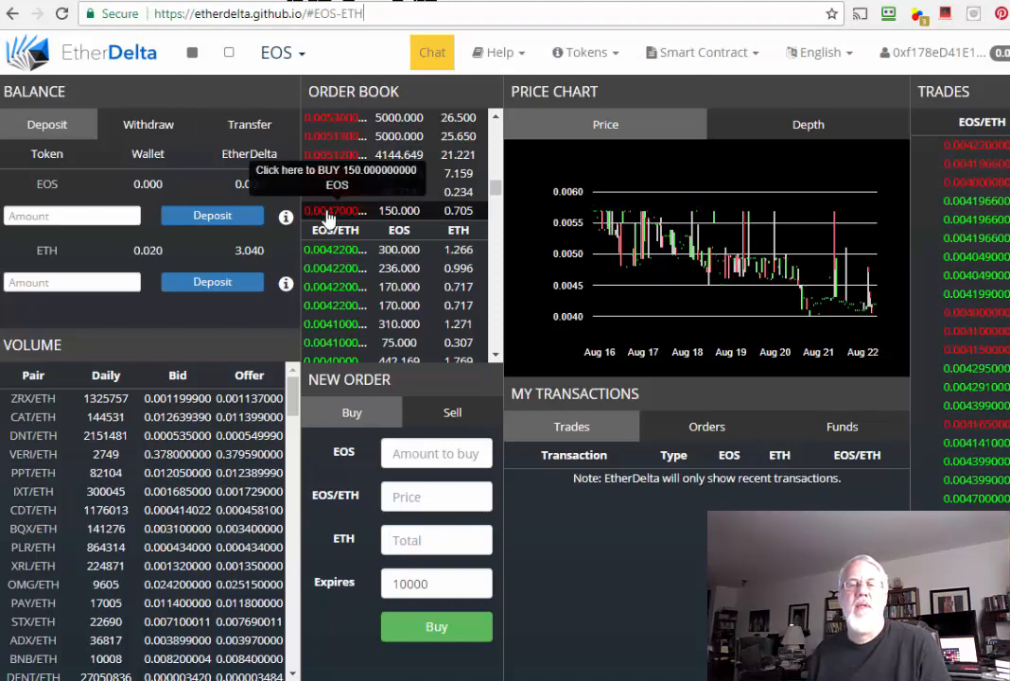
# Select the 150.000 EOS sell order again to reopen its Buy dialog at 0.0047 ETH.
pyautogui.click(336, 210)
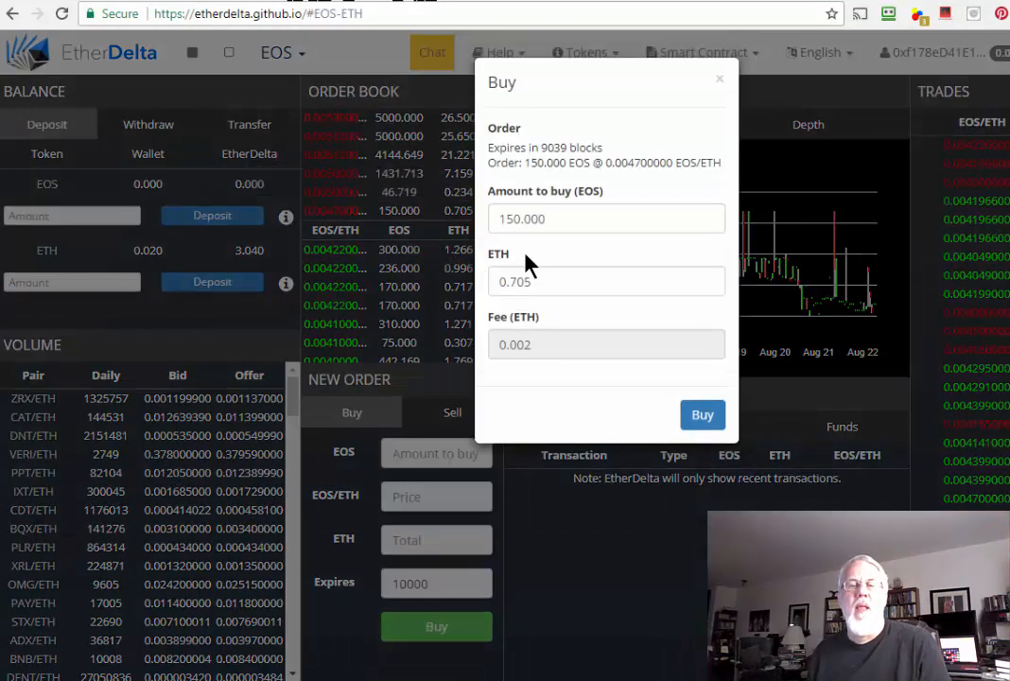
pyautogui.moveTo(547, 350)
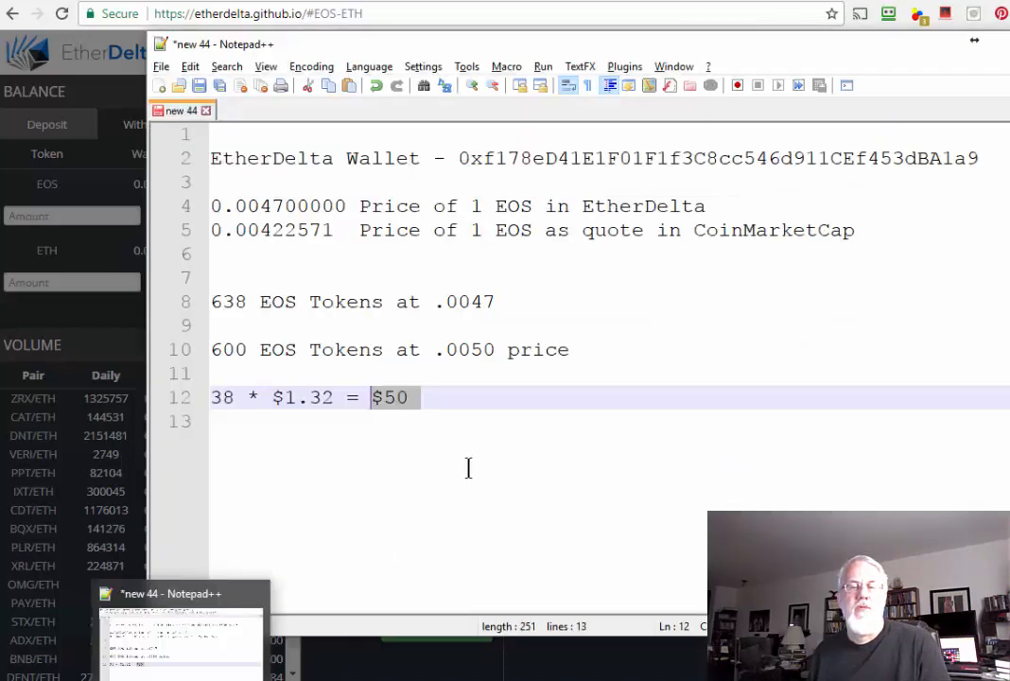
# Write '0.705 * .0047' in the notes with '2.295' on the line below.
pyautogui.write('0.705 *')
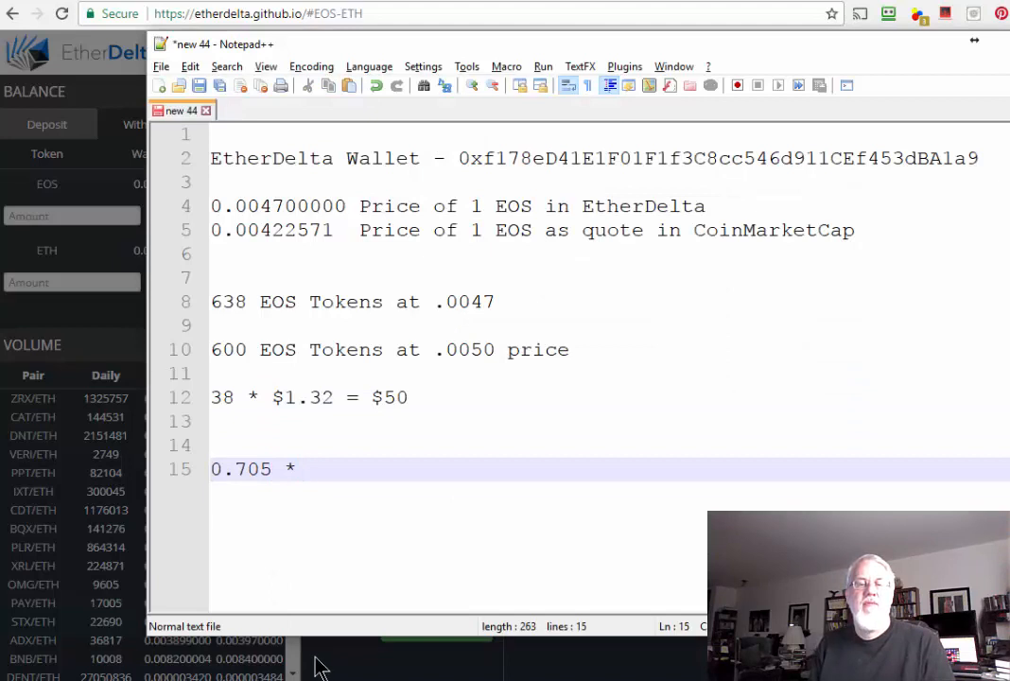
pyautogui.write('.0047')
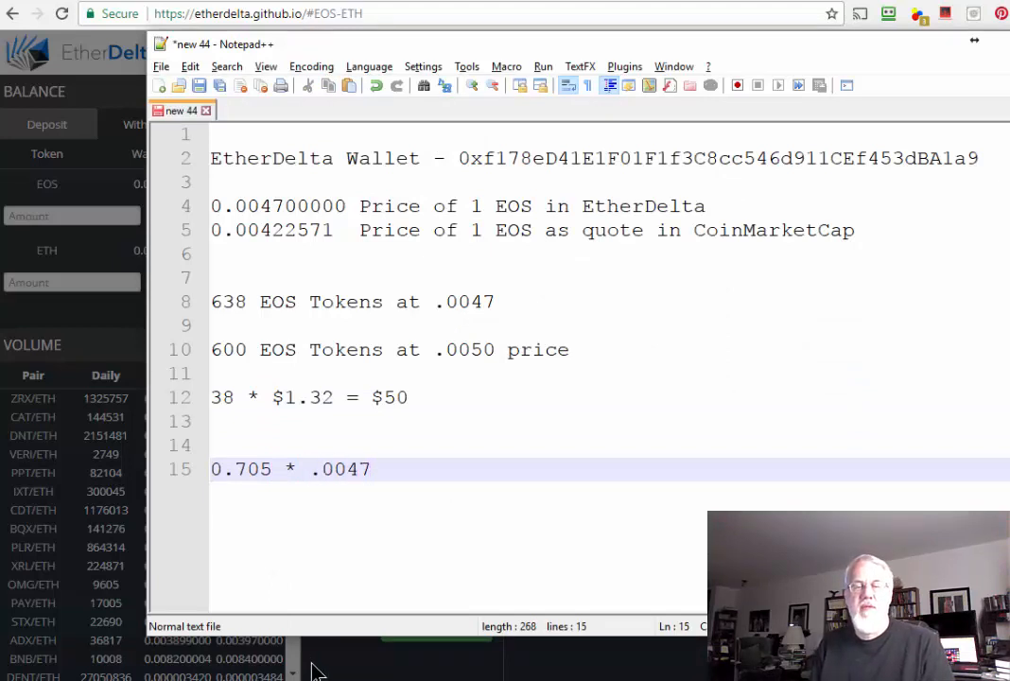
pyautogui.press('enter')
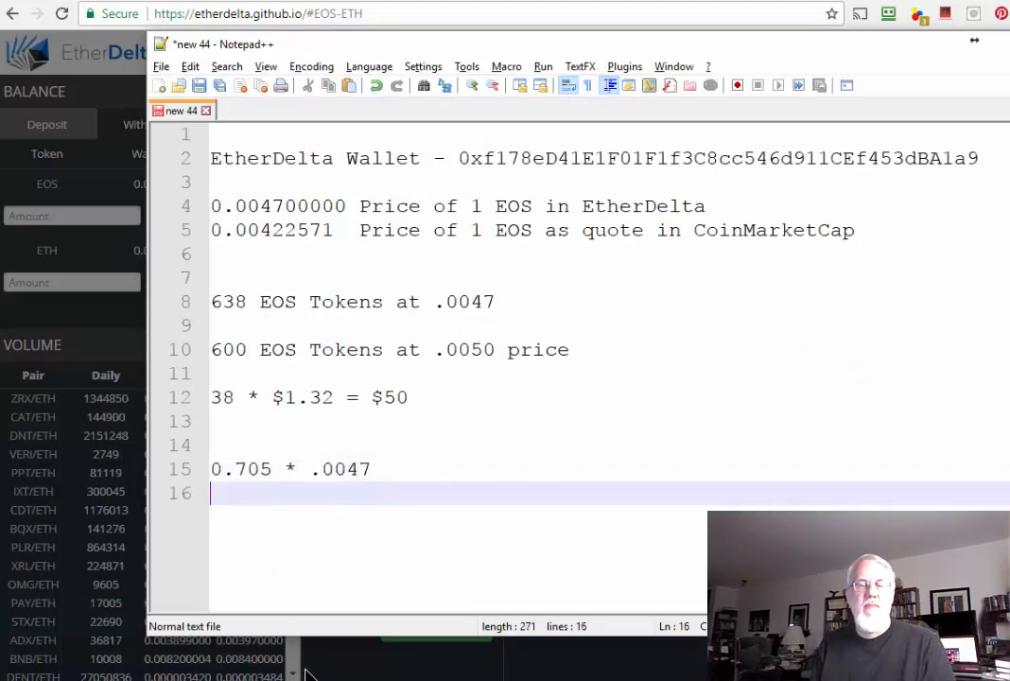
pyautogui.write('2.')
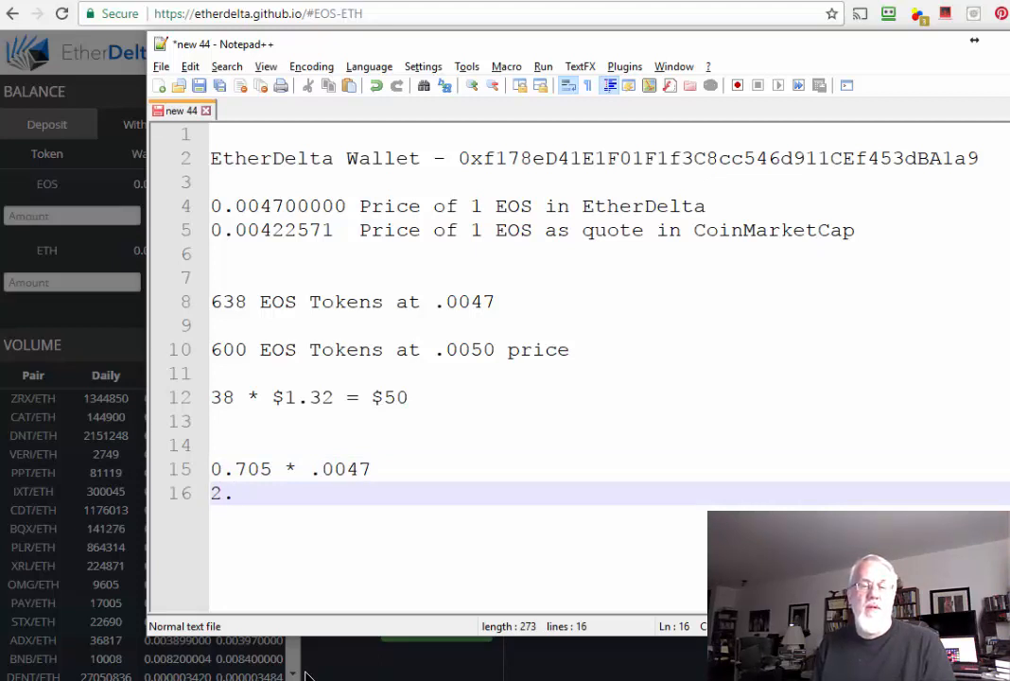
pyautogui.write('30')
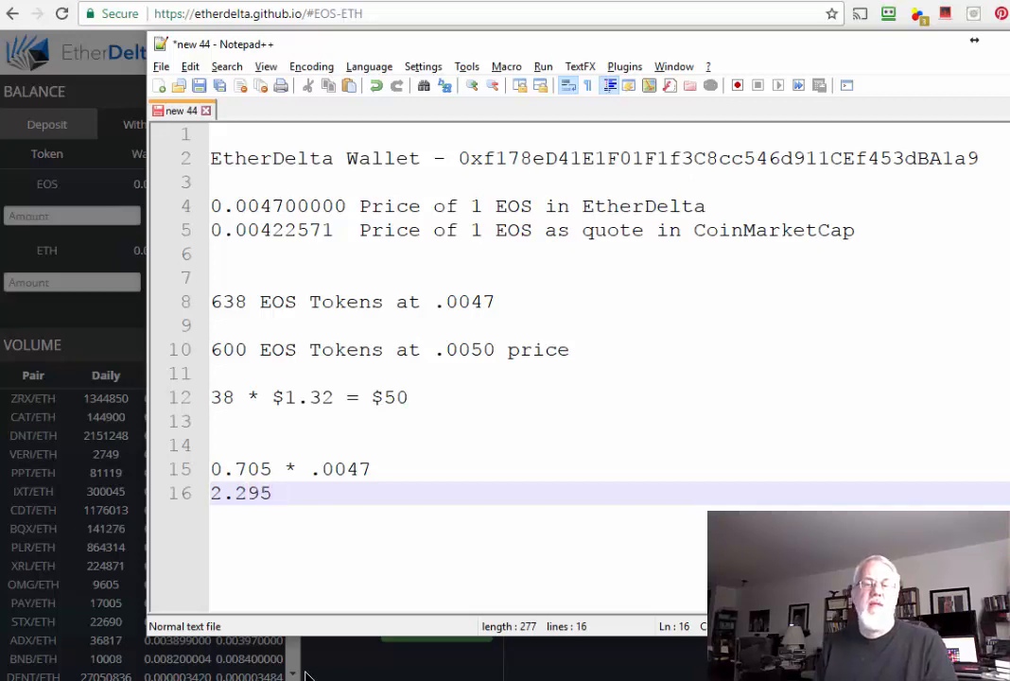
pyautogui.moveTo(378, 493)
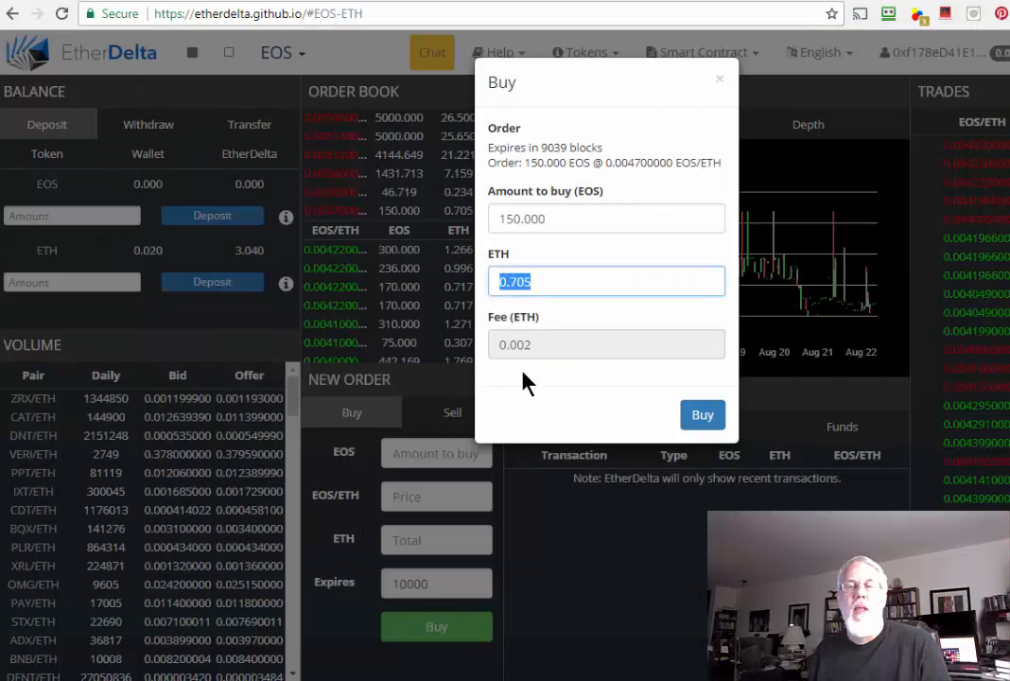
# Confirm the 150 EOS buy order and dismiss its transaction notice.
pyautogui.click(704, 414)
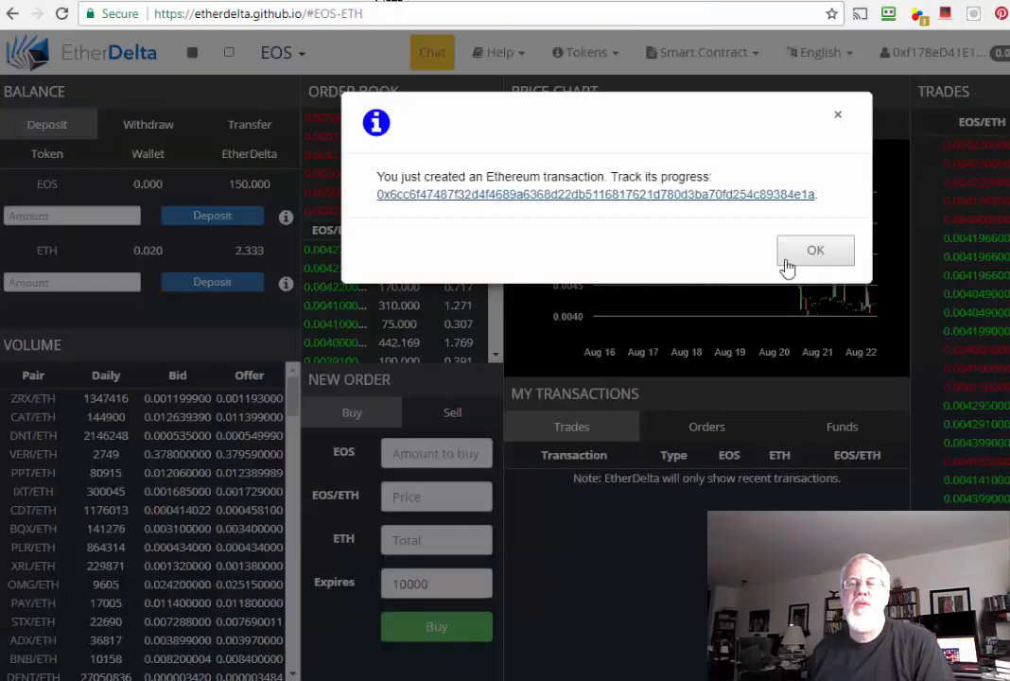
pyautogui.click(815, 249)
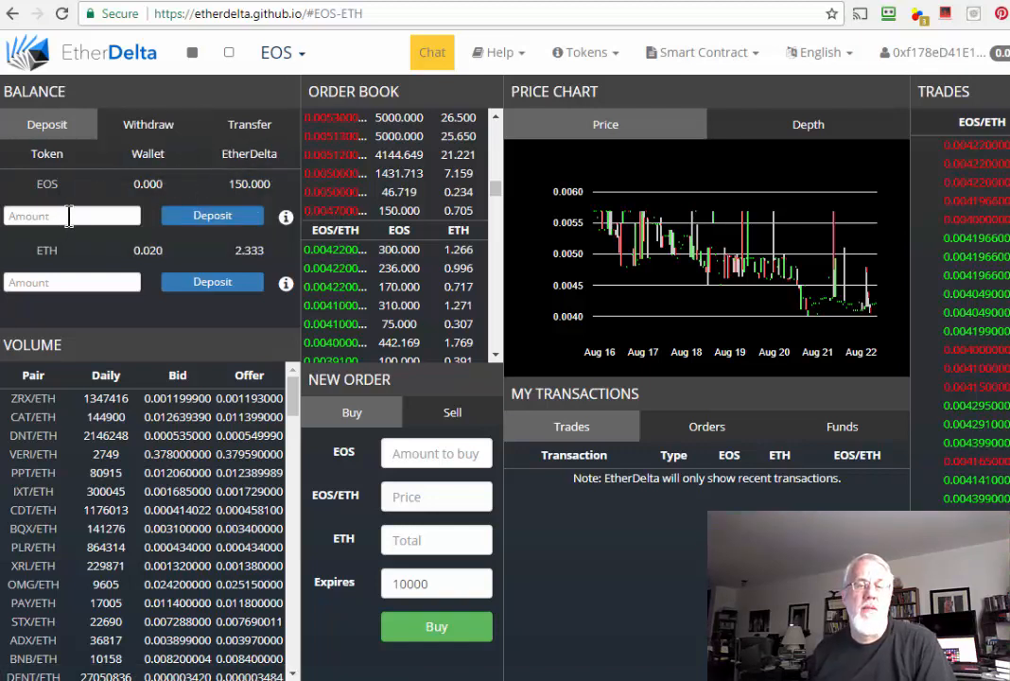
pyautogui.moveTo(335, 323)
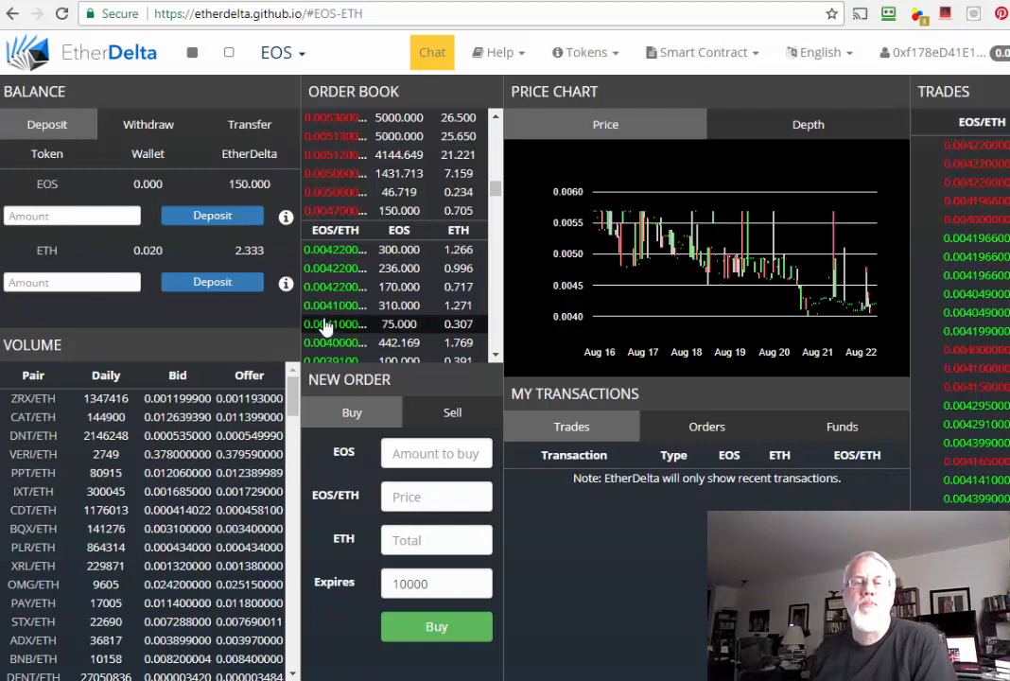
pyautogui.moveTo(104, 38)
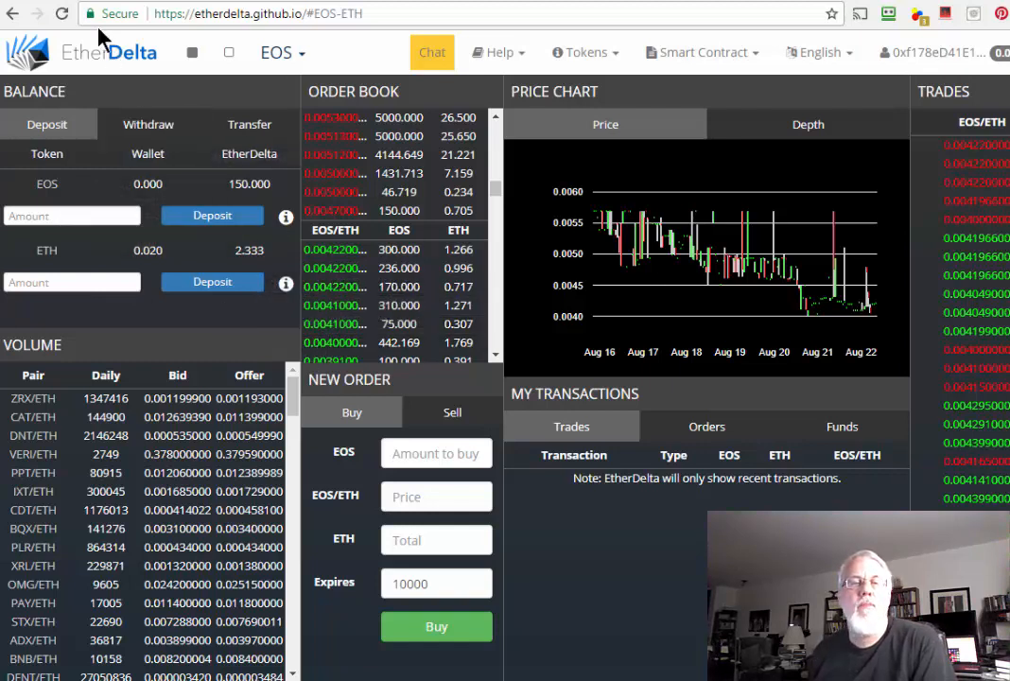
pyautogui.moveTo(337, 210)
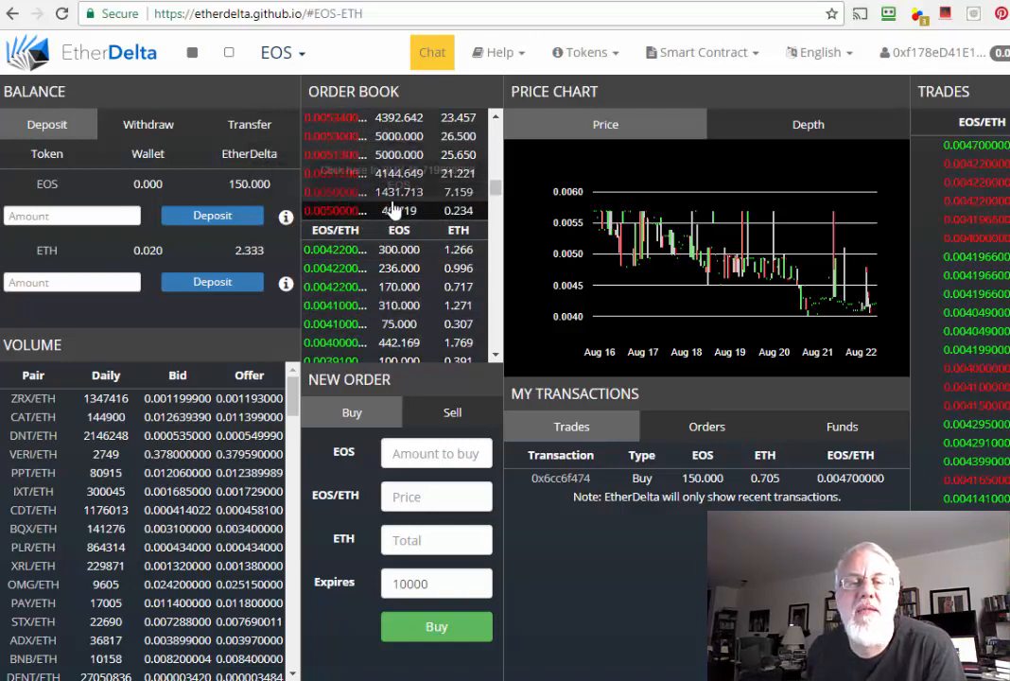
pyautogui.moveTo(397, 269)
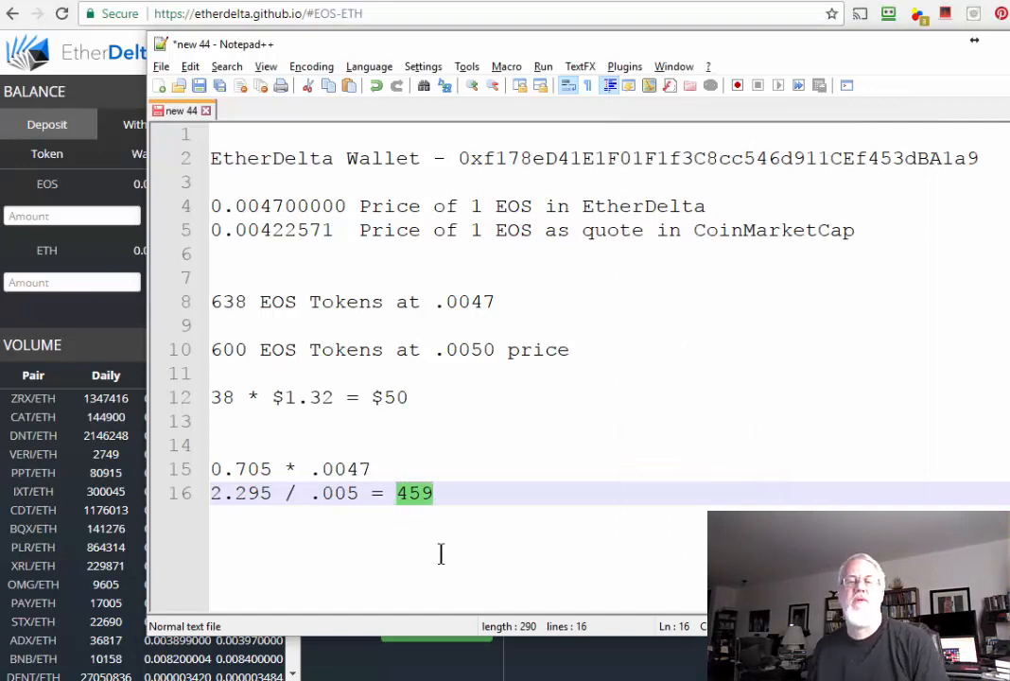
# Note in Notepad++ that 2.295 / .005 = 459 EOS.
pyautogui.click(304, 159)
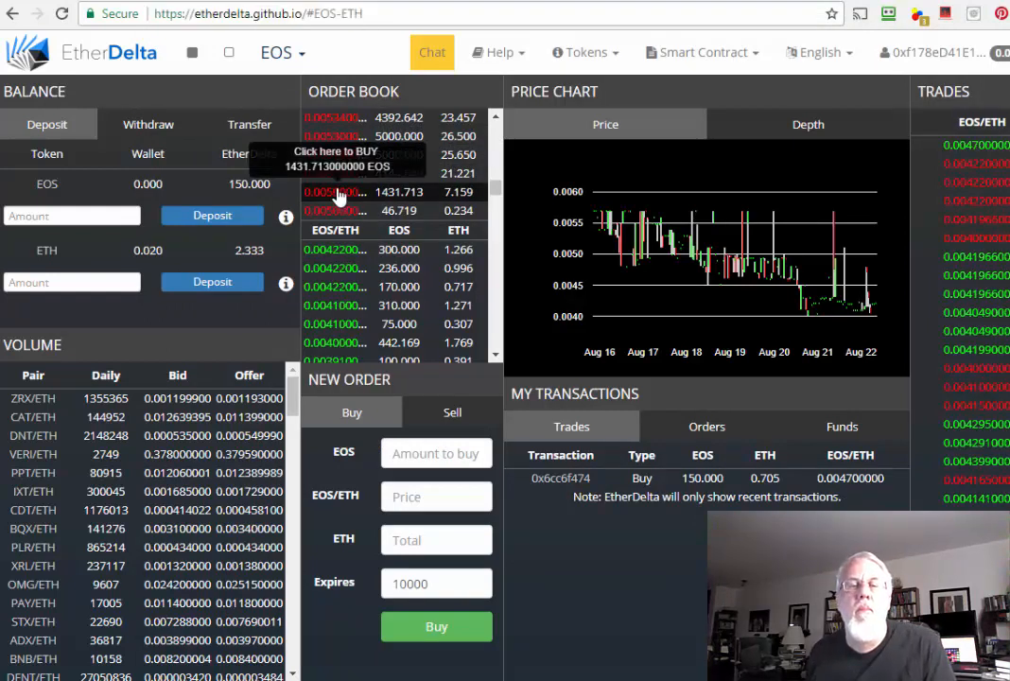
pyautogui.click(337, 193)
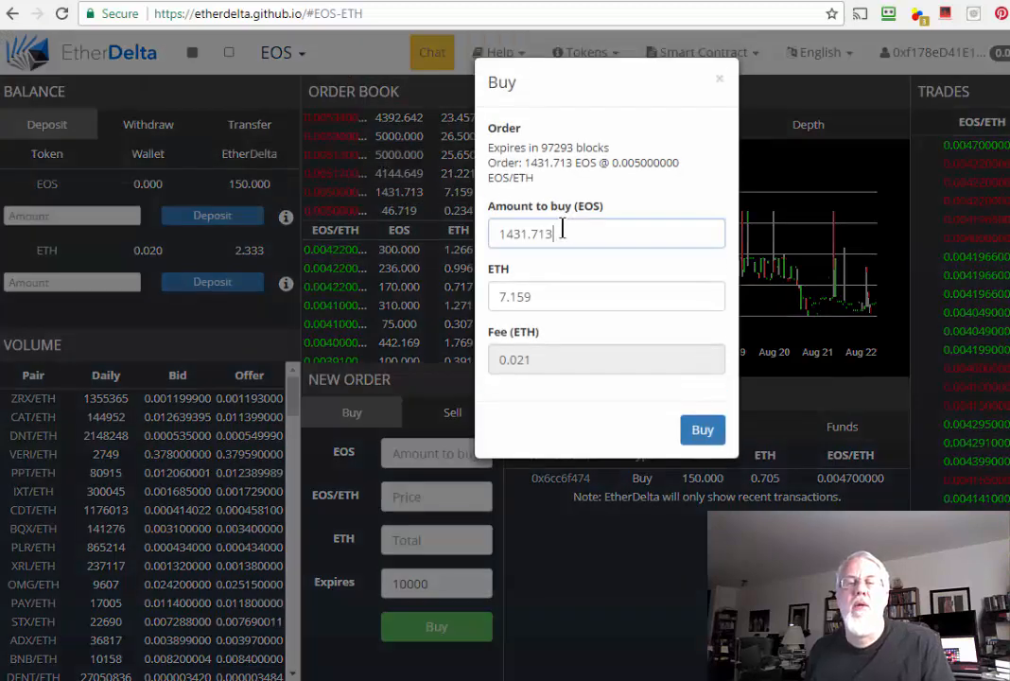
pyautogui.doubleClick(523, 234)
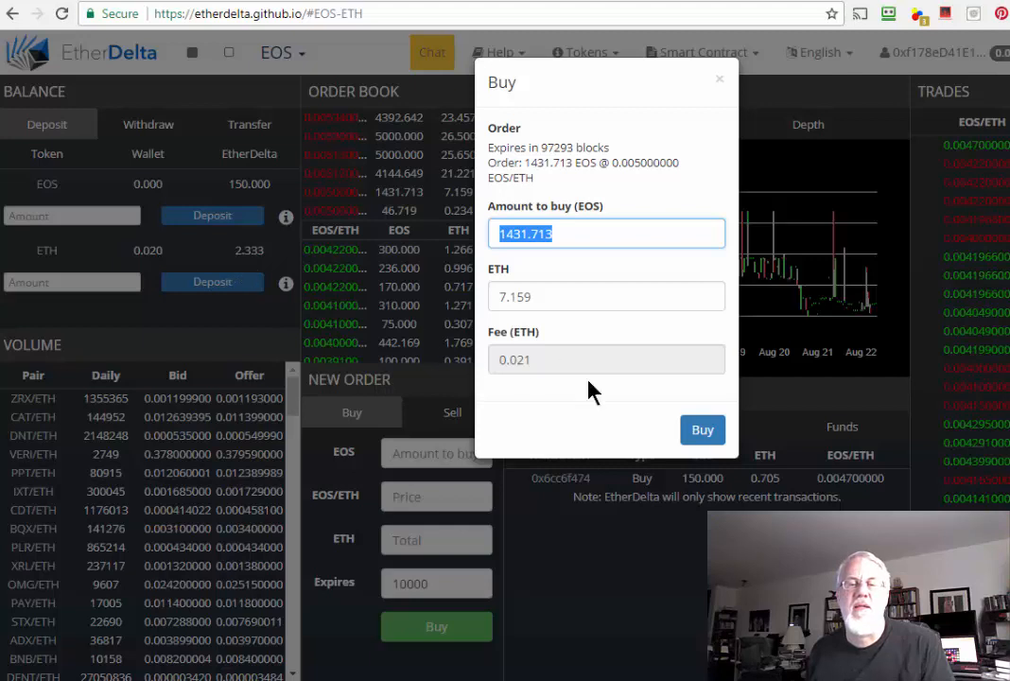
pyautogui.moveTo(576, 397)
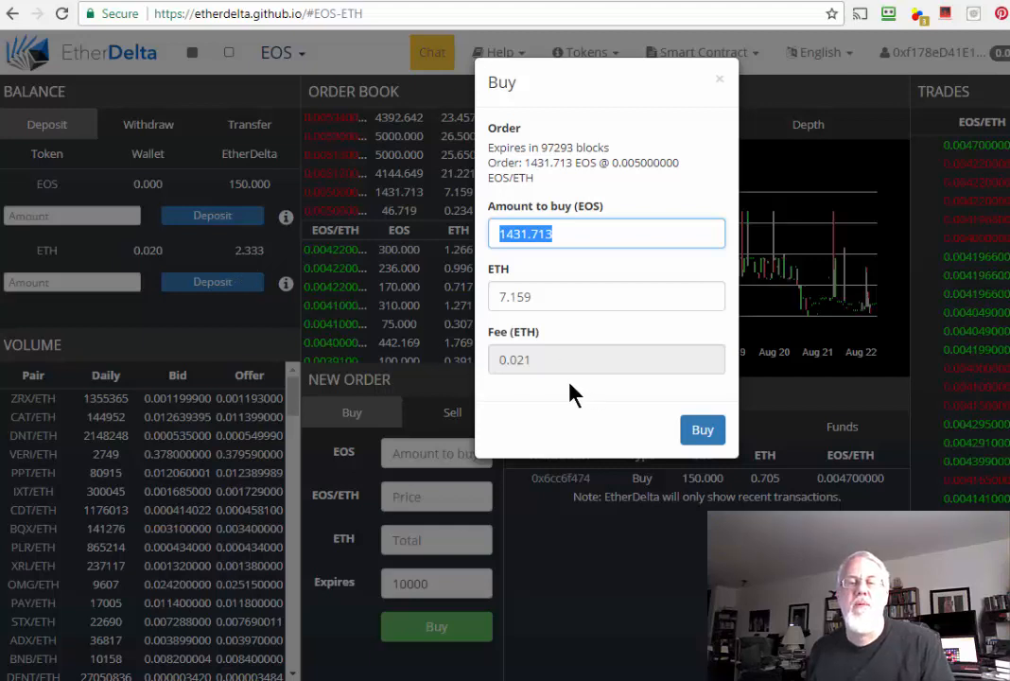
pyautogui.moveTo(558, 352)
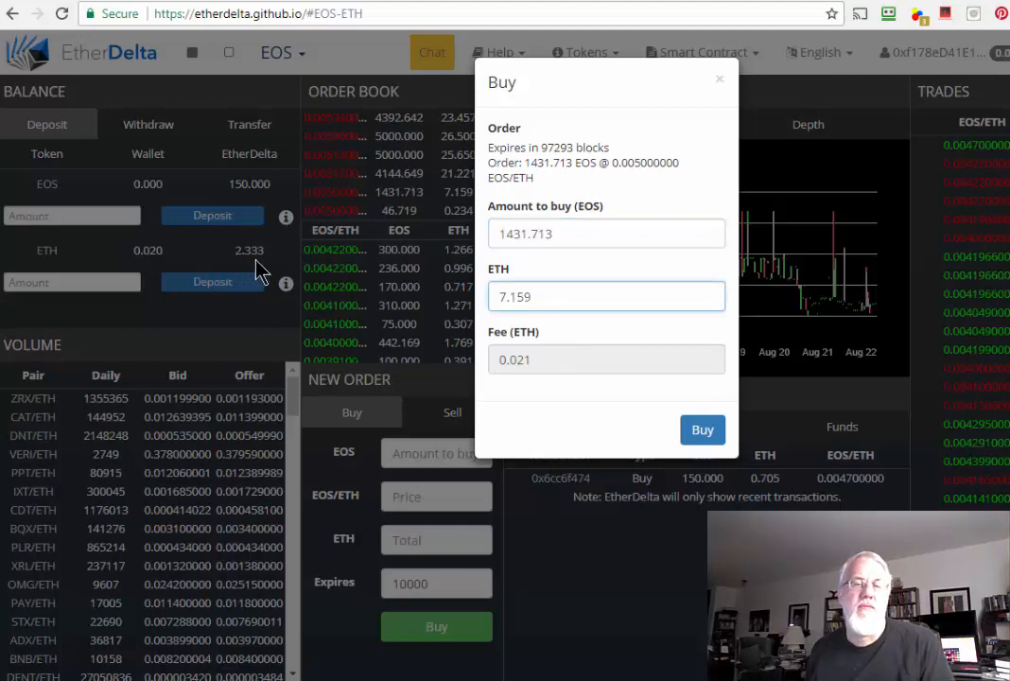
pyautogui.moveTo(484, 280)
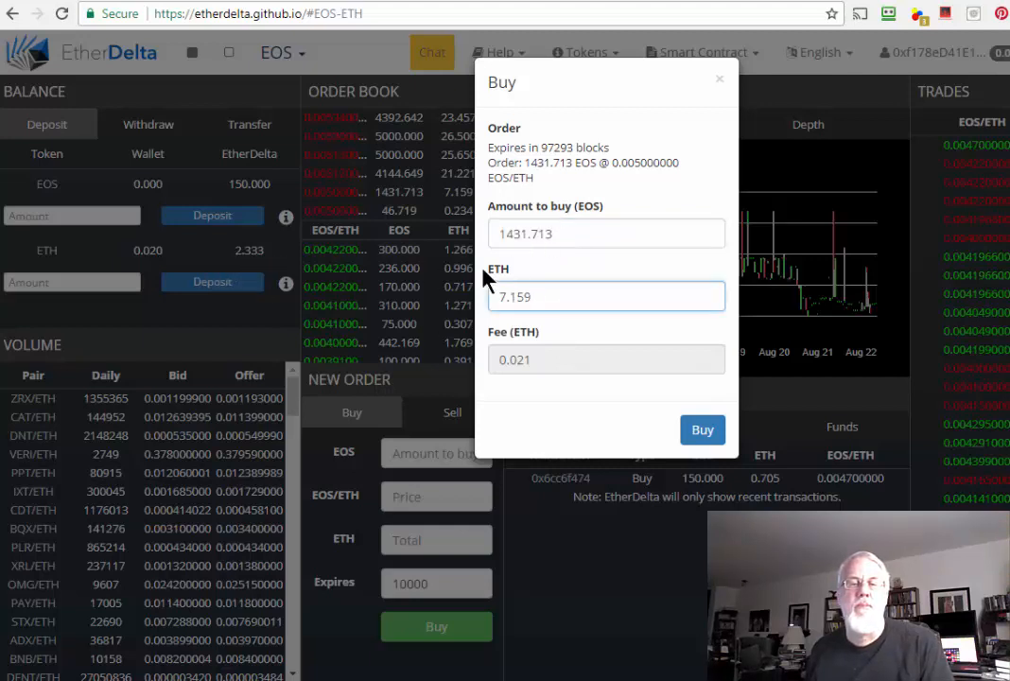
pyautogui.moveTo(682, 357)
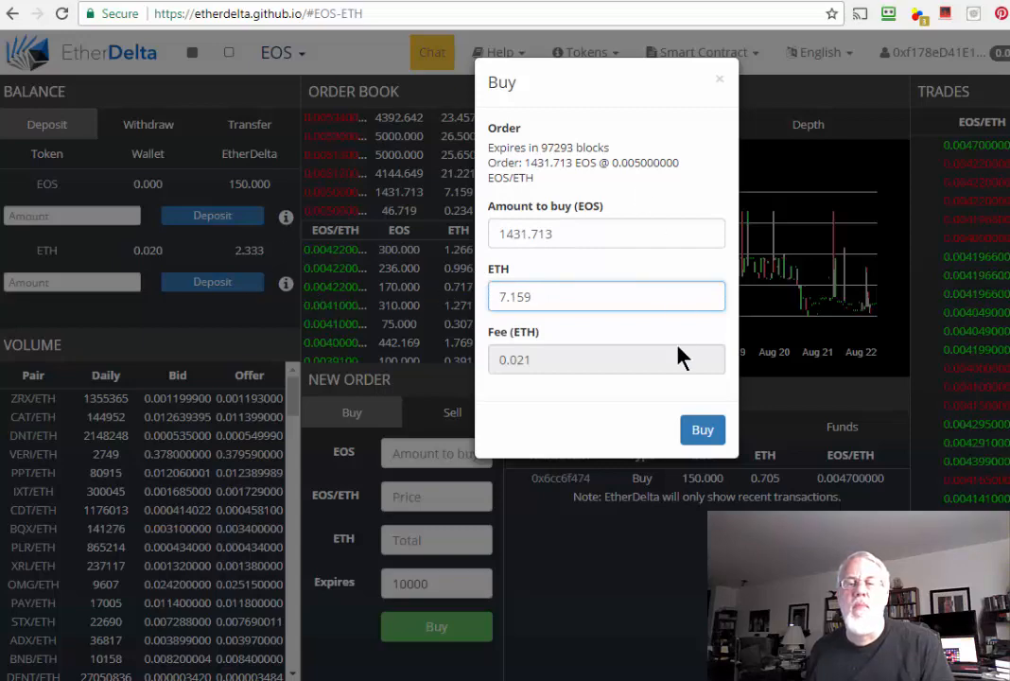
pyautogui.click(719, 79)
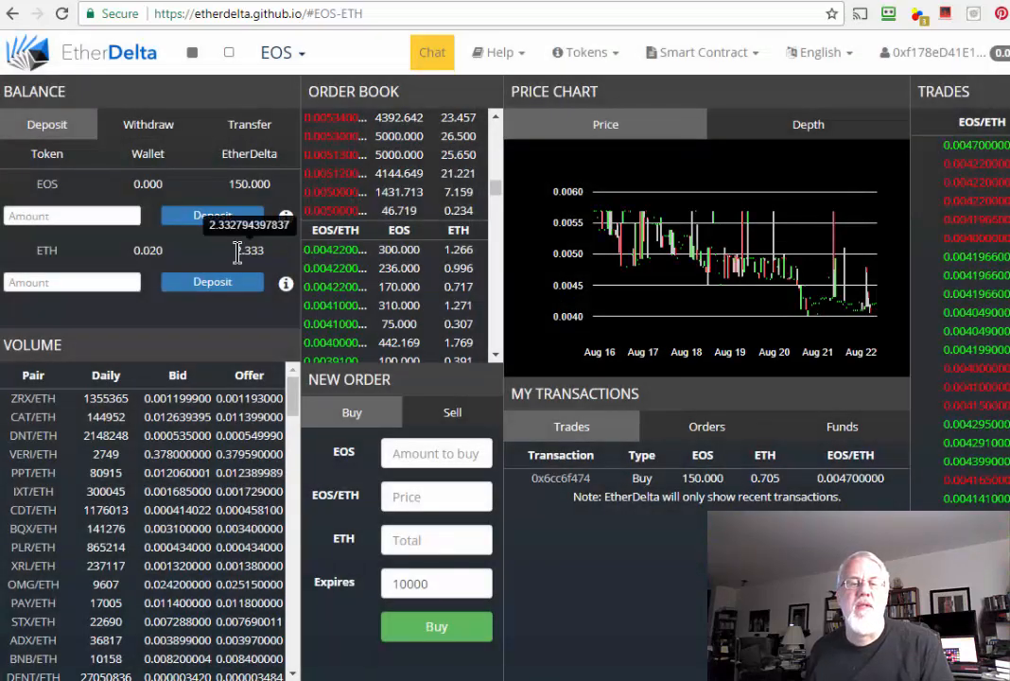
pyautogui.moveTo(601, 482)
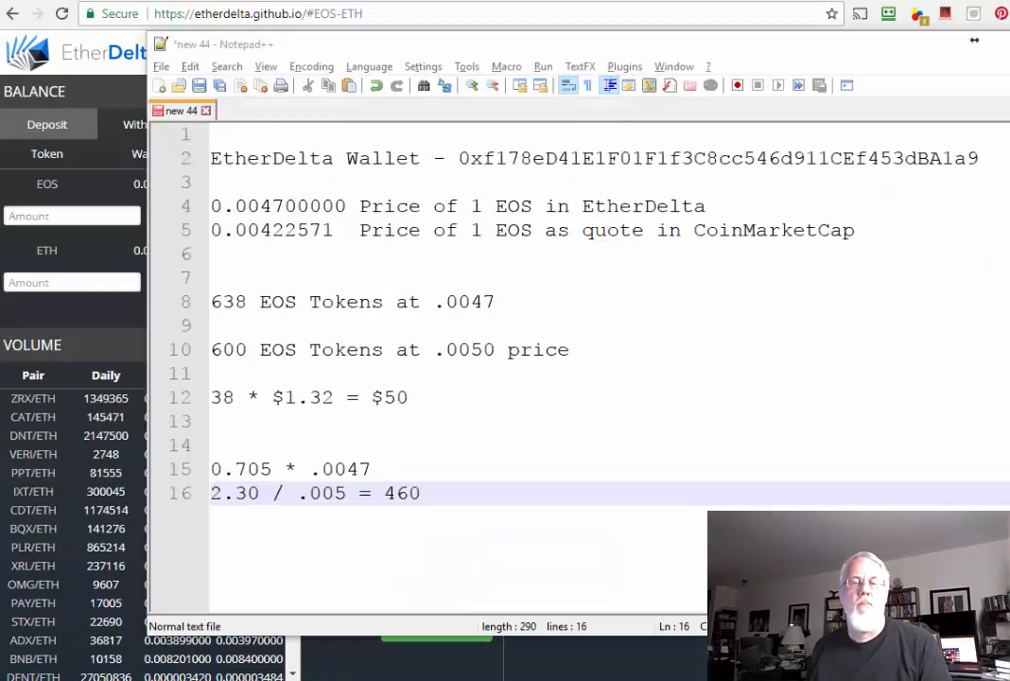
# Revise the Notepad++ line to 2.30 / .005 = 460.
pyautogui.click(431, 492)
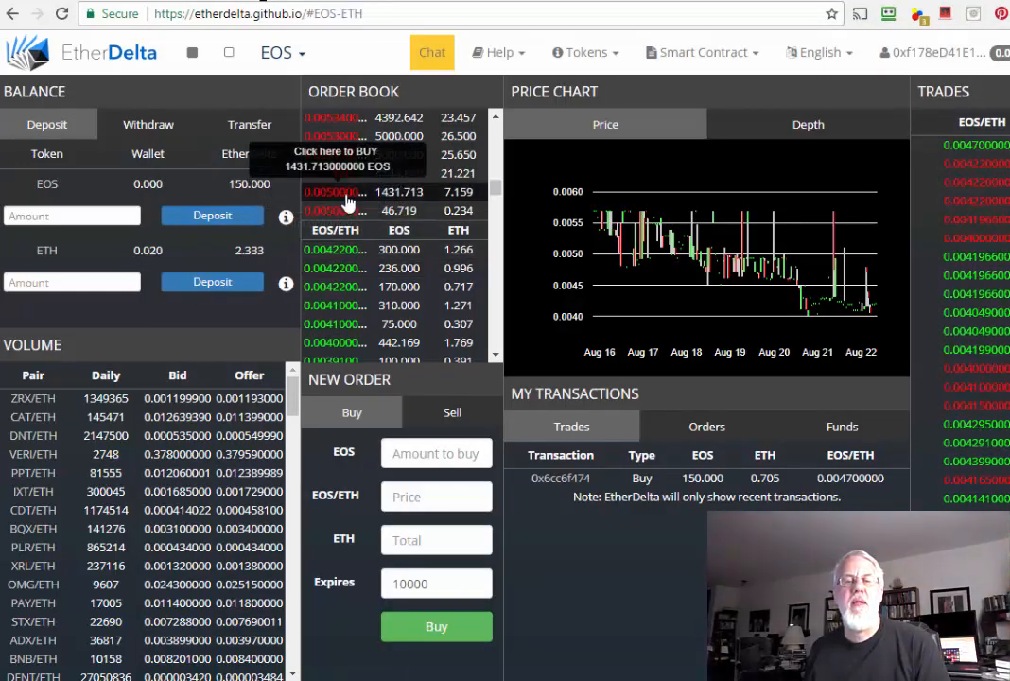
# Buy 460 EOS from the 0.005 ask for 2.300 ETH and follow its Etherscan tracking link.
pyautogui.click(336, 191)
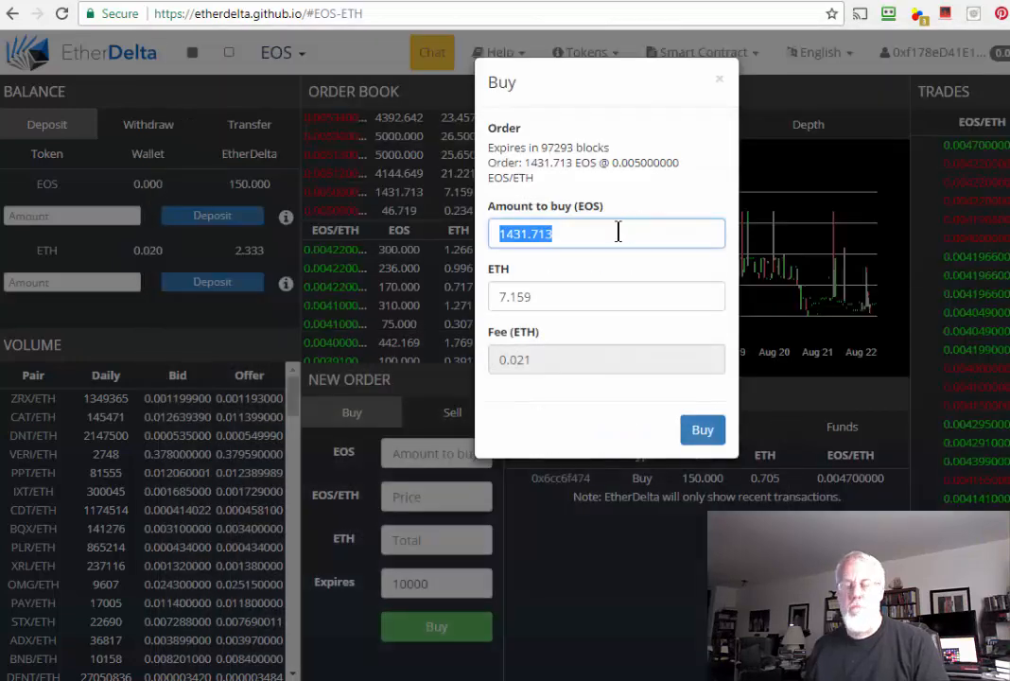
pyautogui.write('460')
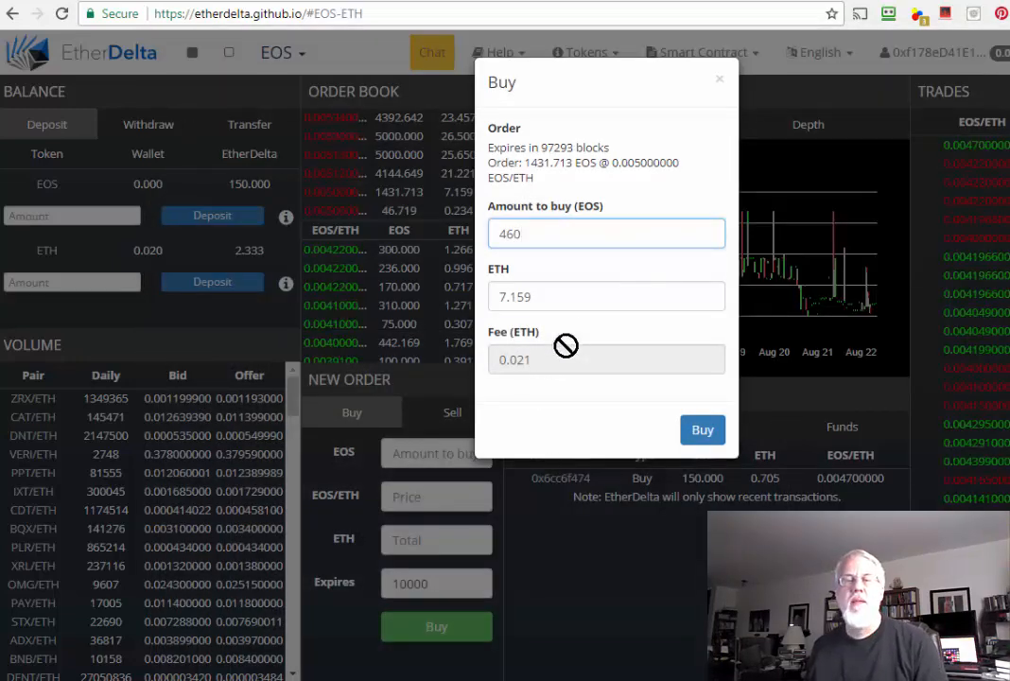
pyautogui.write('2.300')
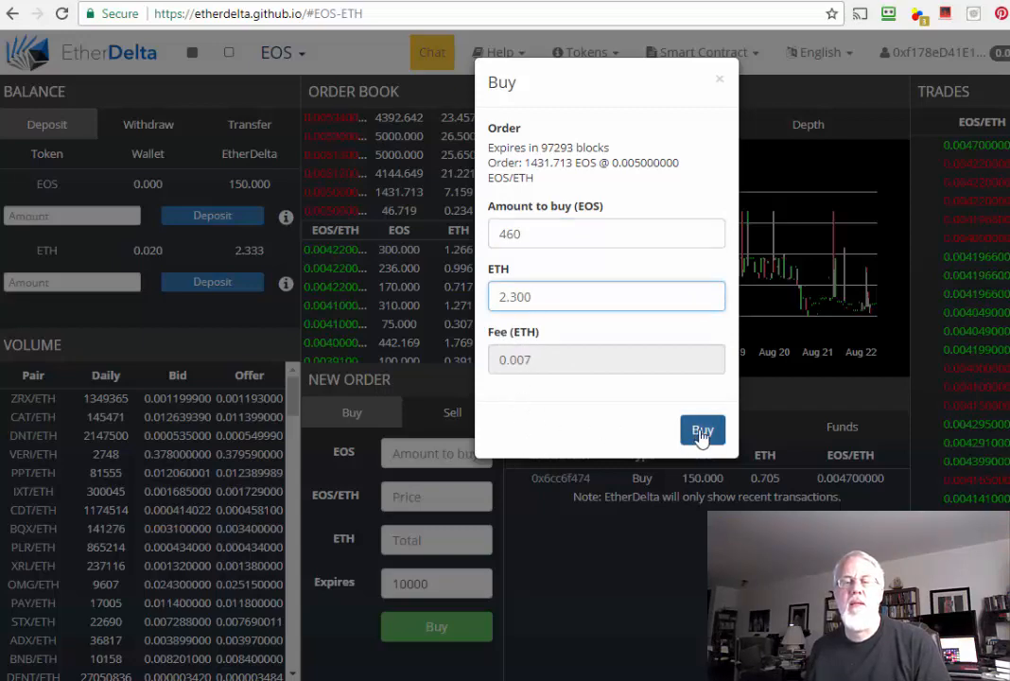
pyautogui.click(702, 431)
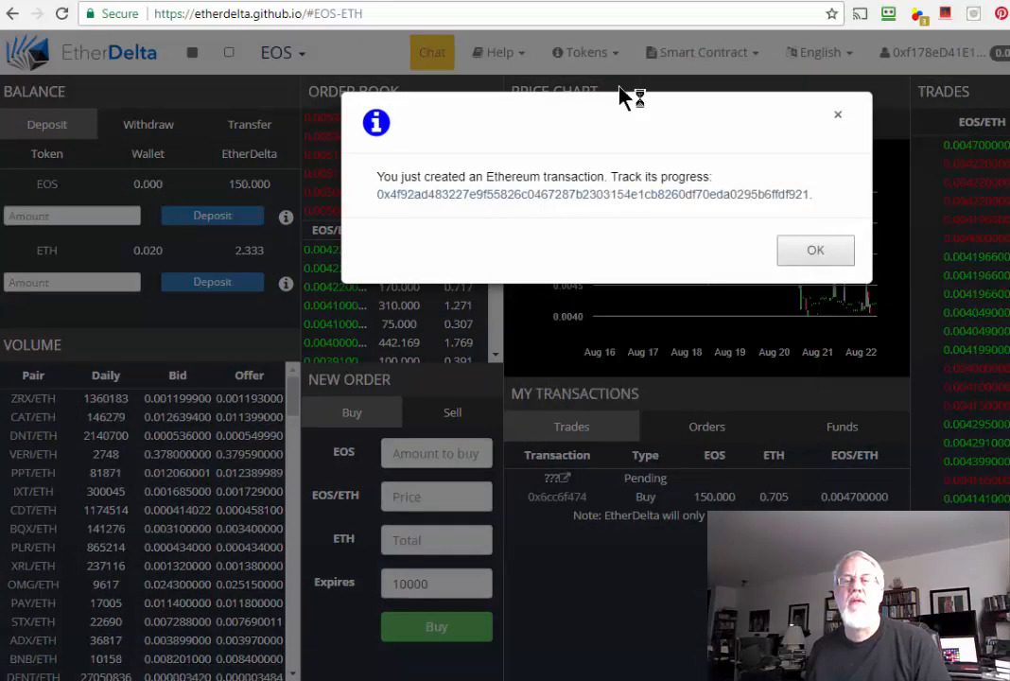
pyautogui.click(593, 193)
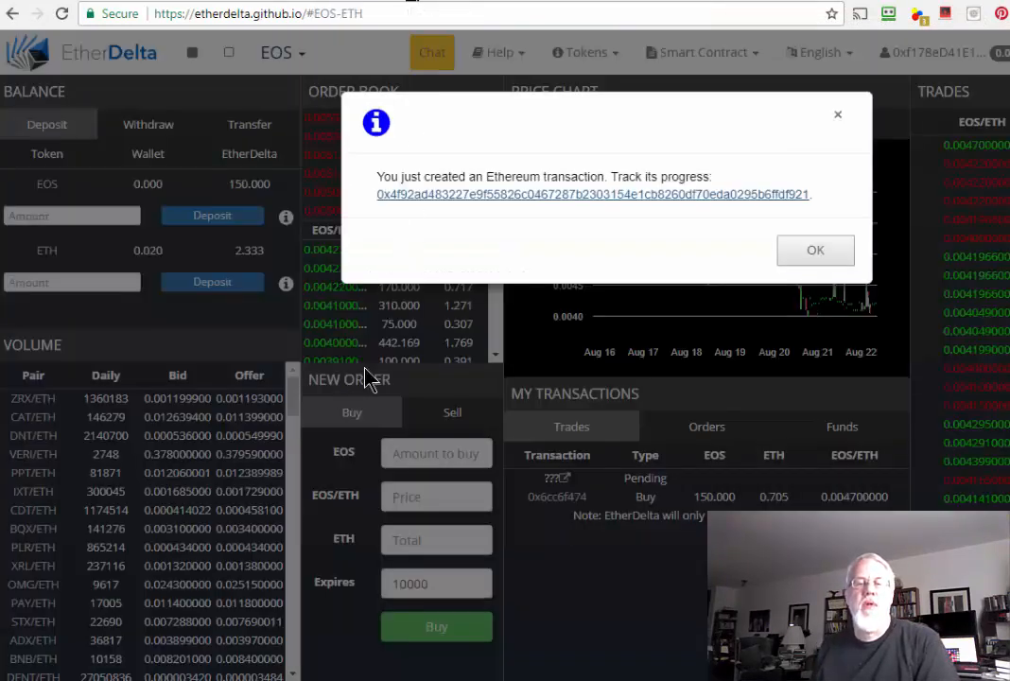
pyautogui.moveTo(790, 280)
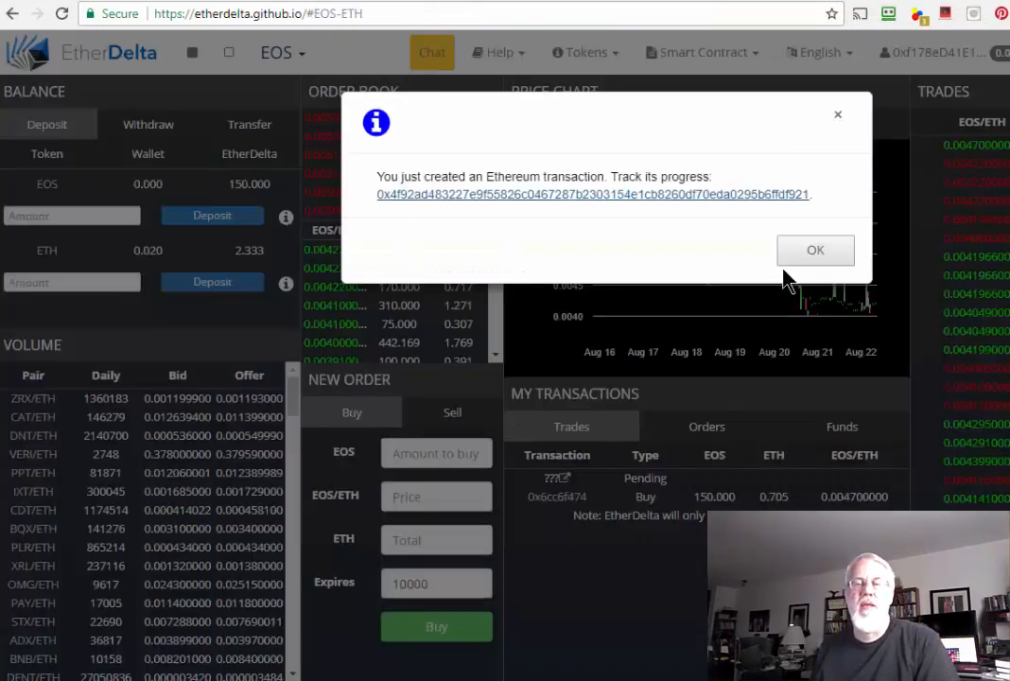
pyautogui.click(815, 250)
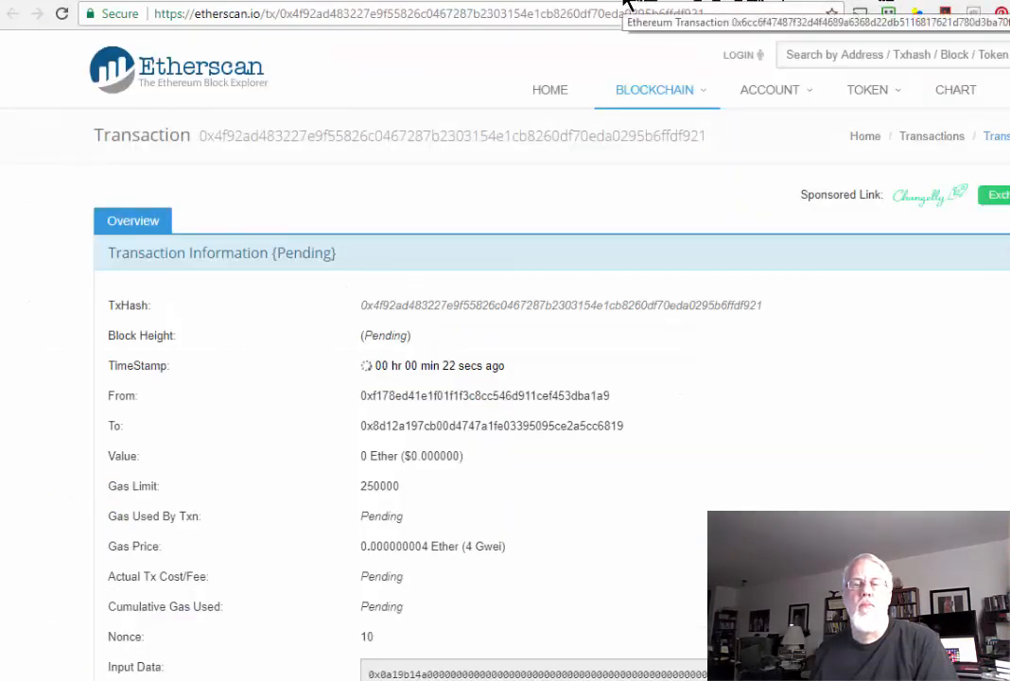
# Reload the Etherscan page until the 460 EOS buy shows as mined.
pyautogui.click(62, 14)
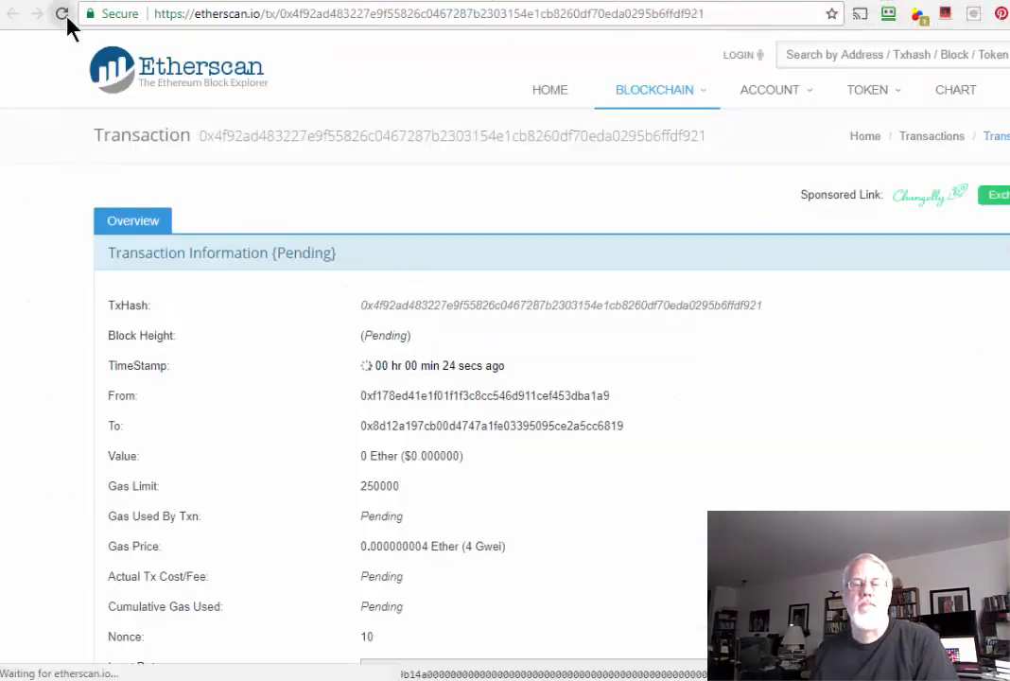
pyautogui.click(62, 14)
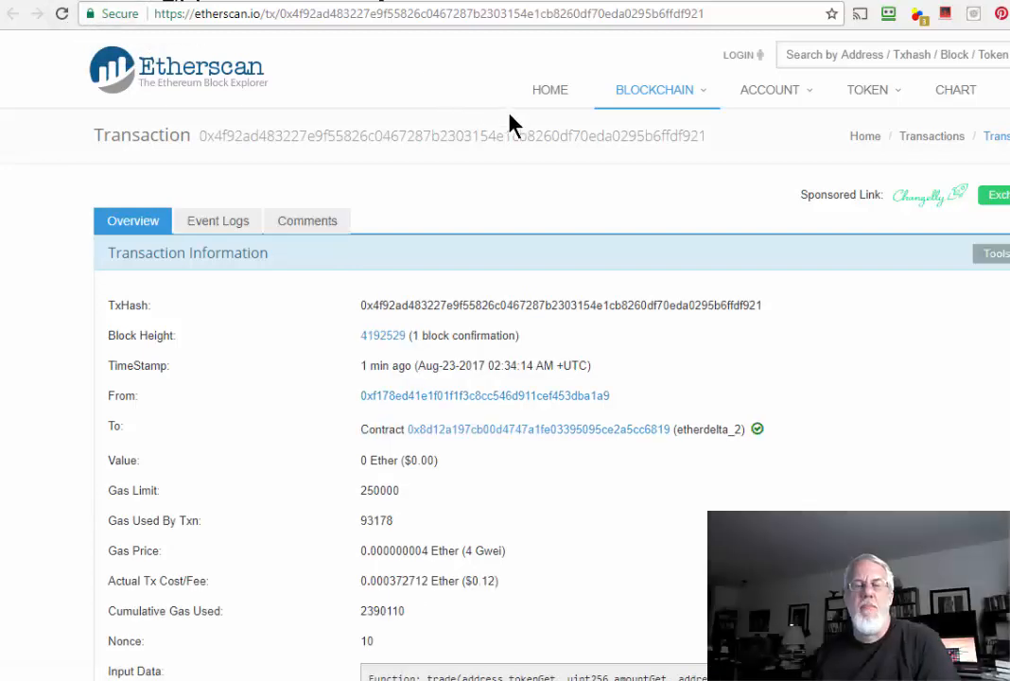
pyautogui.moveTo(458, 185)
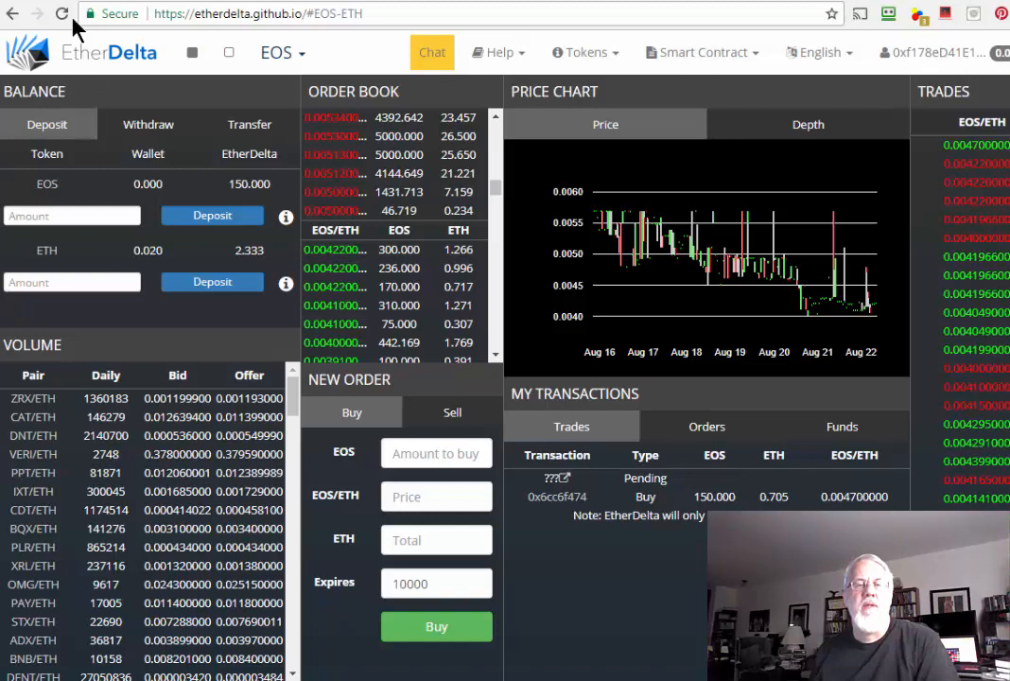
pyautogui.moveTo(208, 280)
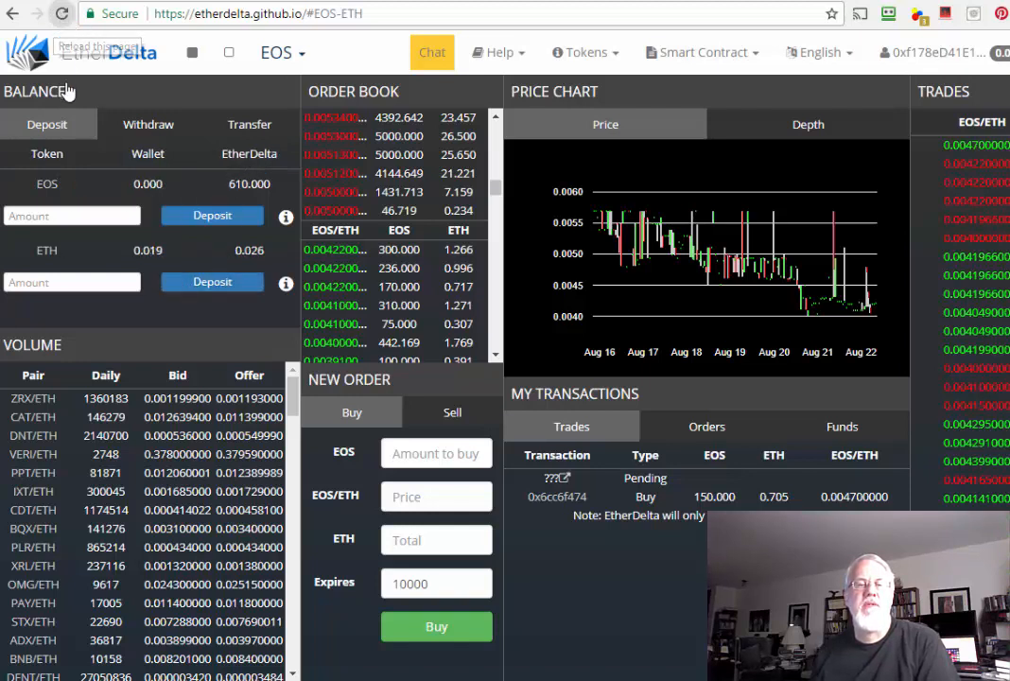
# Reload EtherDelta so the balance shows 610 EOS and 0.026 ETH.
pyautogui.click(61, 13)
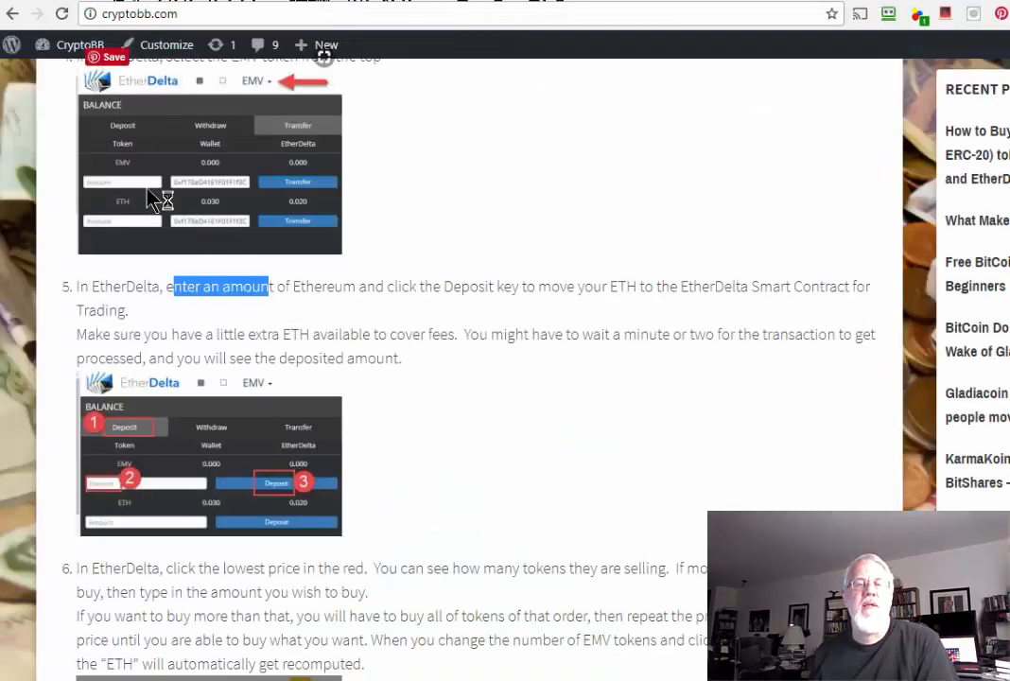
# Scroll the CryptoBB guide down to step 7 on withdrawing tokens from the contract.
pyautogui.scroll(-3)
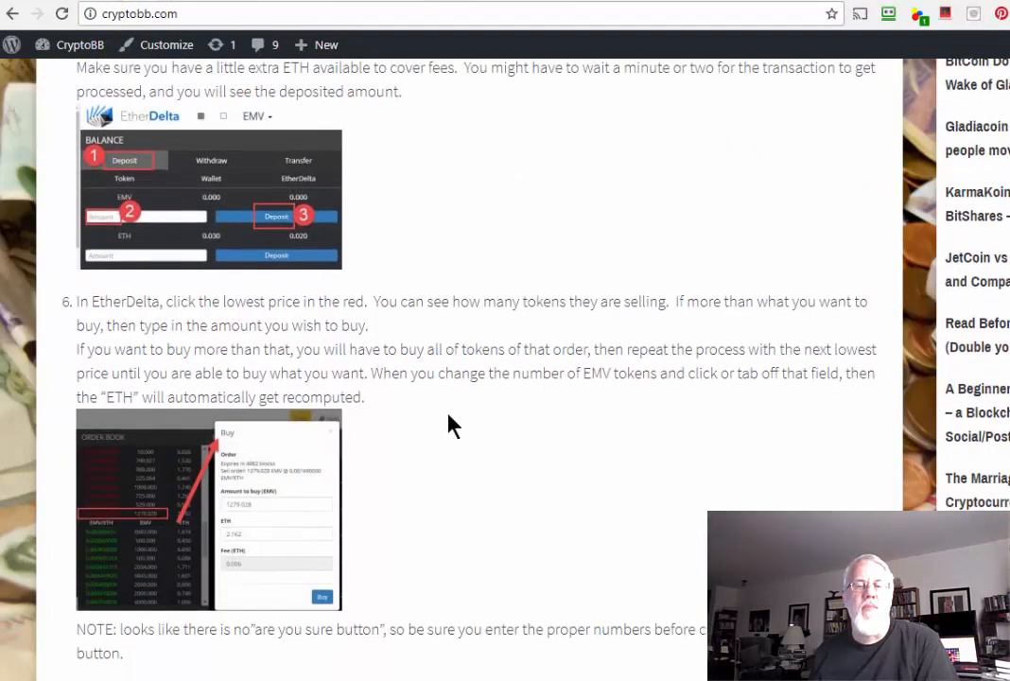
pyautogui.scroll(-3)
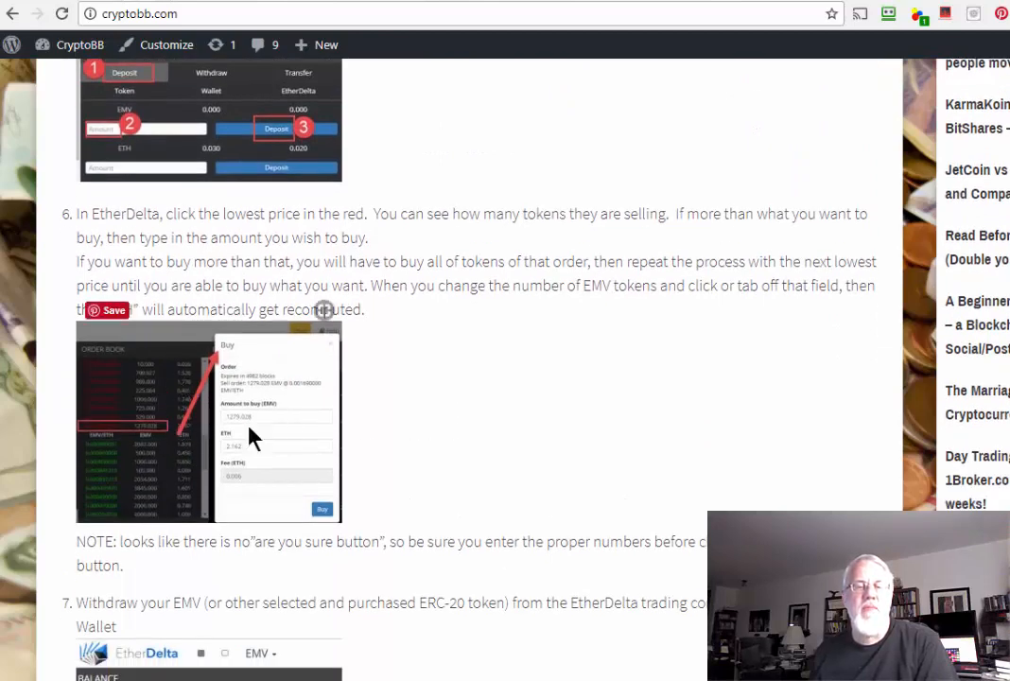
pyautogui.scroll(-3)
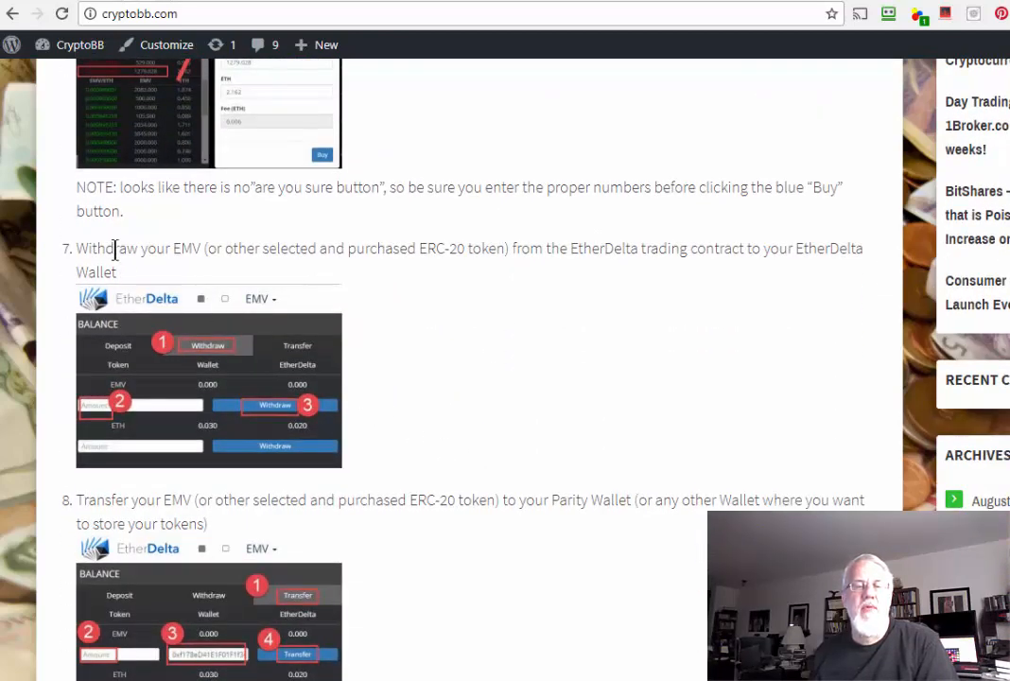
pyautogui.moveTo(235, 282)
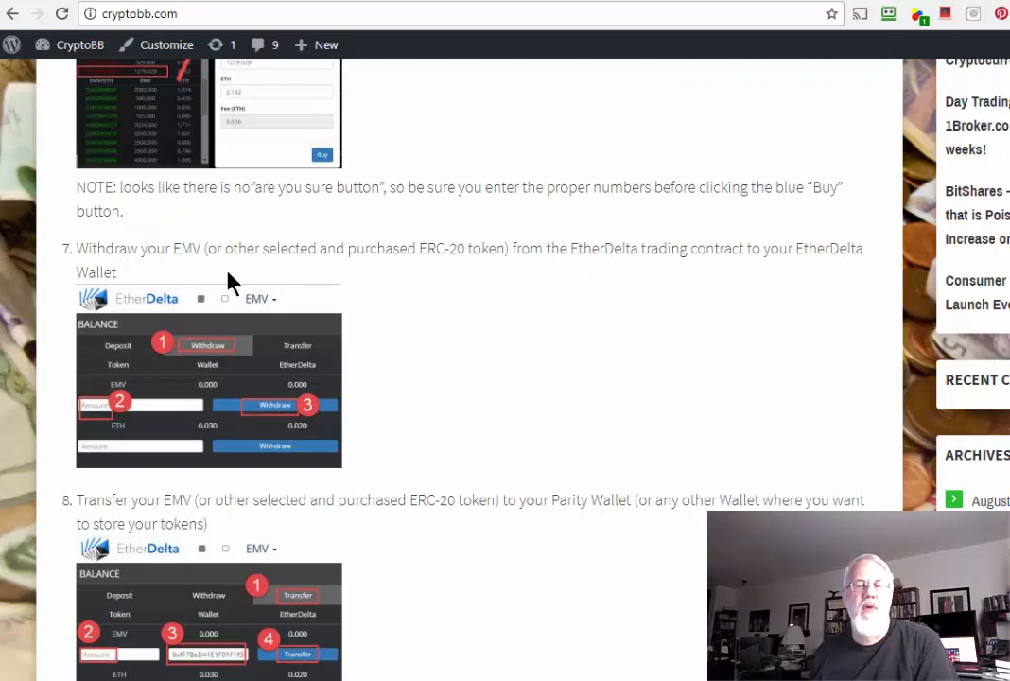
pyautogui.moveTo(488, 291)
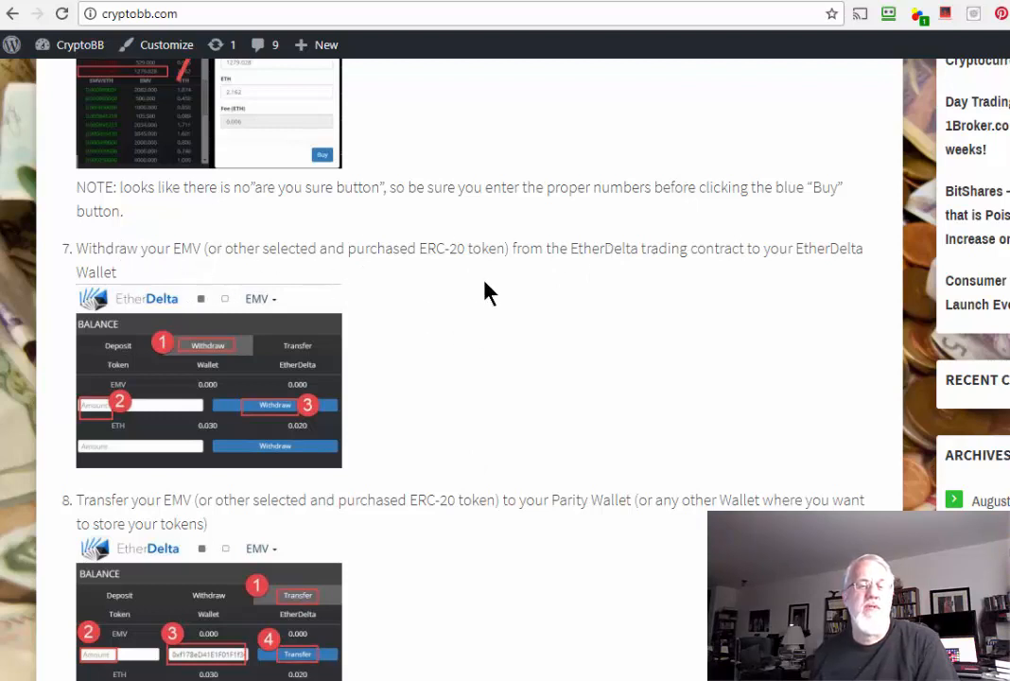
pyautogui.scroll(-3)
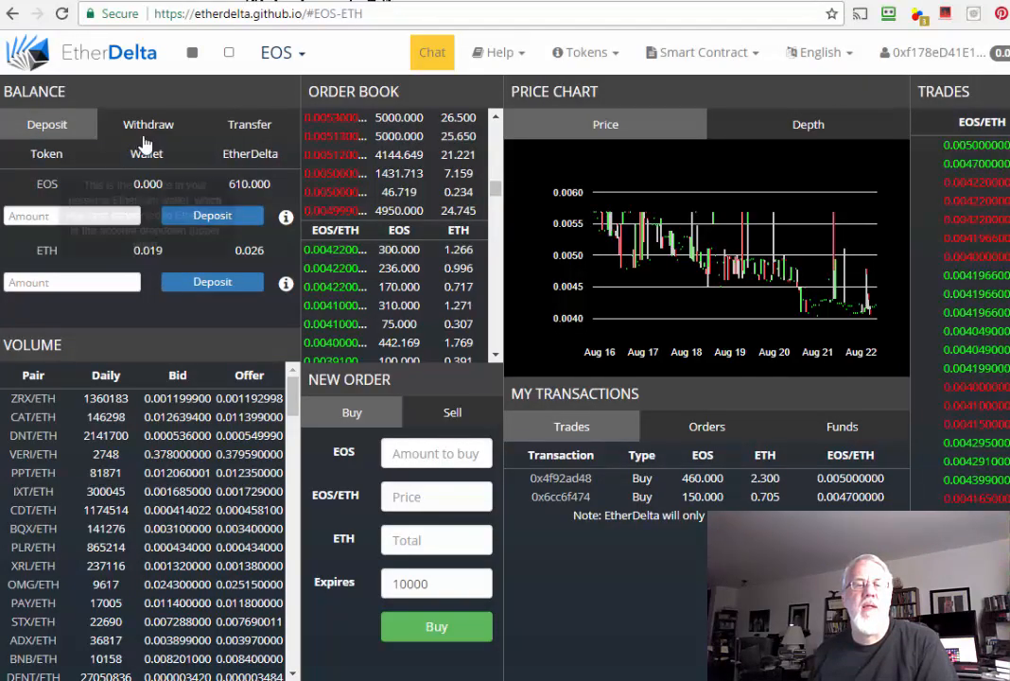
# Withdraw 610 EOS from the exchange contract and view the transaction on Etherscan.
pyautogui.click(147, 125)
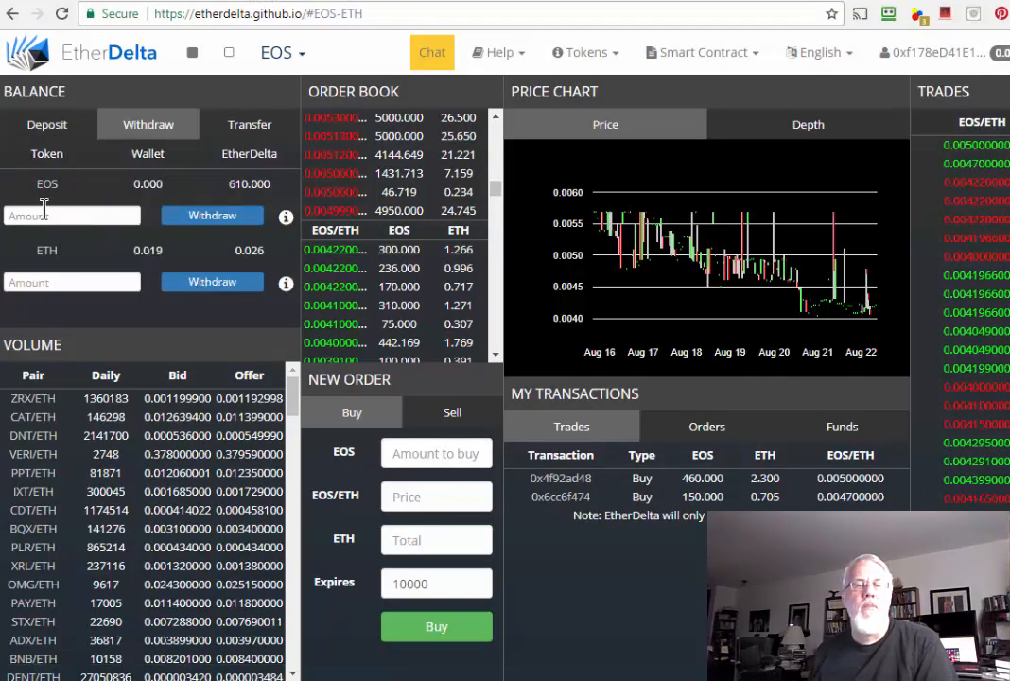
pyautogui.write('610')
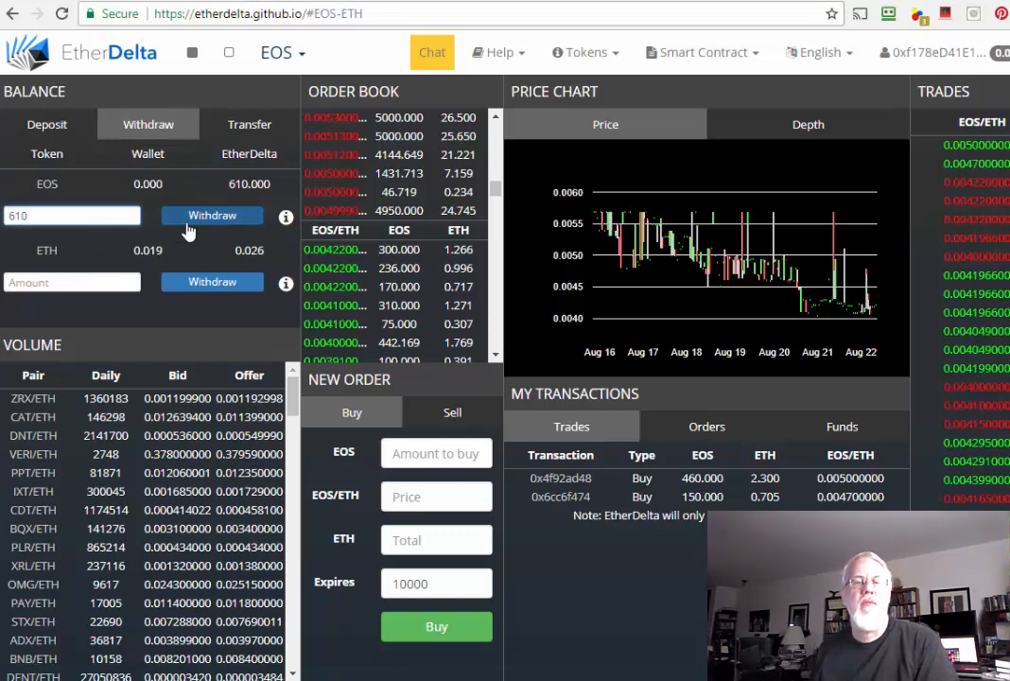
pyautogui.click(212, 215)
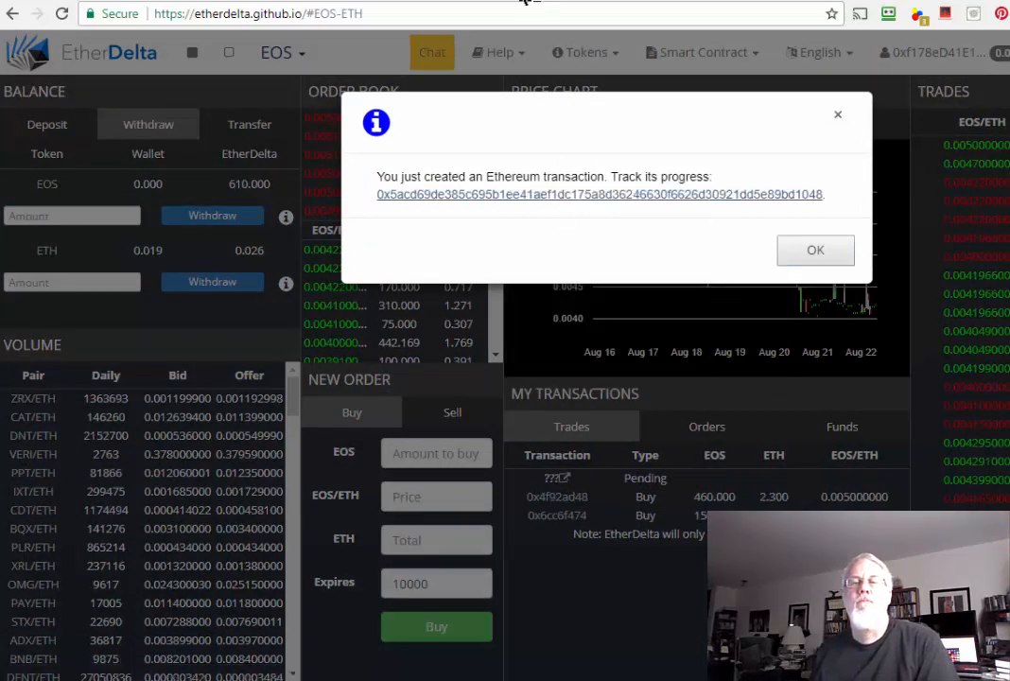
pyautogui.click(602, 193)
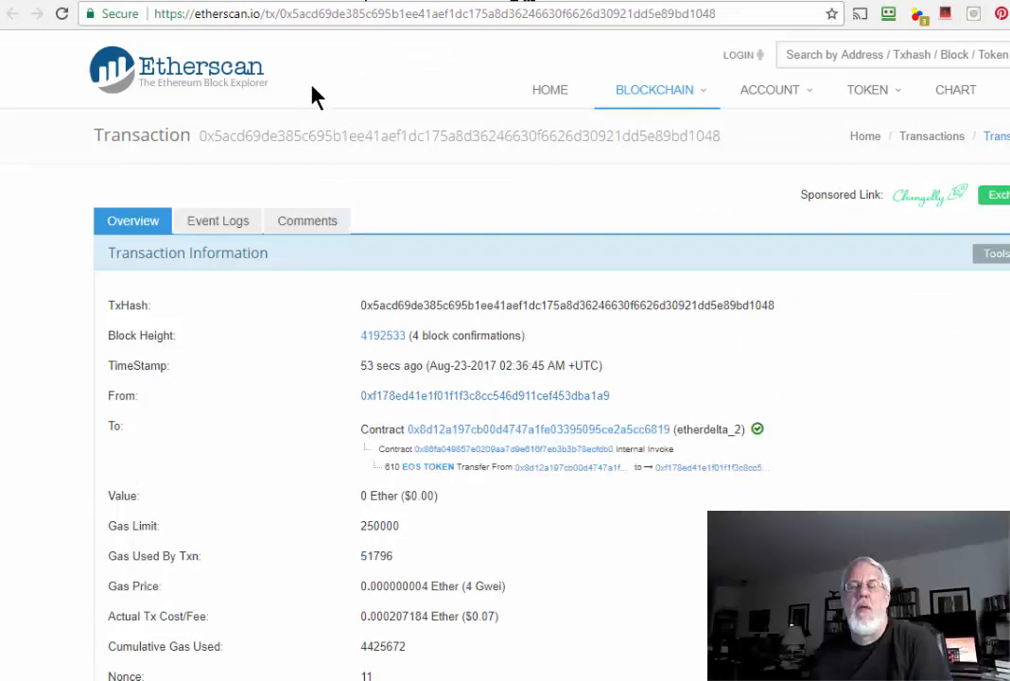
pyautogui.moveTo(379, 170)
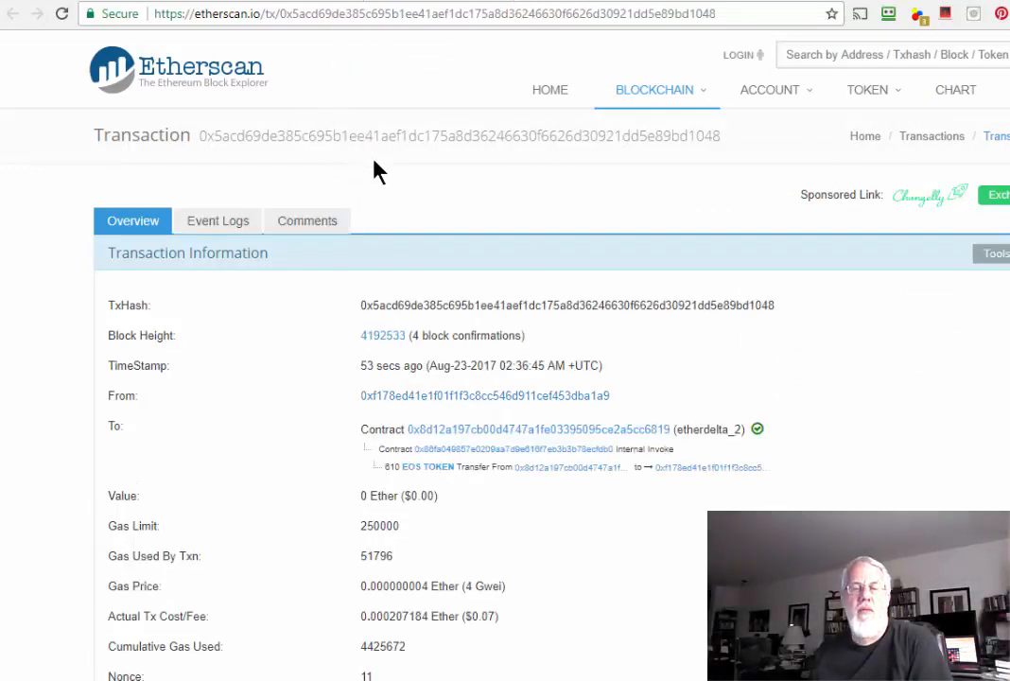
pyautogui.moveTo(420, 8)
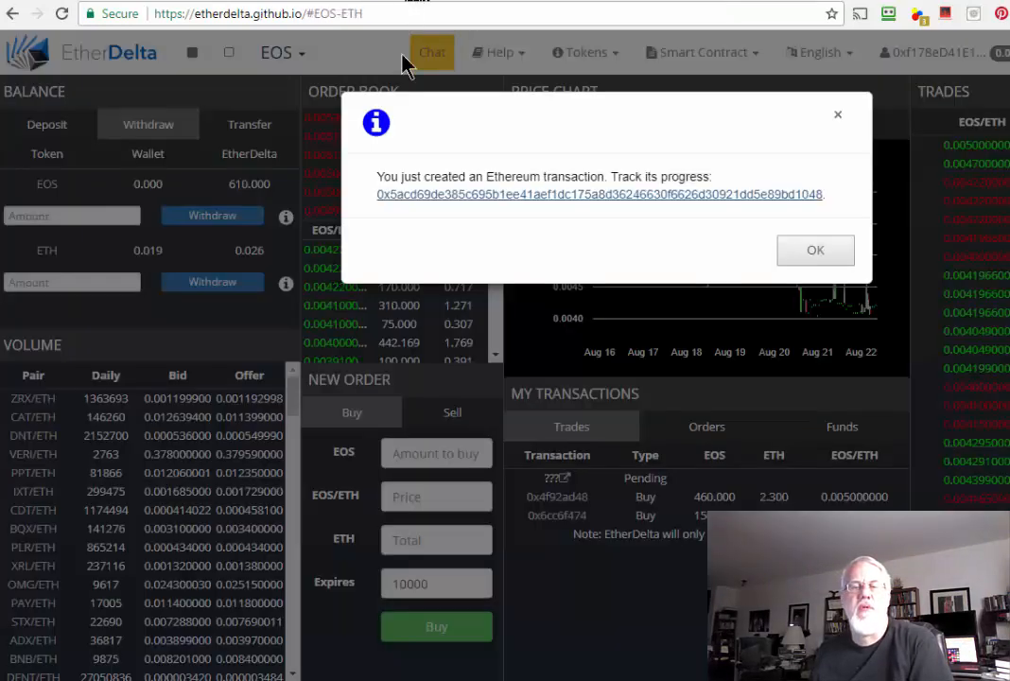
# Switch to Transfer and enter the Parity address 0x006752624D... for EOS.
pyautogui.click(813, 250)
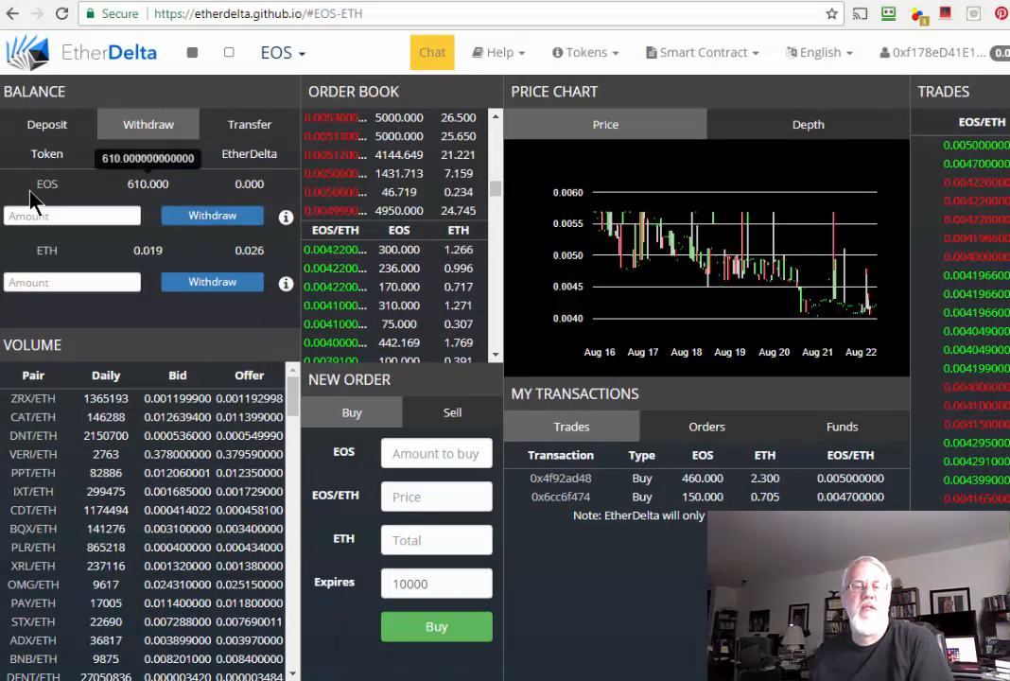
pyautogui.click(250, 124)
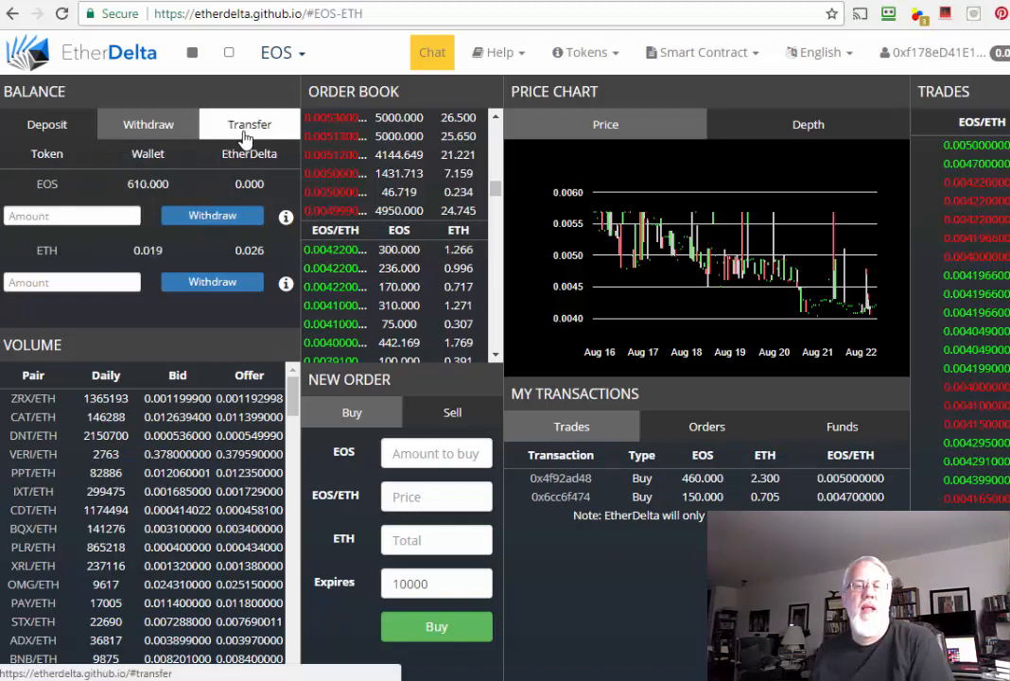
pyautogui.click(250, 125)
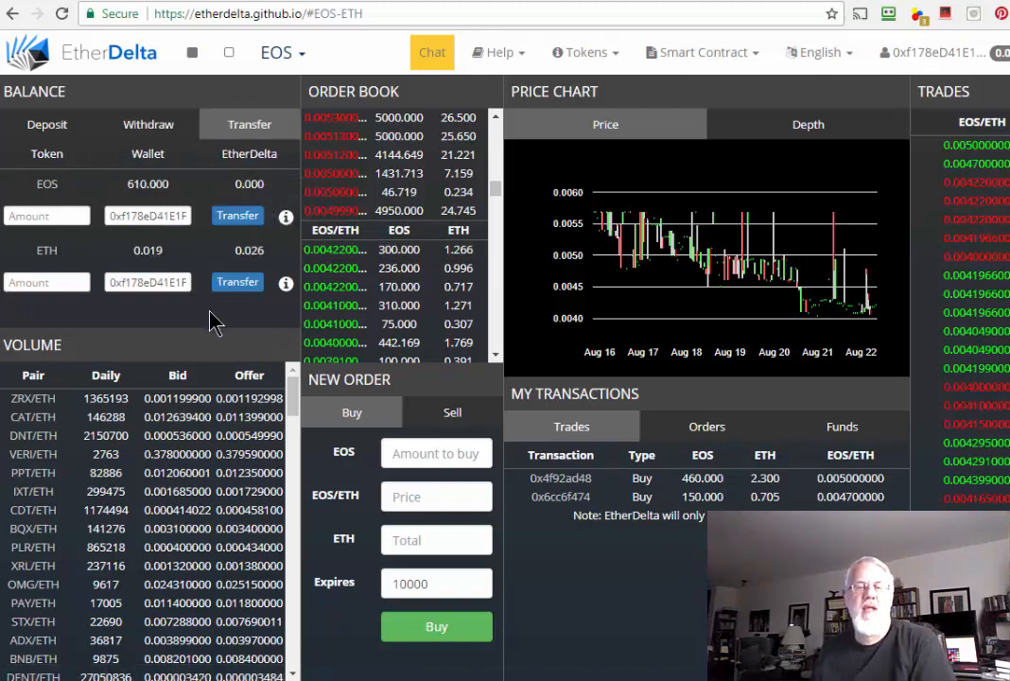
pyautogui.moveTo(235, 312)
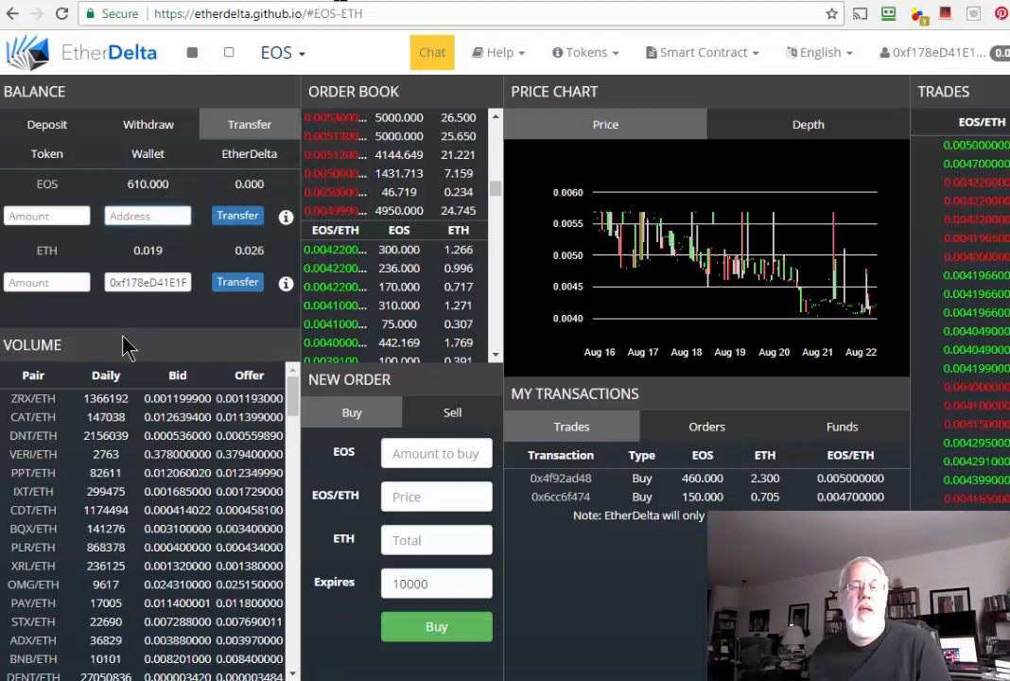
pyautogui.click(147, 216)
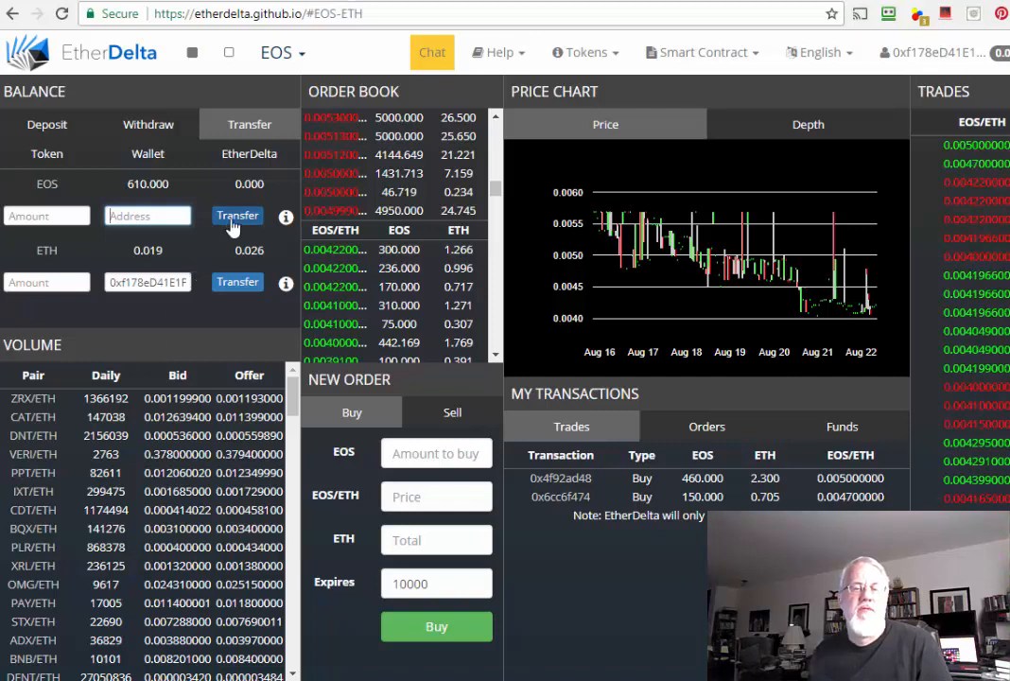
pyautogui.write('0x006752624D4')
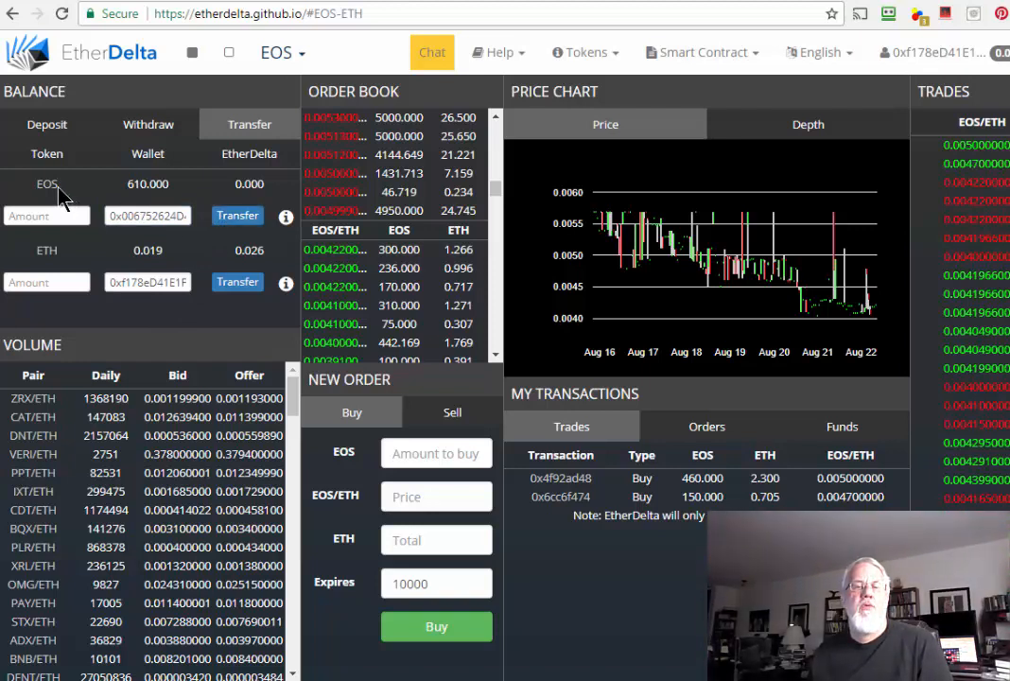
pyautogui.moveTo(65, 274)
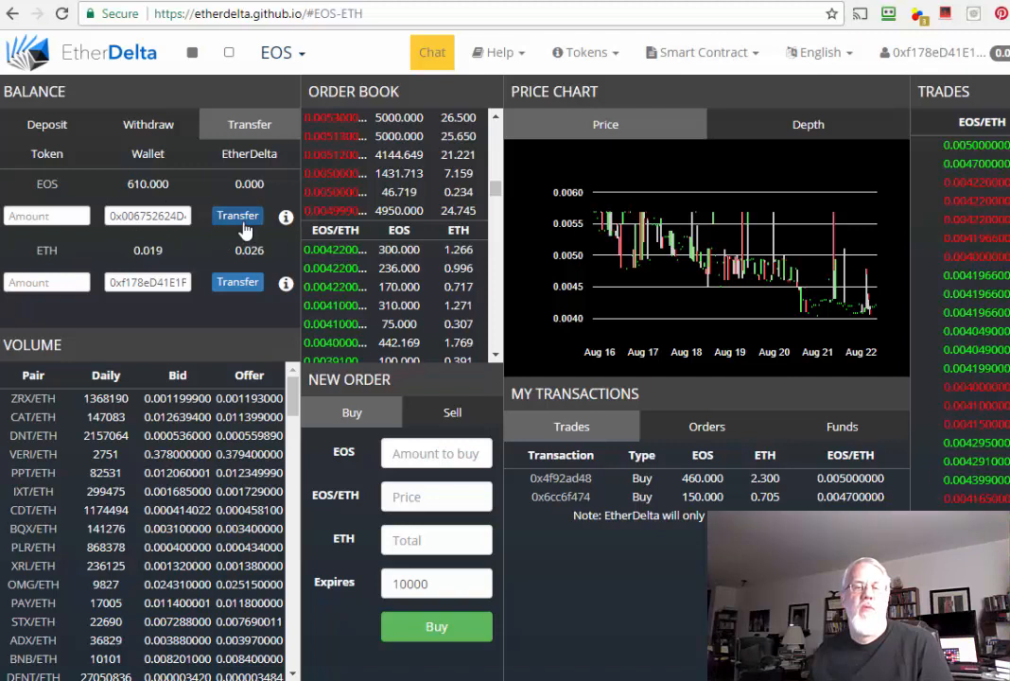
pyautogui.moveTo(208, 301)
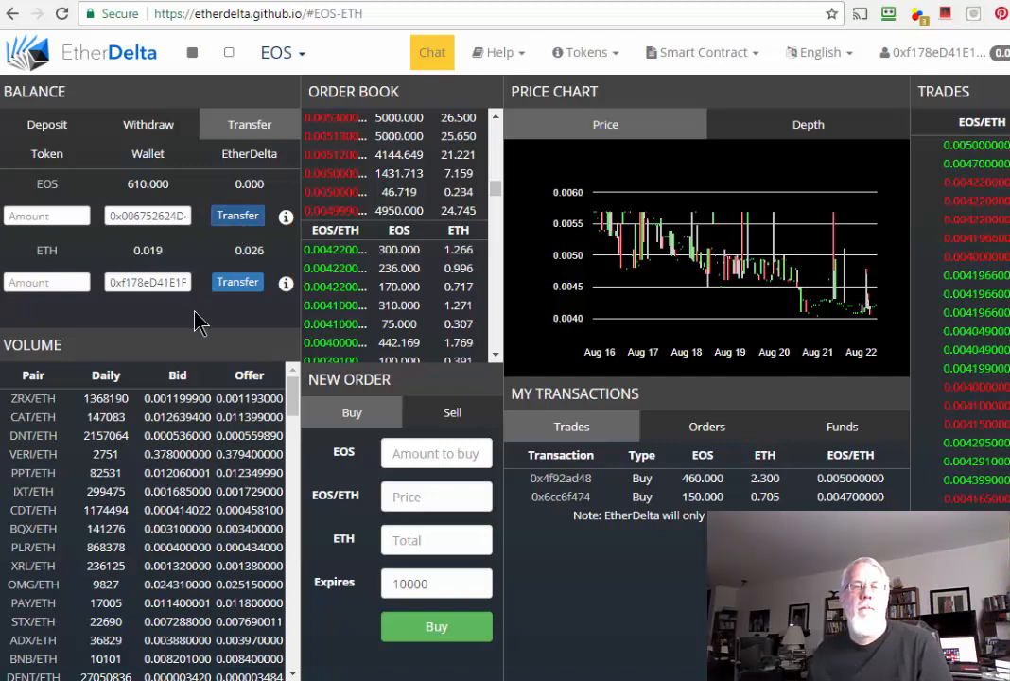
# Set the EOS amount to 610 and transfer it to the Parity address.
pyautogui.click(47, 215)
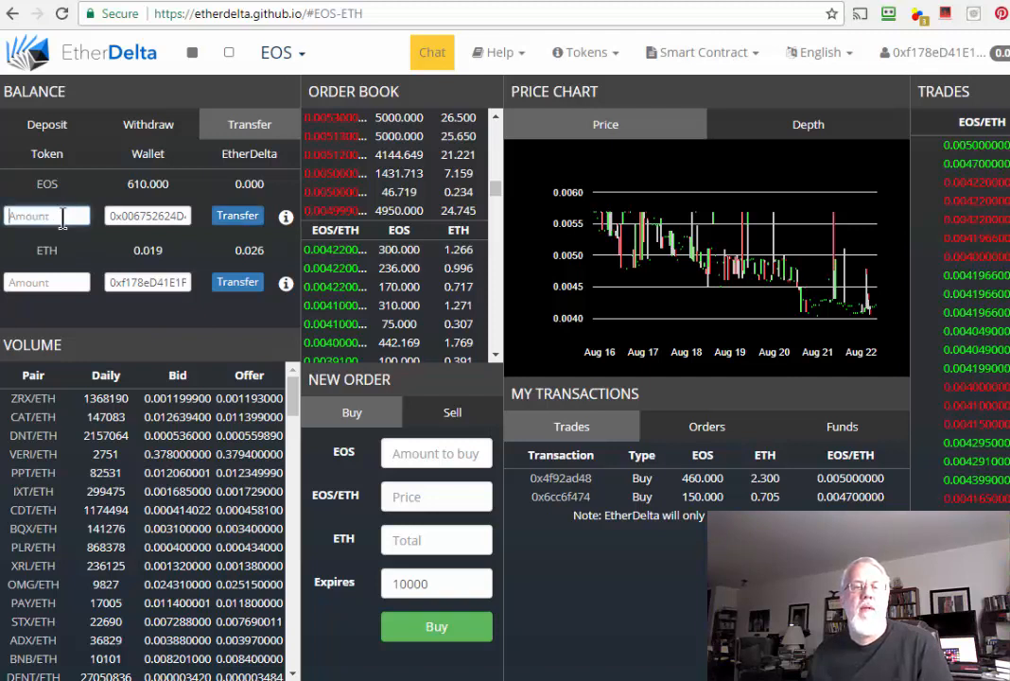
pyautogui.write('610')
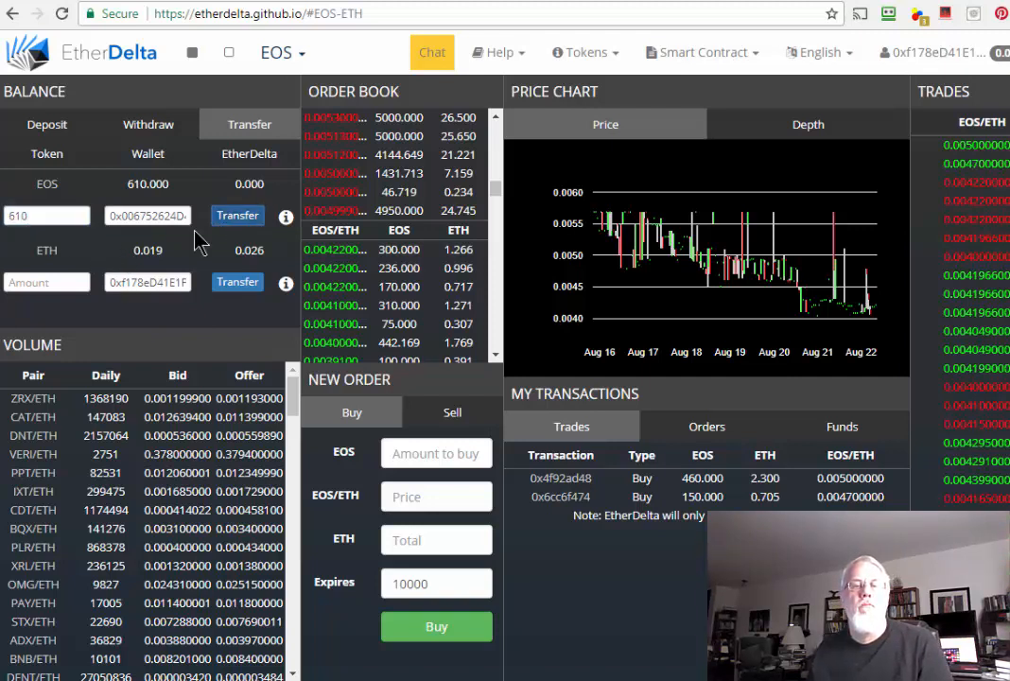
pyautogui.click(435, 626)
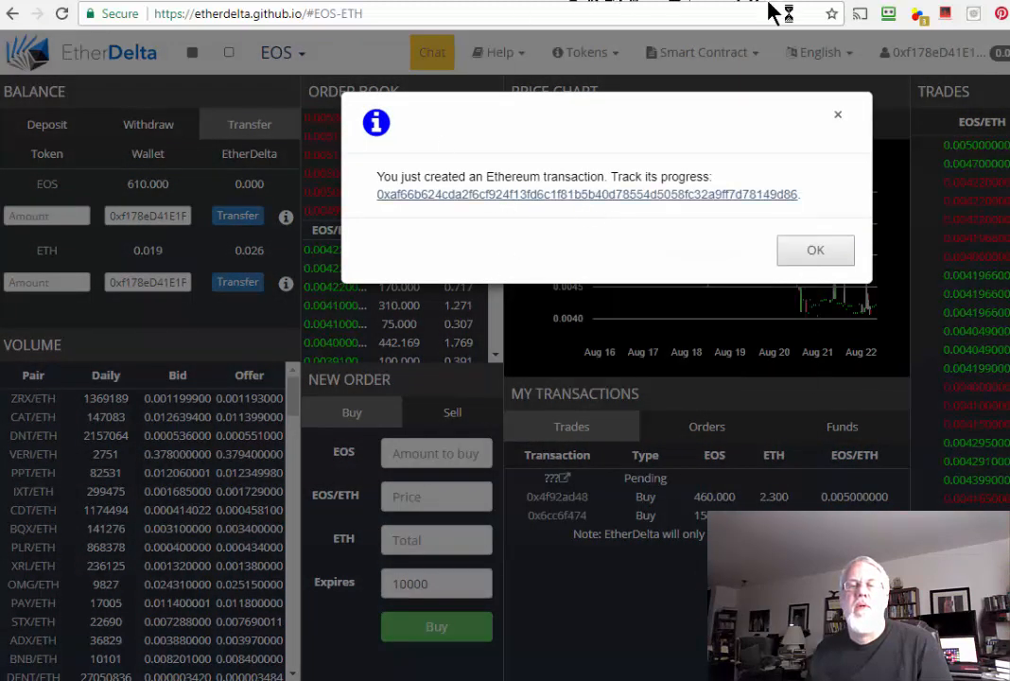
pyautogui.click(586, 192)
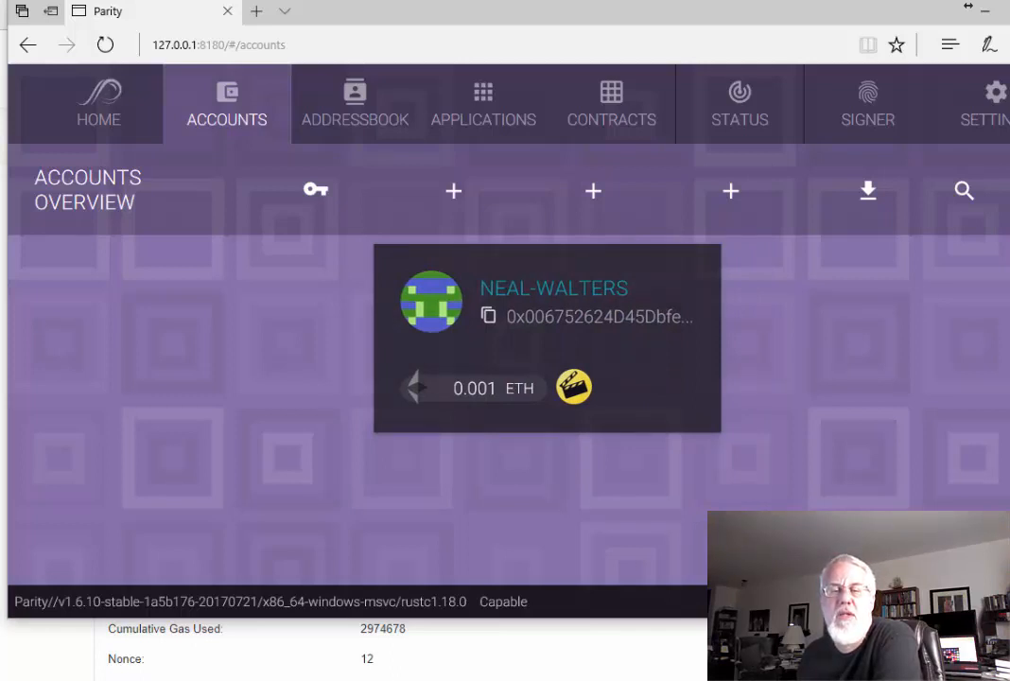
pyautogui.moveTo(790, 452)
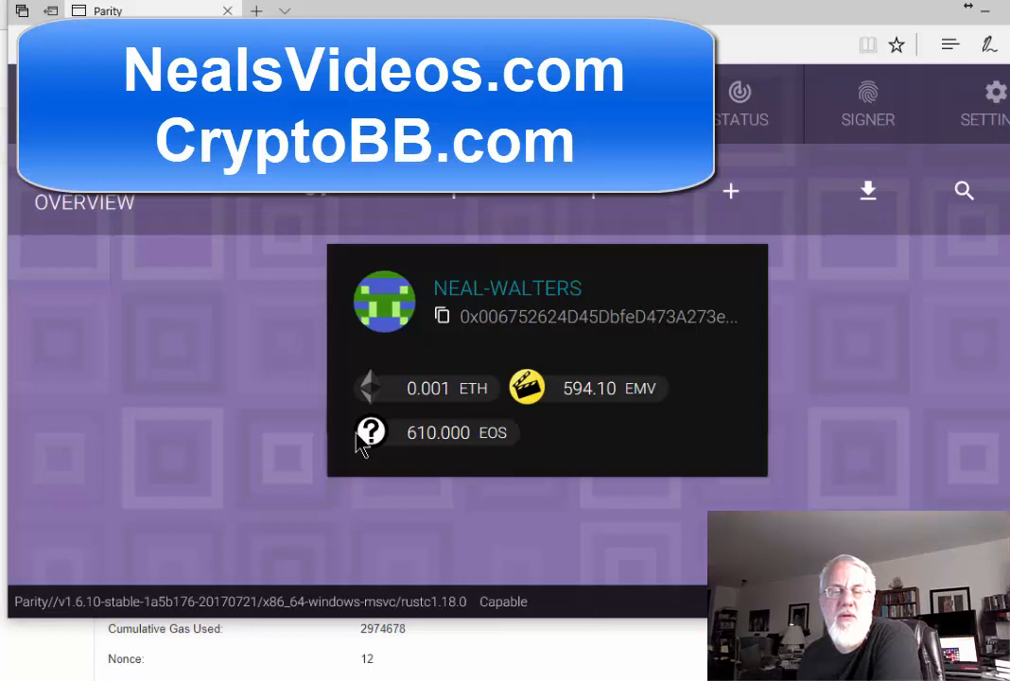
pyautogui.moveTo(526, 397)
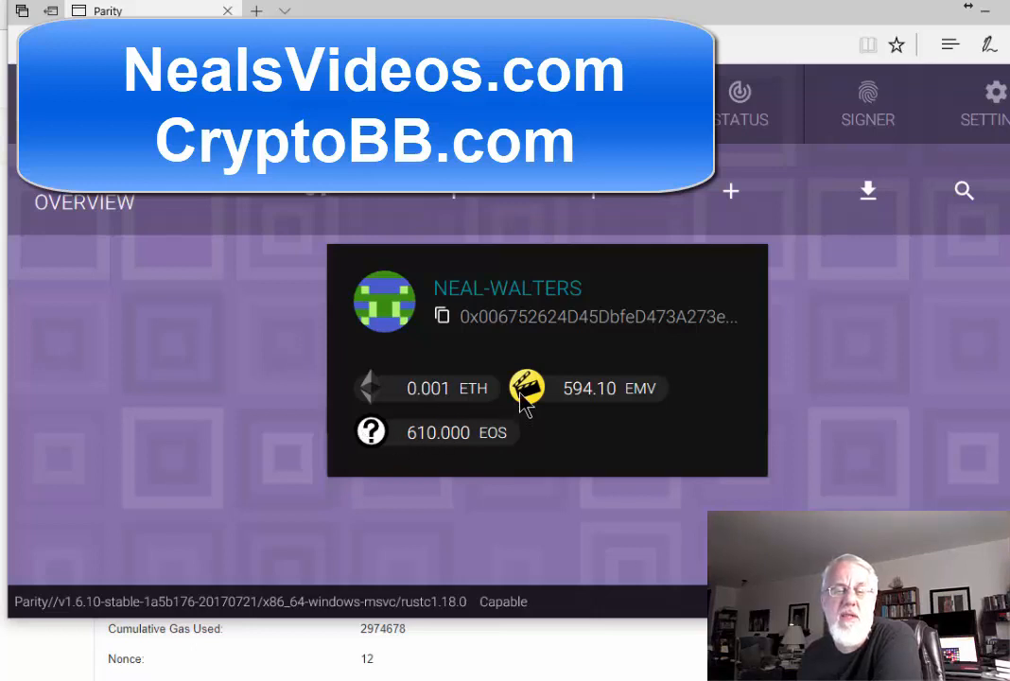
pyautogui.moveTo(527, 391)
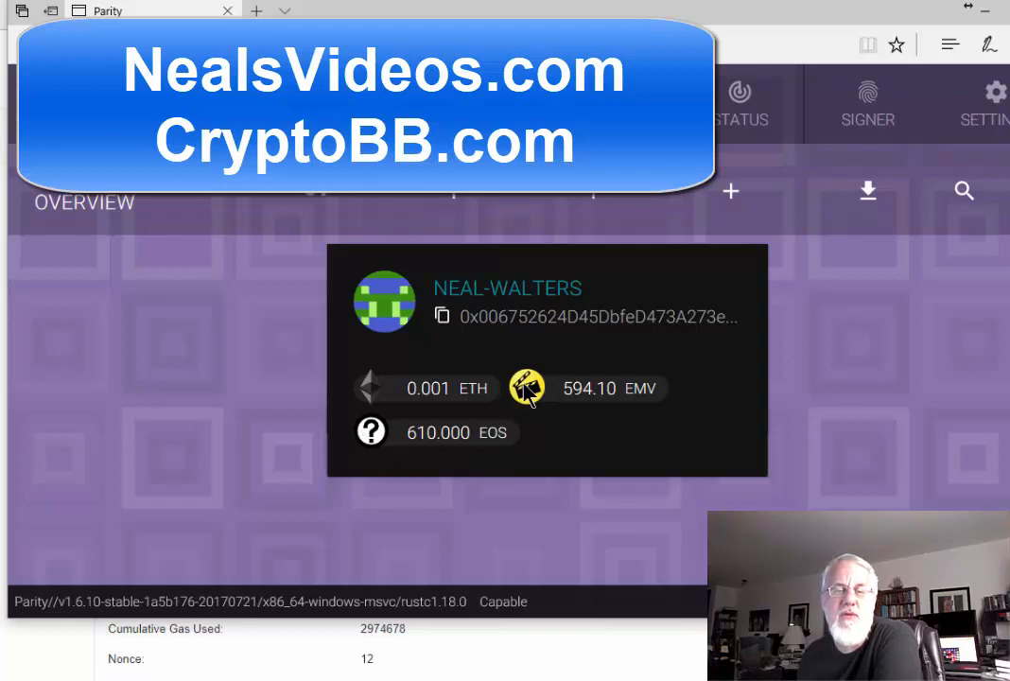
pyautogui.moveTo(374, 401)
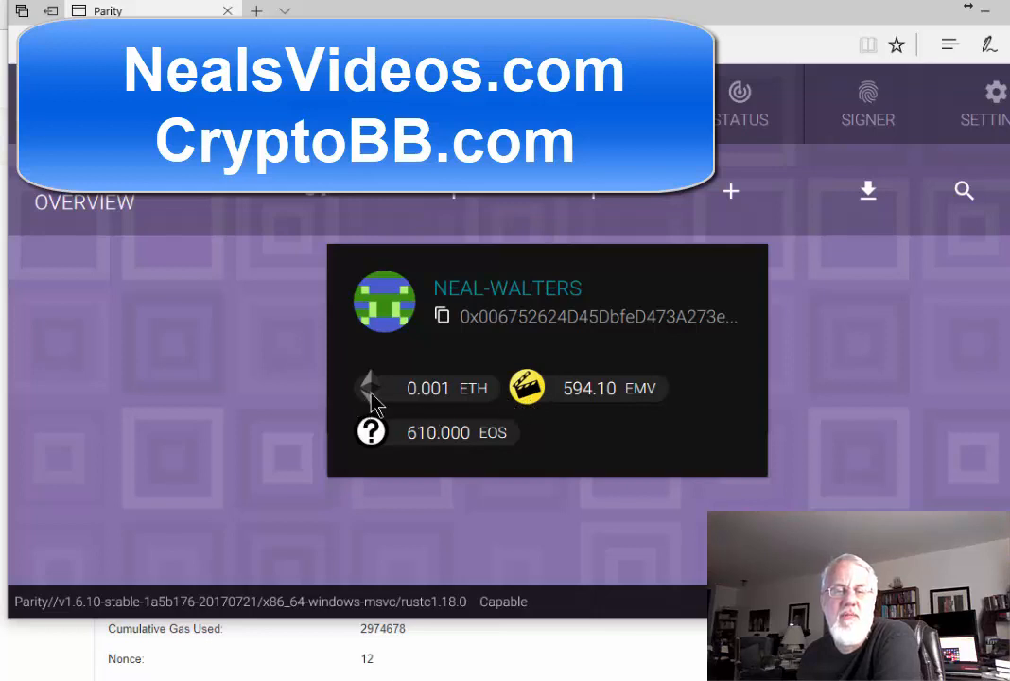
pyautogui.moveTo(477, 453)
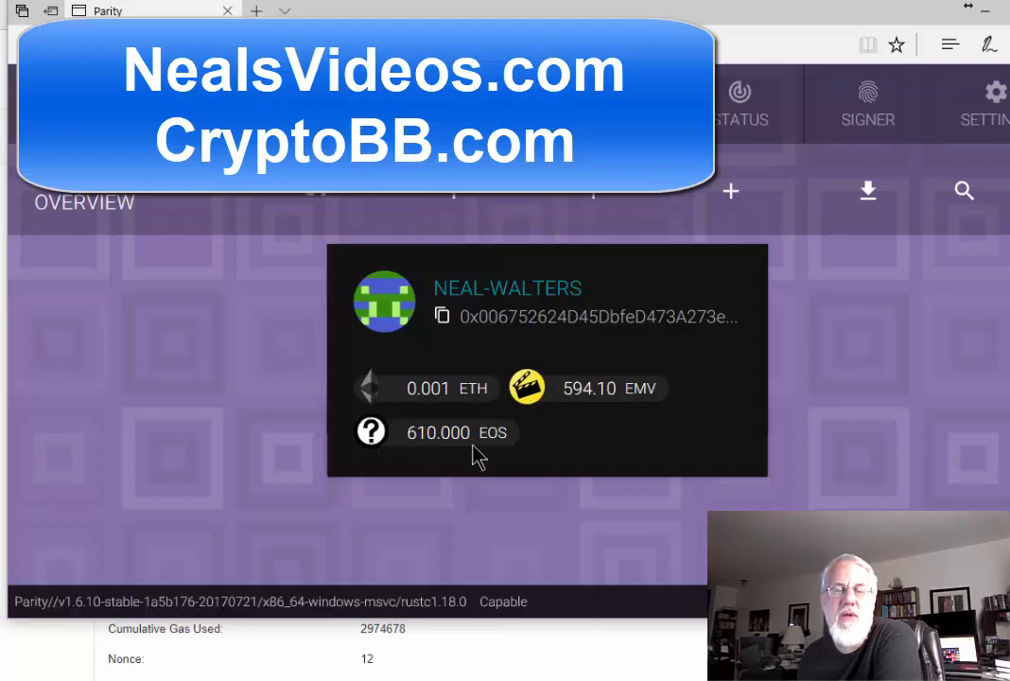
pyautogui.moveTo(371, 431)
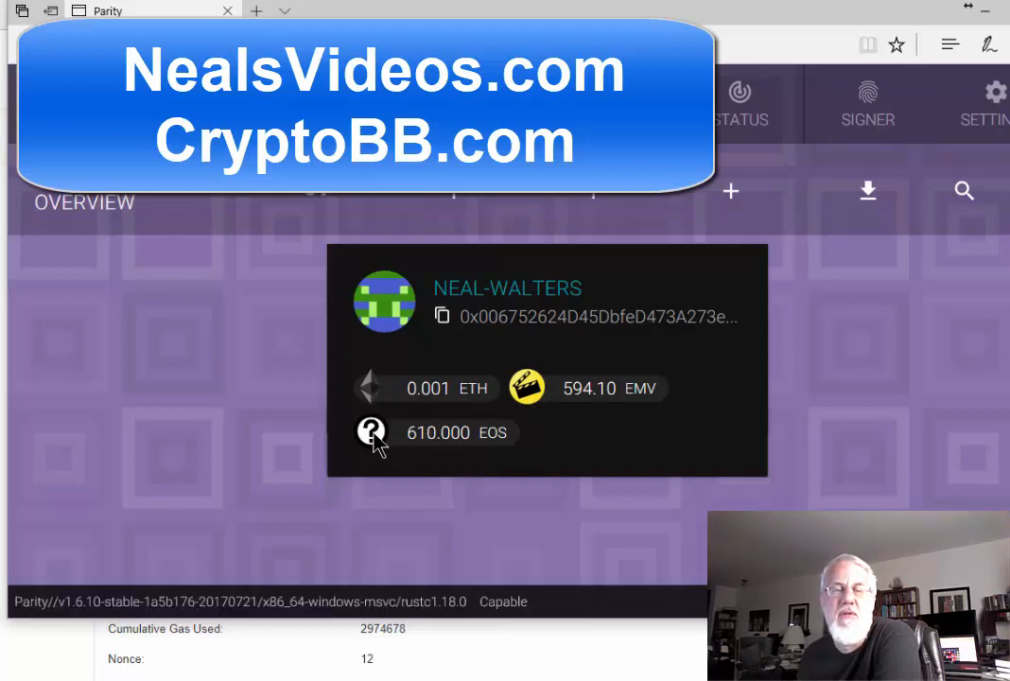
pyautogui.moveTo(519, 445)
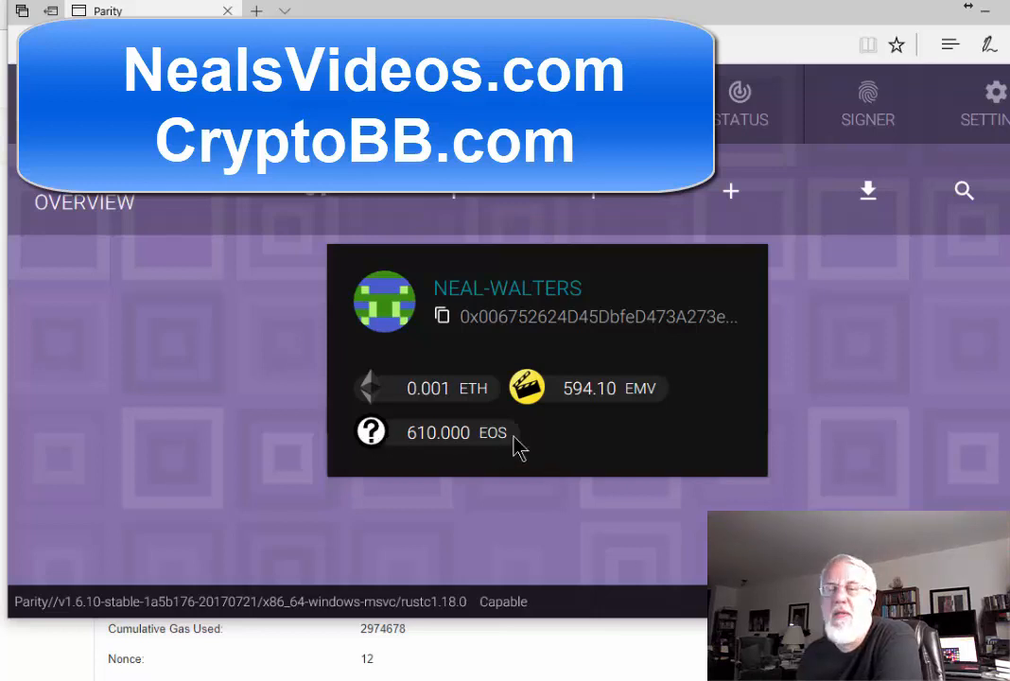
pyautogui.moveTo(458, 405)
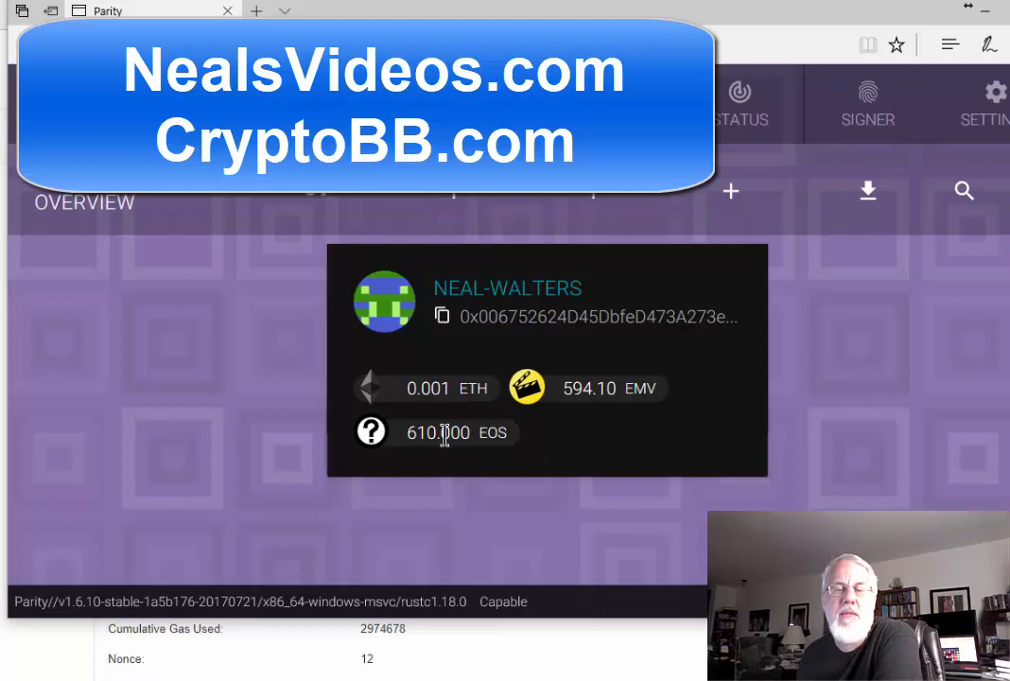
pyautogui.moveTo(514, 456)
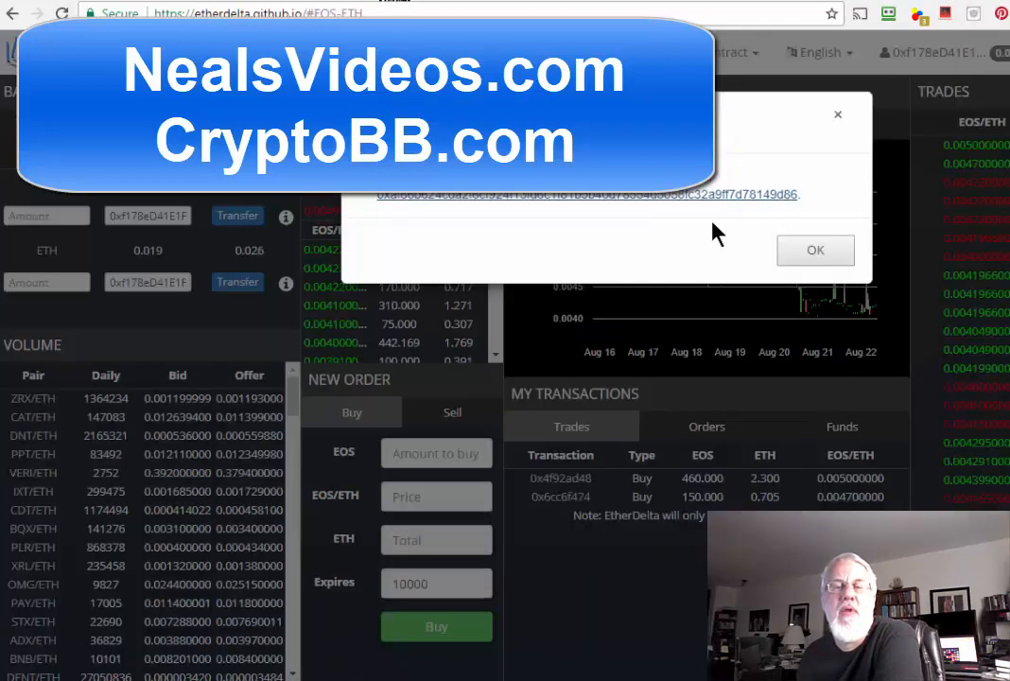
# Dismiss the 'You just created an Ethereum transaction' notice.
pyautogui.click(813, 250)
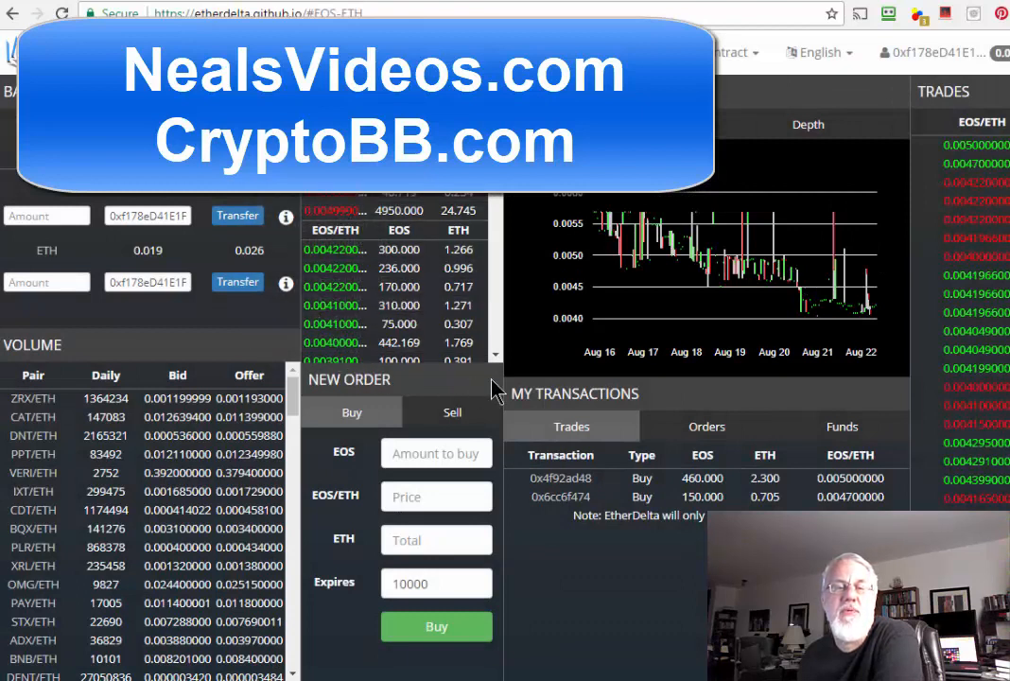
pyautogui.moveTo(350, 275)
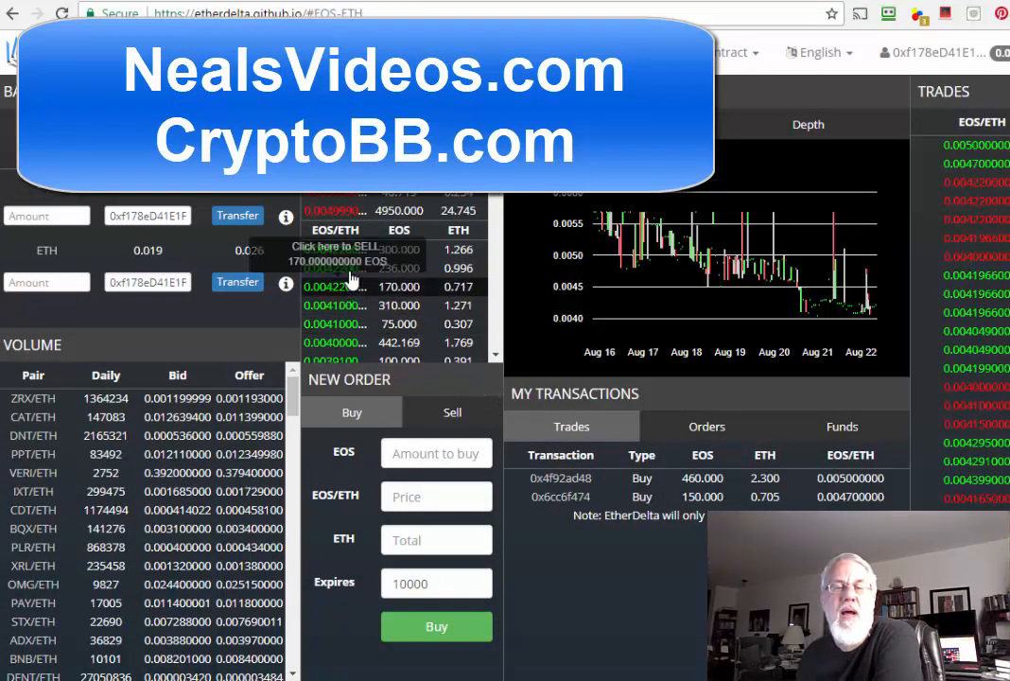